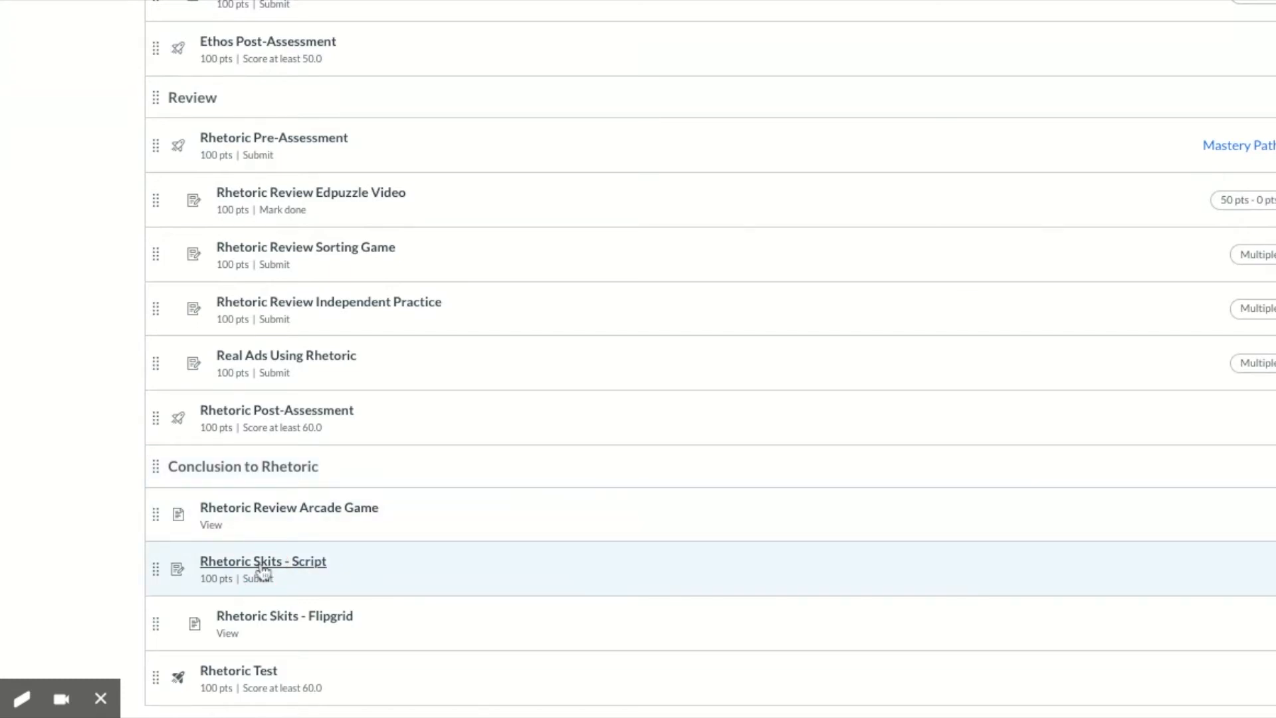
Step: Open the Rhetoric Skits - Script assignment and review its 100-point website-URL submission details
click(263, 561)
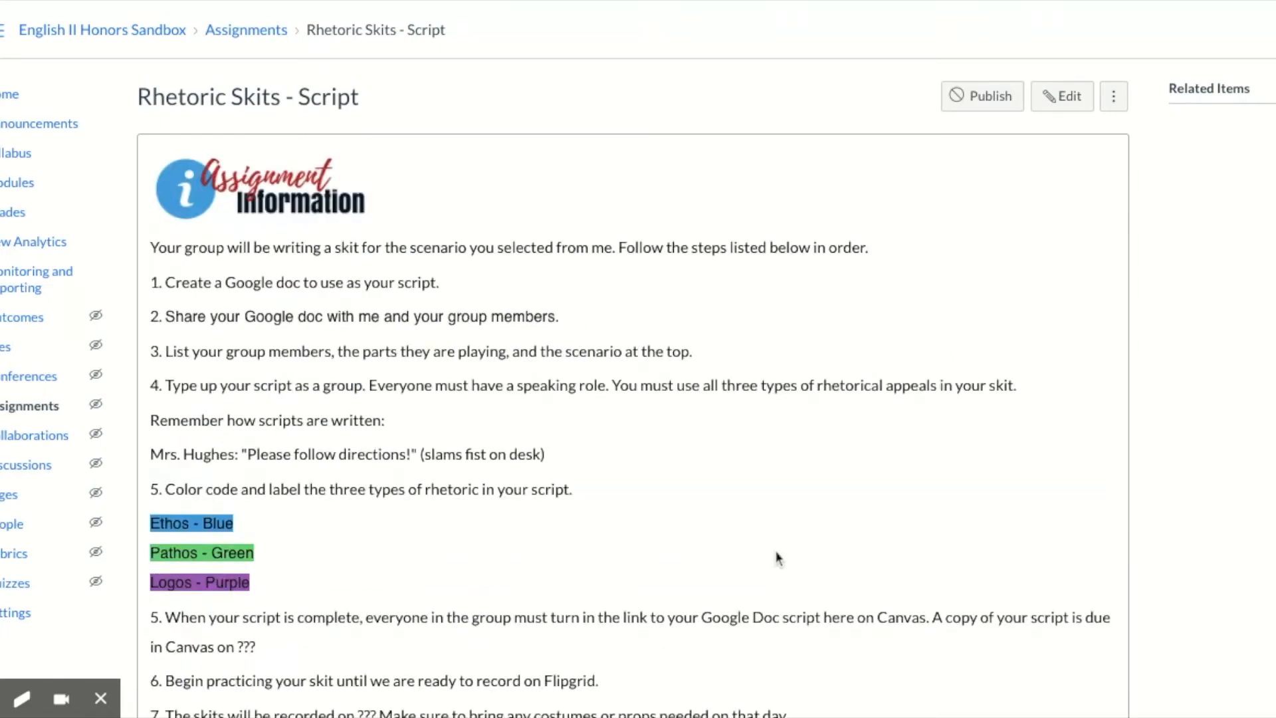
scroll(down, 3)
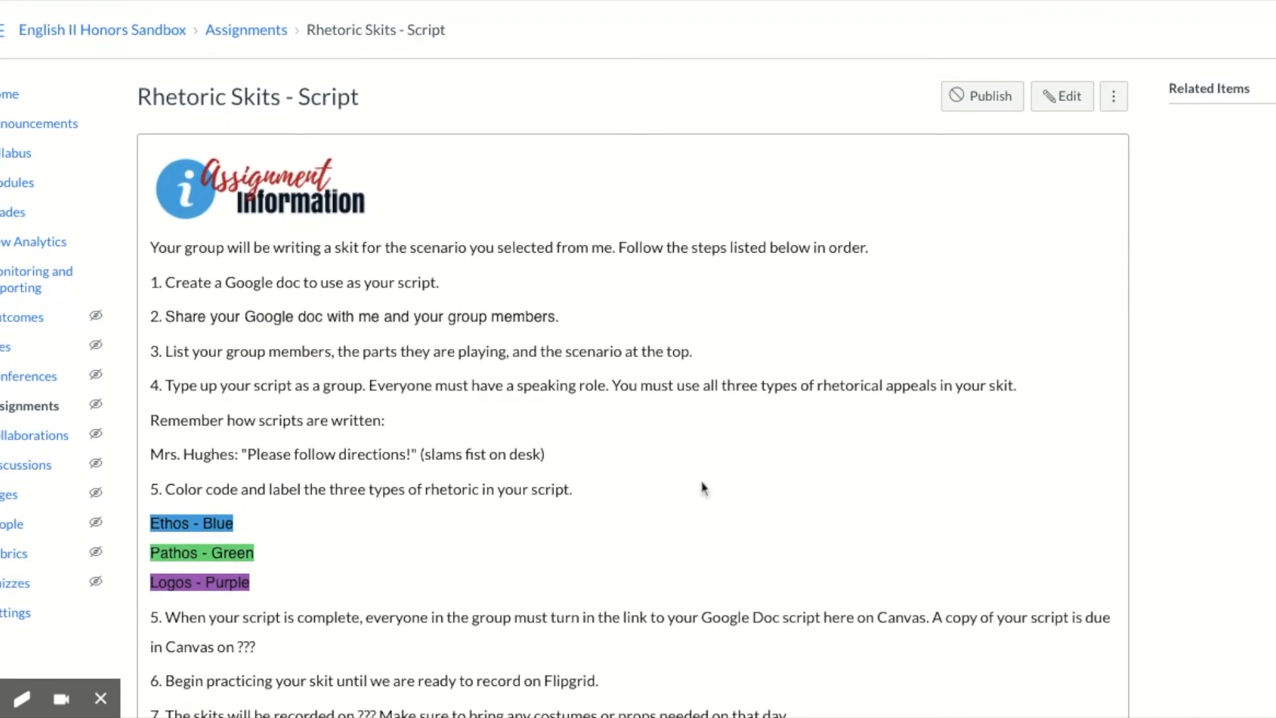
mouse_move(404, 187)
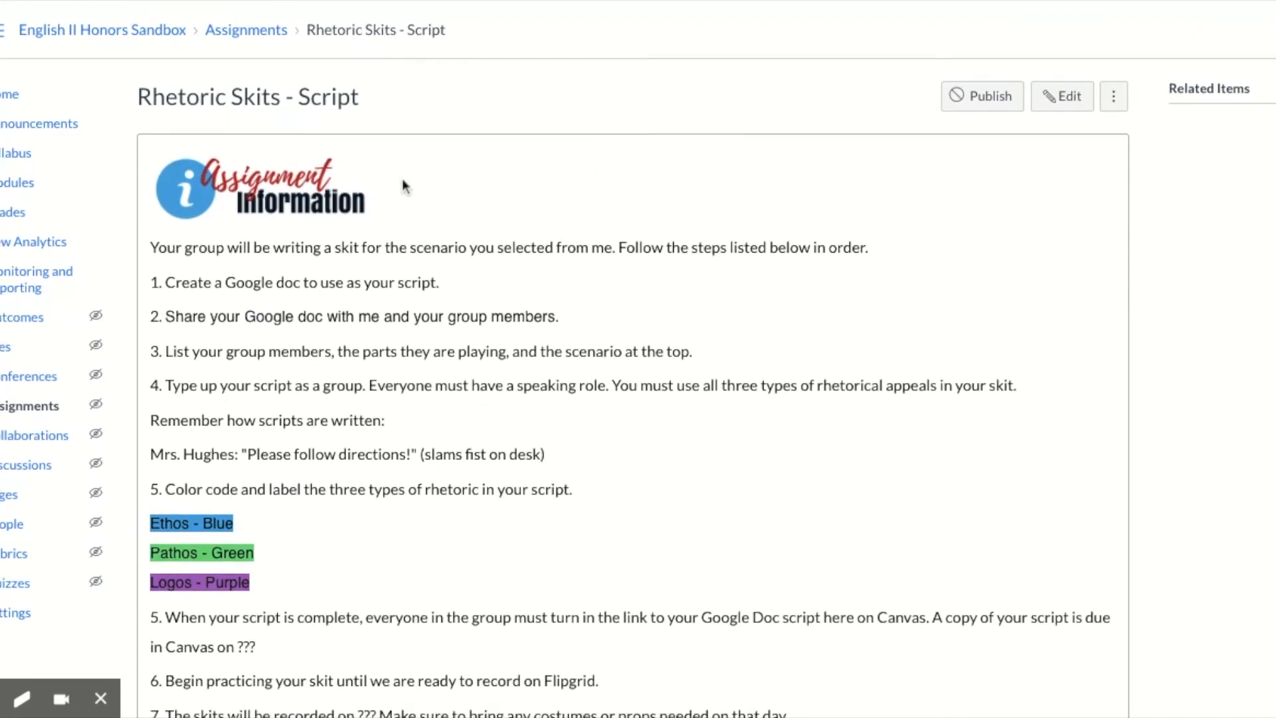
mouse_move(397, 188)
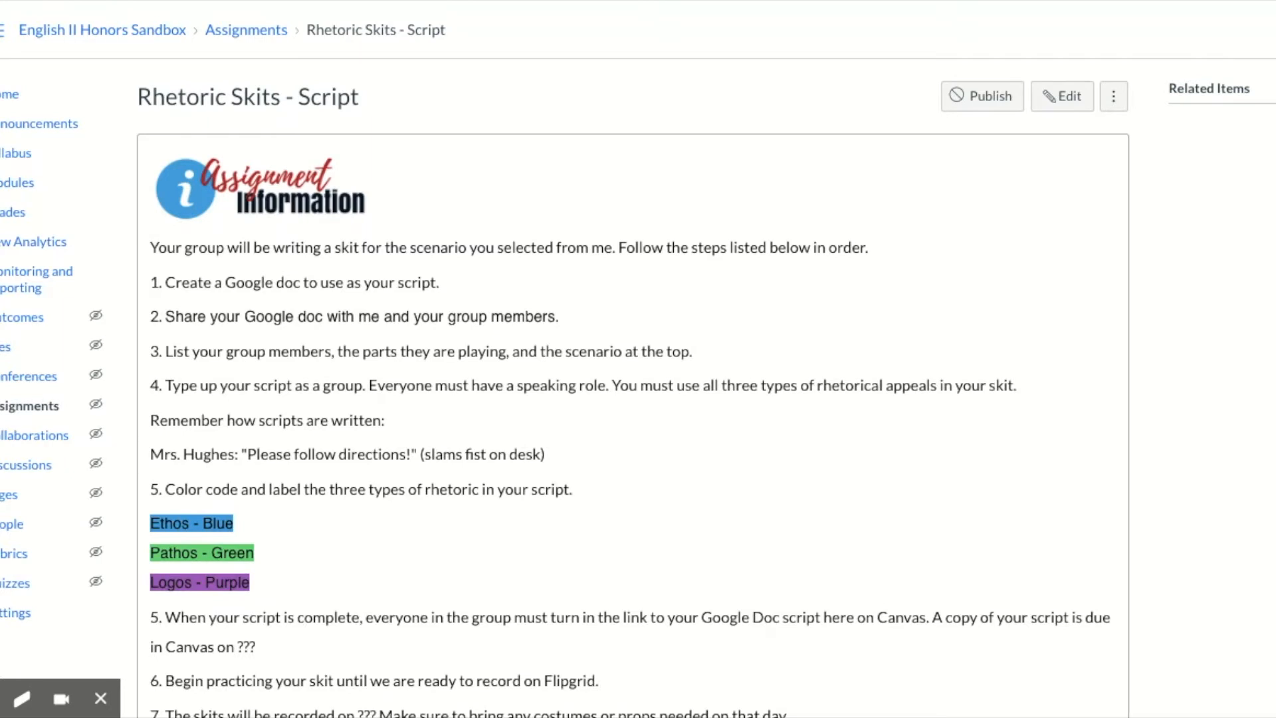
mouse_move(284, 561)
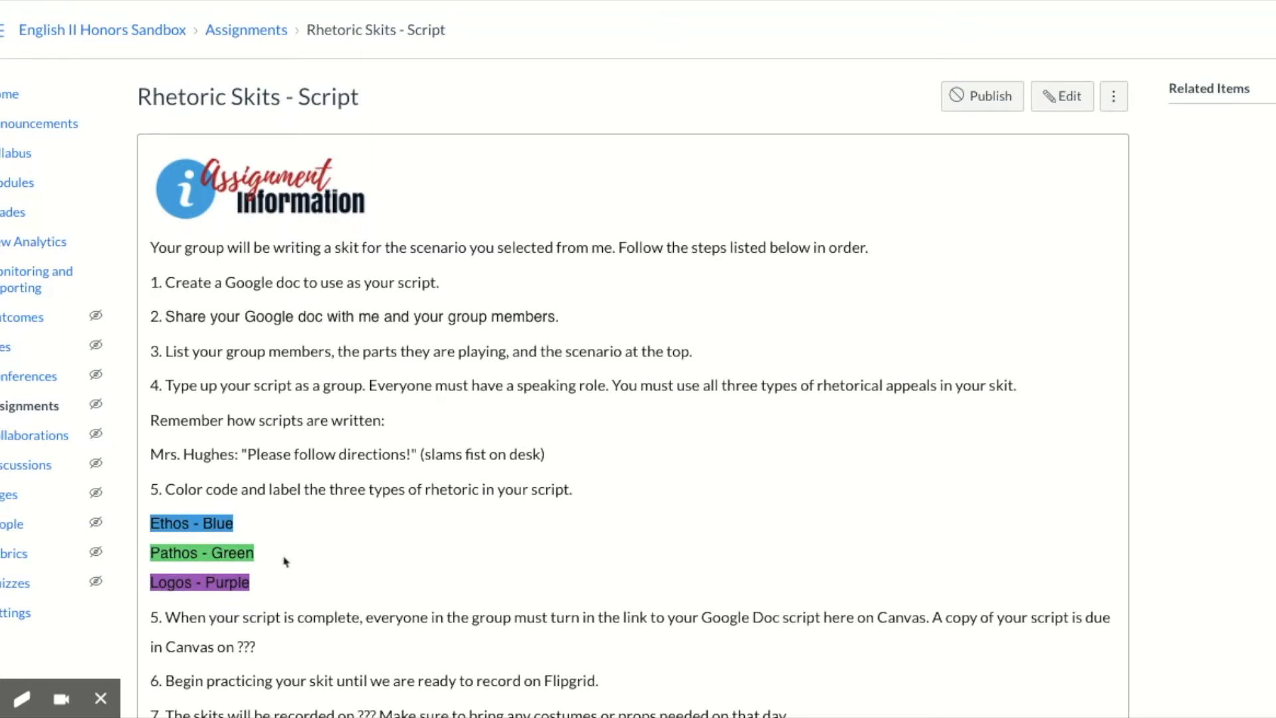
scroll(down, 3)
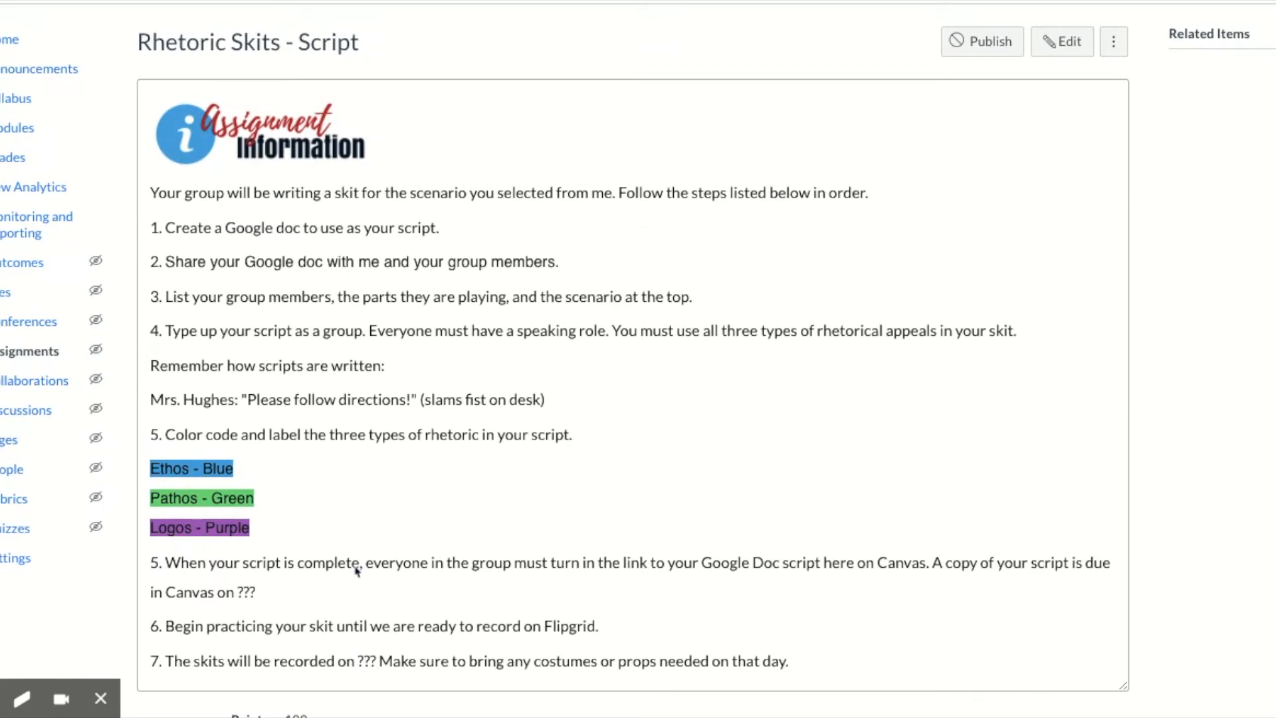
mouse_move(441, 685)
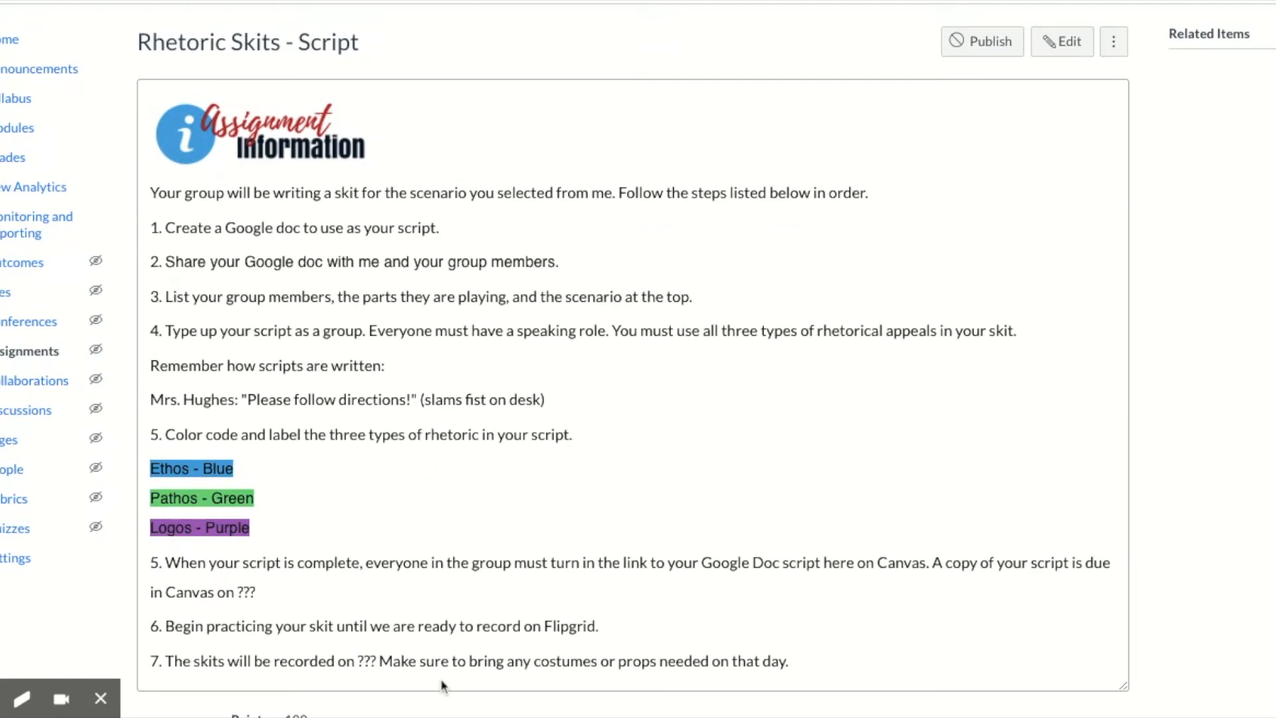
scroll(down, 3)
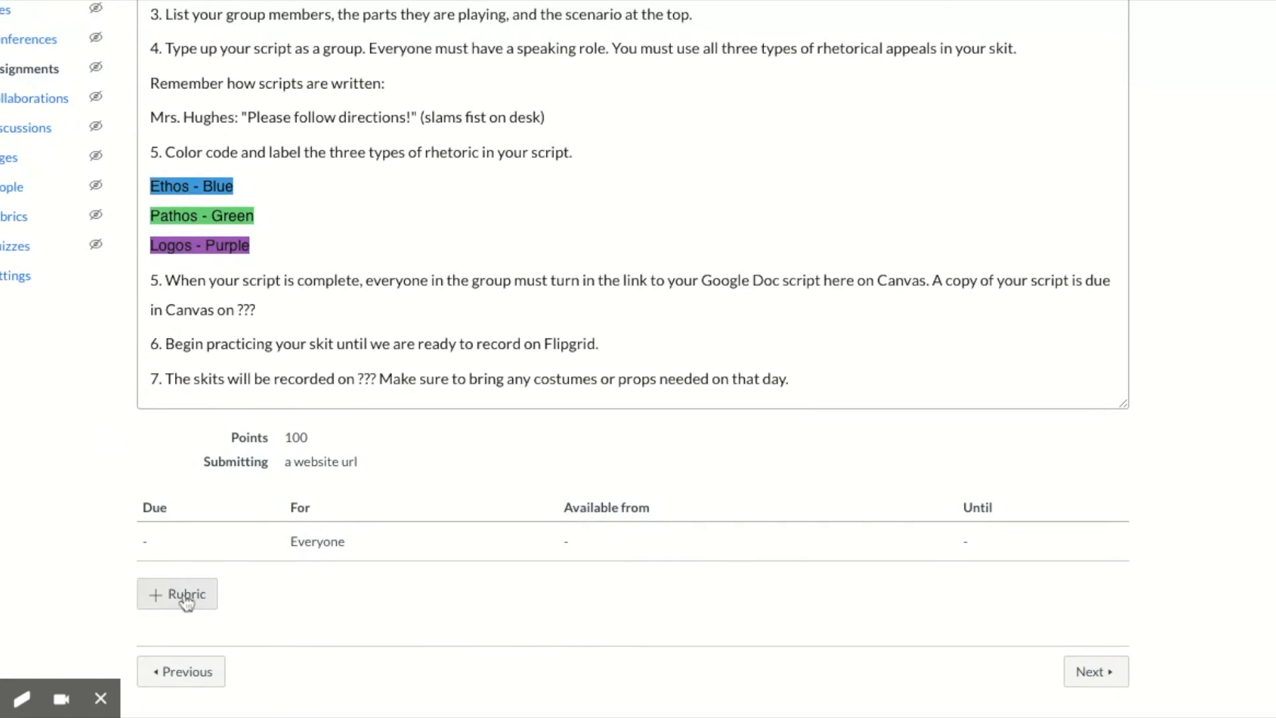
Step: Start a new rubric and select its placeholder title for renaming to Rhetoric Skits Rubric
click(176, 593)
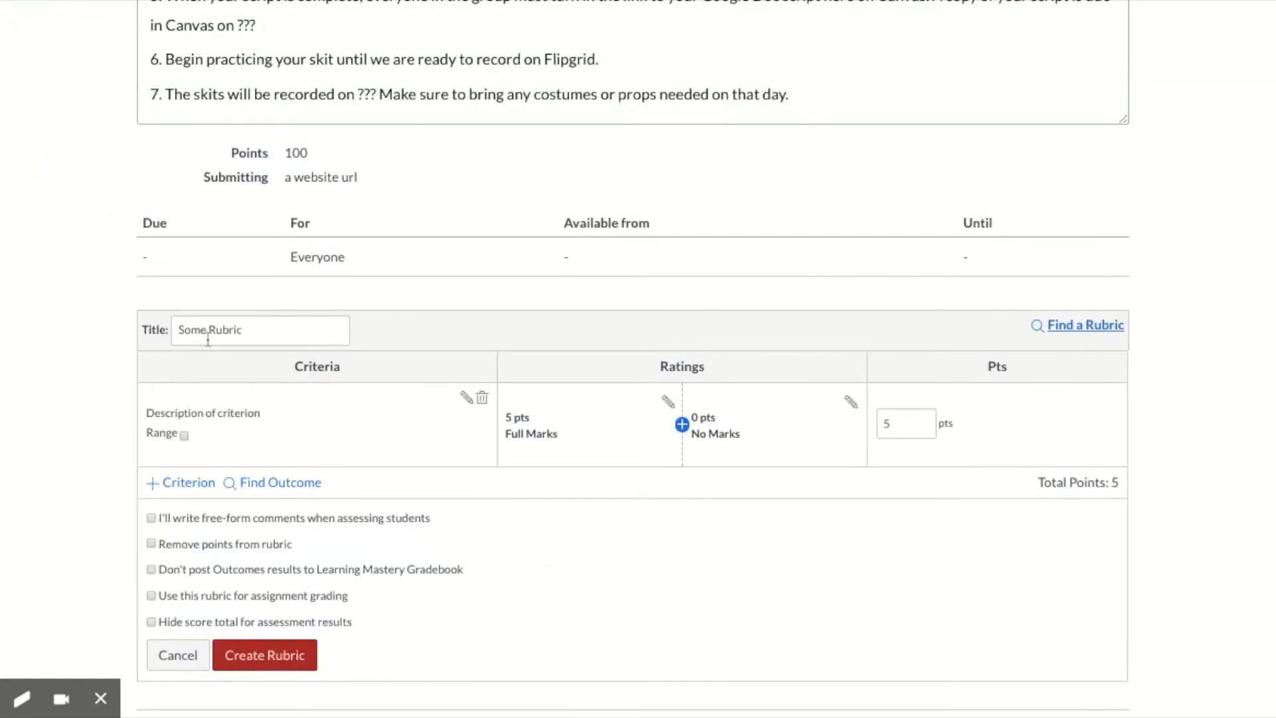
double_click(194, 329)
text(Rhetoric Skits)
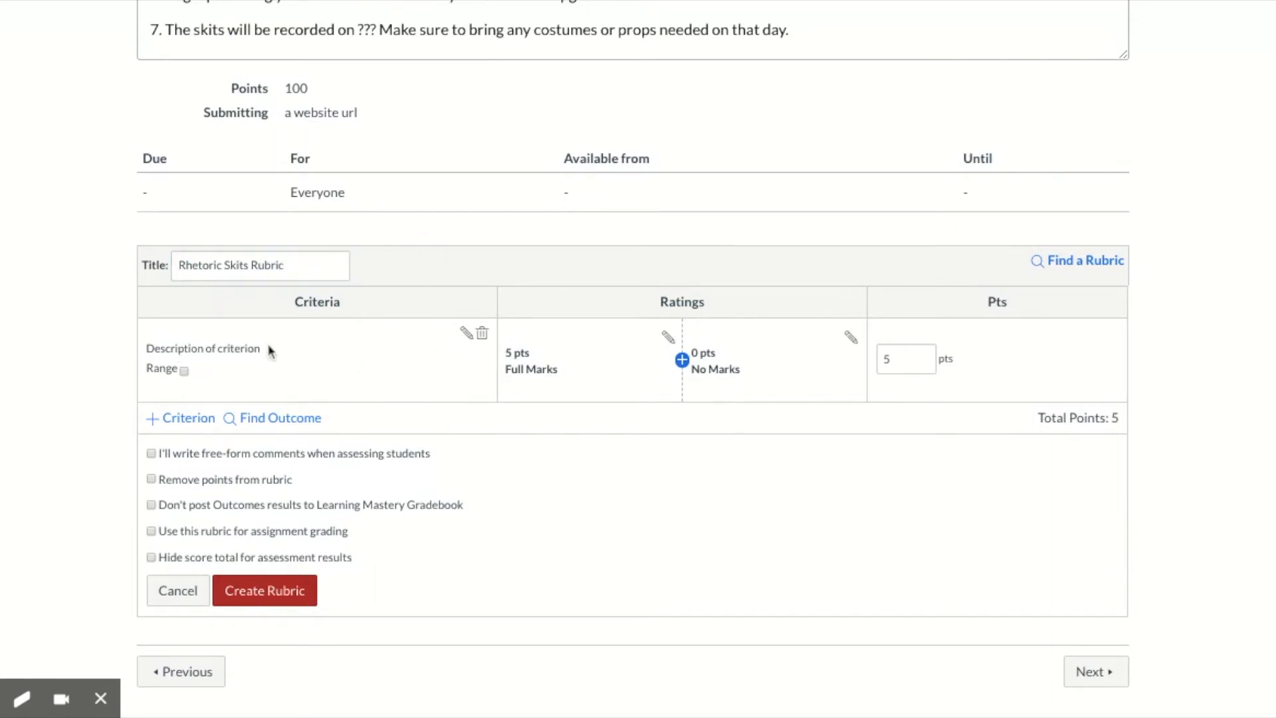
mouse_move(372, 399)
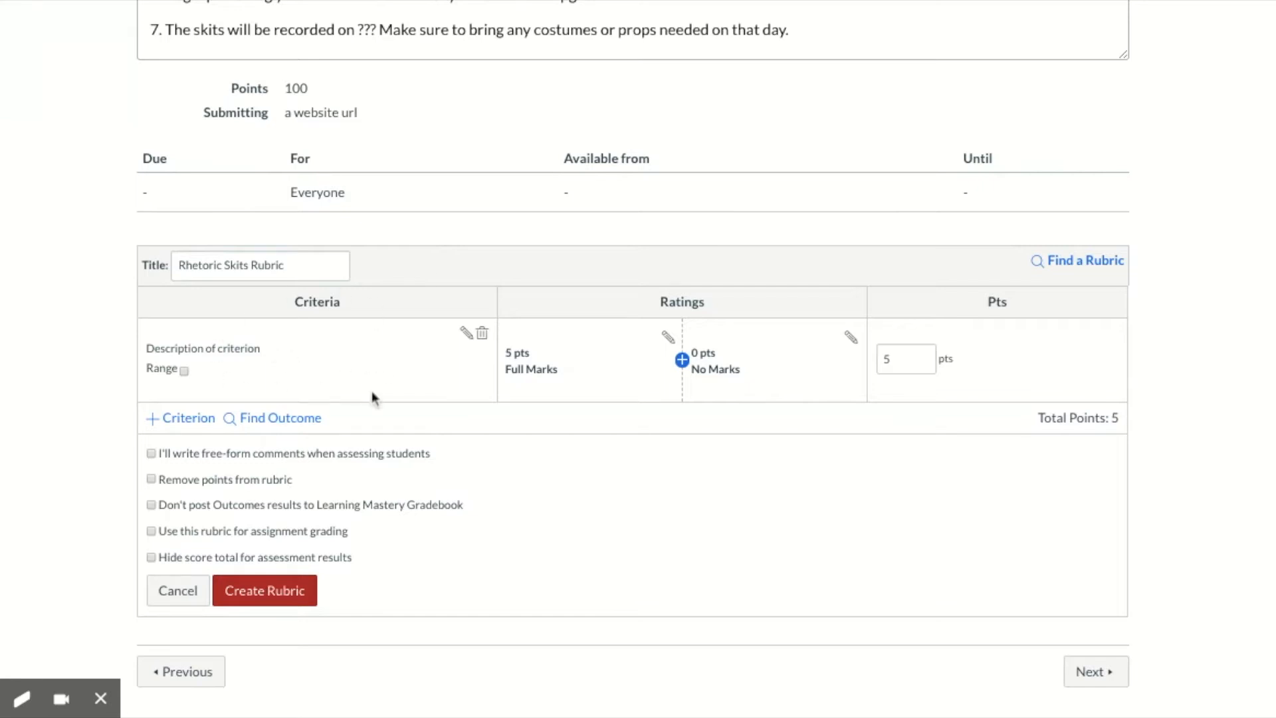
mouse_move(648, 303)
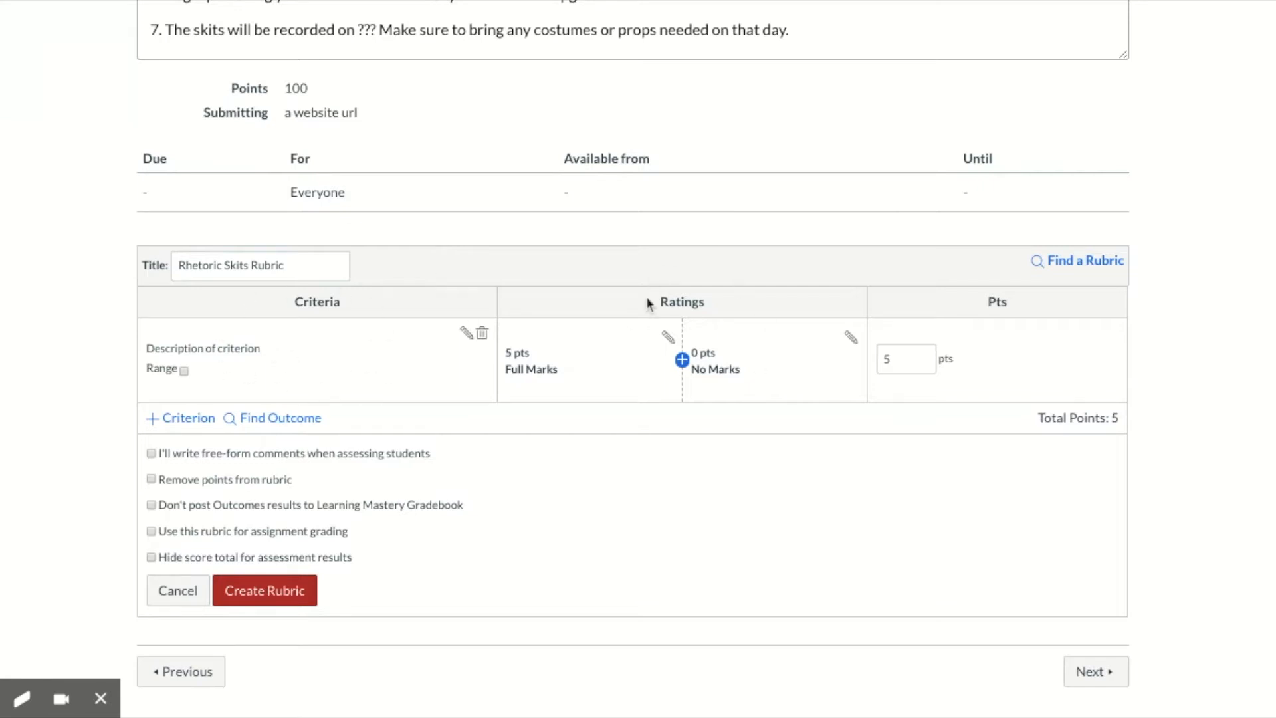
mouse_move(545, 524)
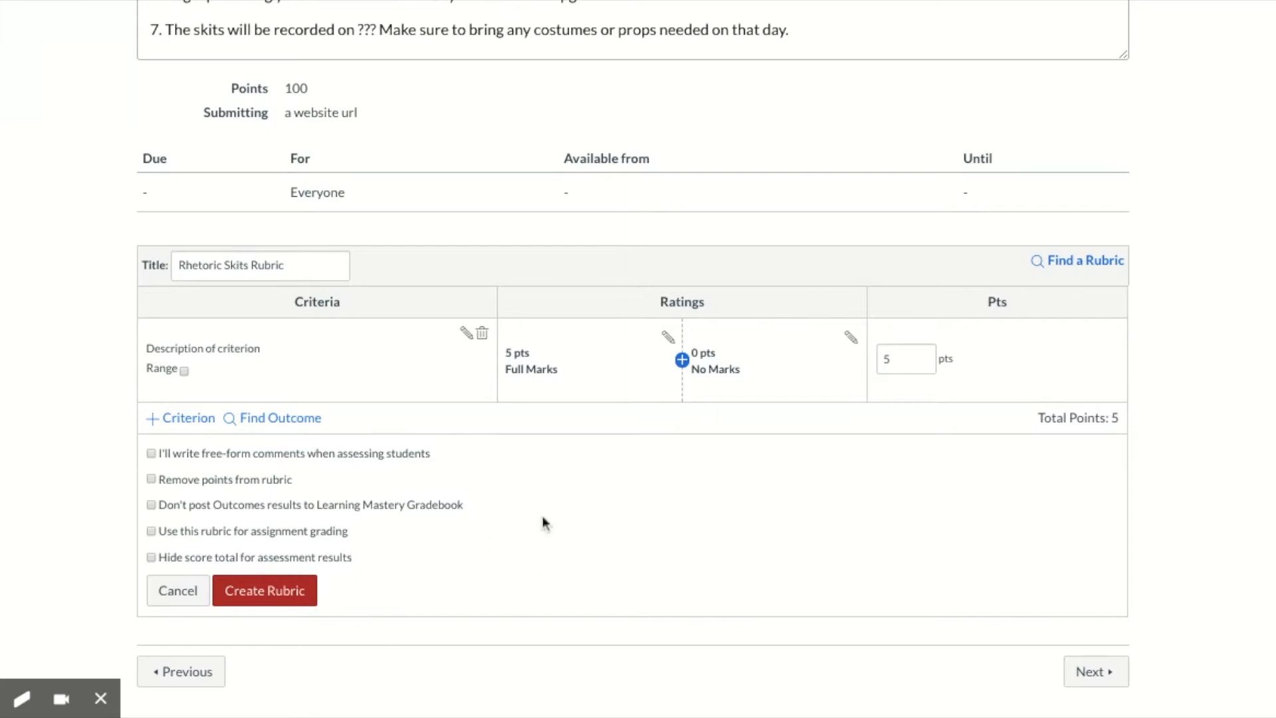
mouse_move(250, 350)
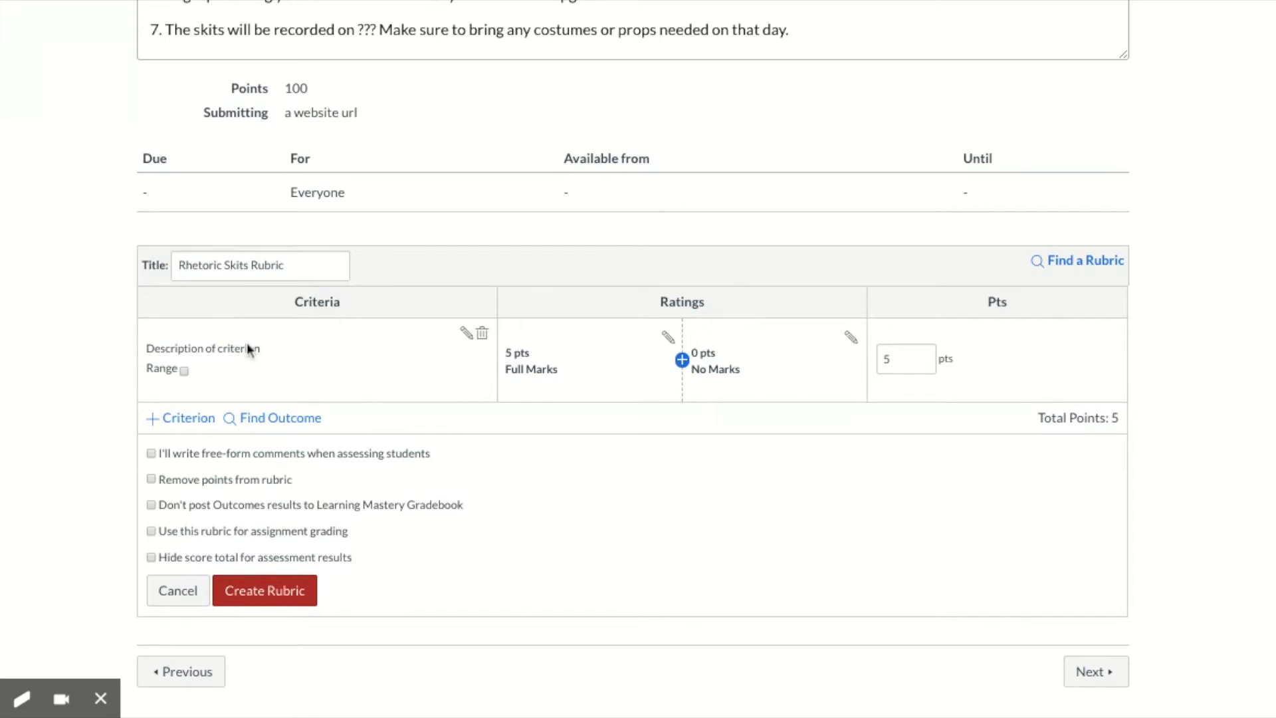
mouse_move(322, 332)
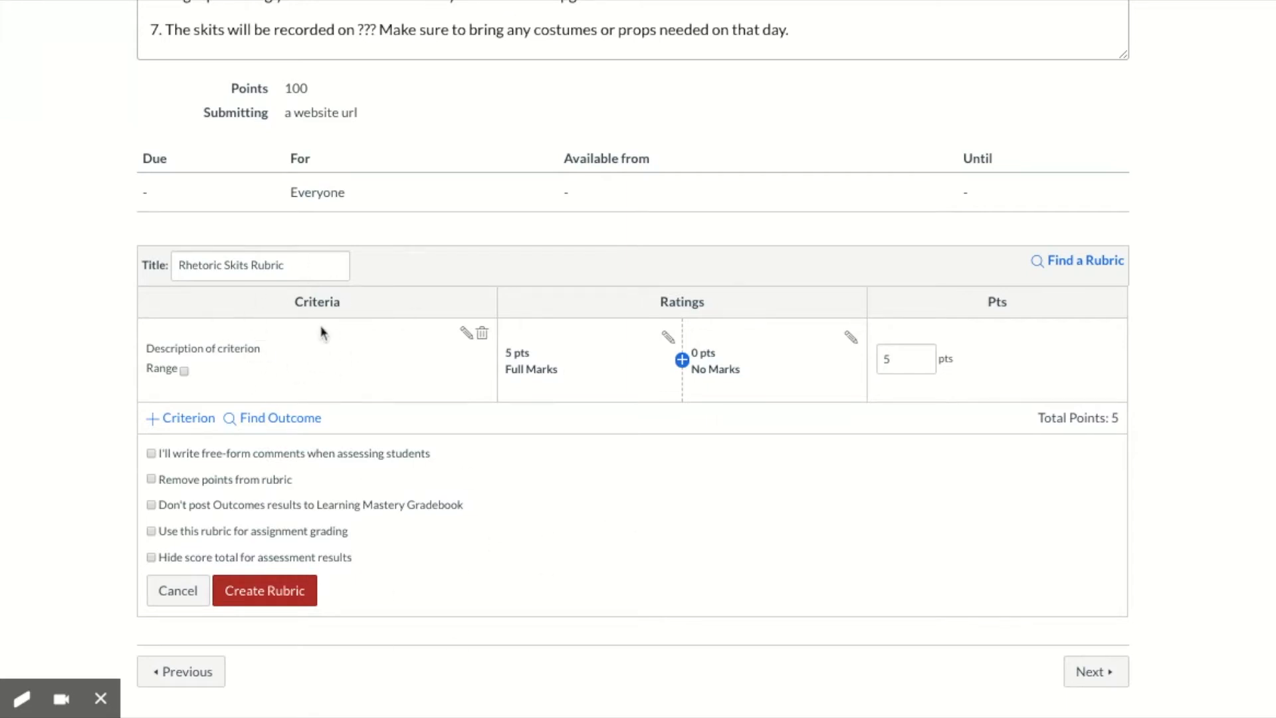
mouse_move(316, 402)
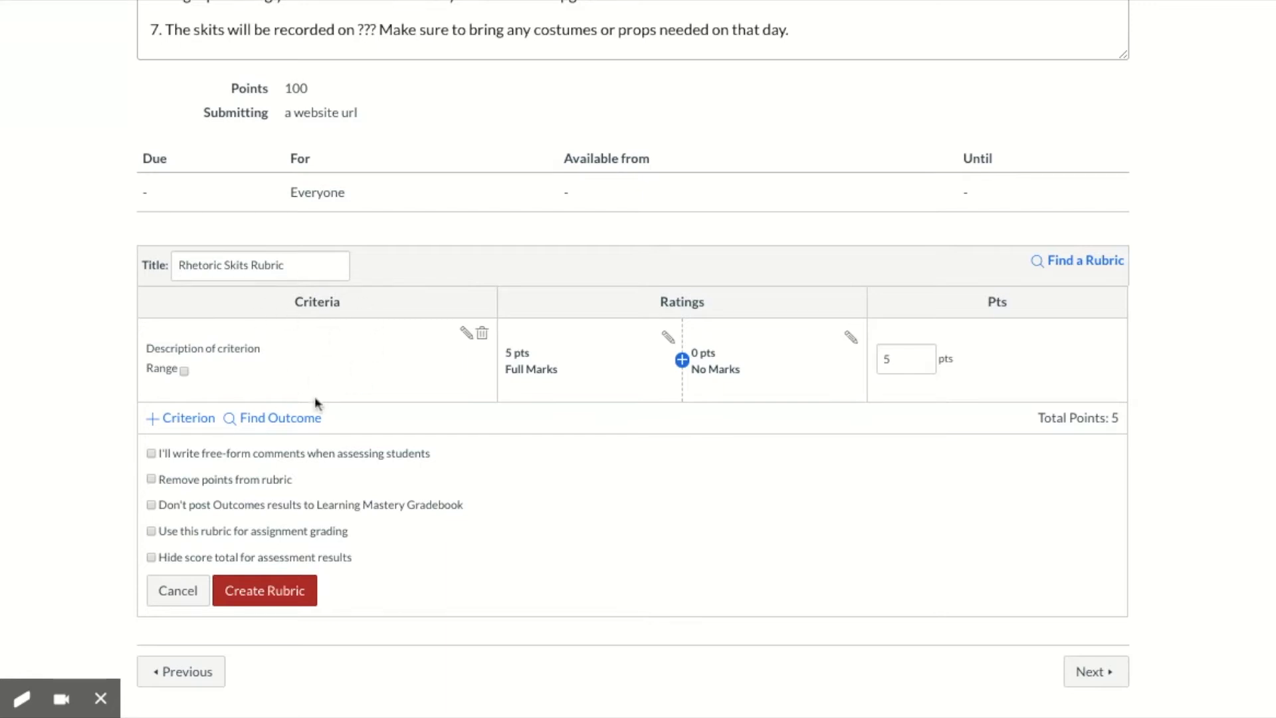
mouse_move(339, 362)
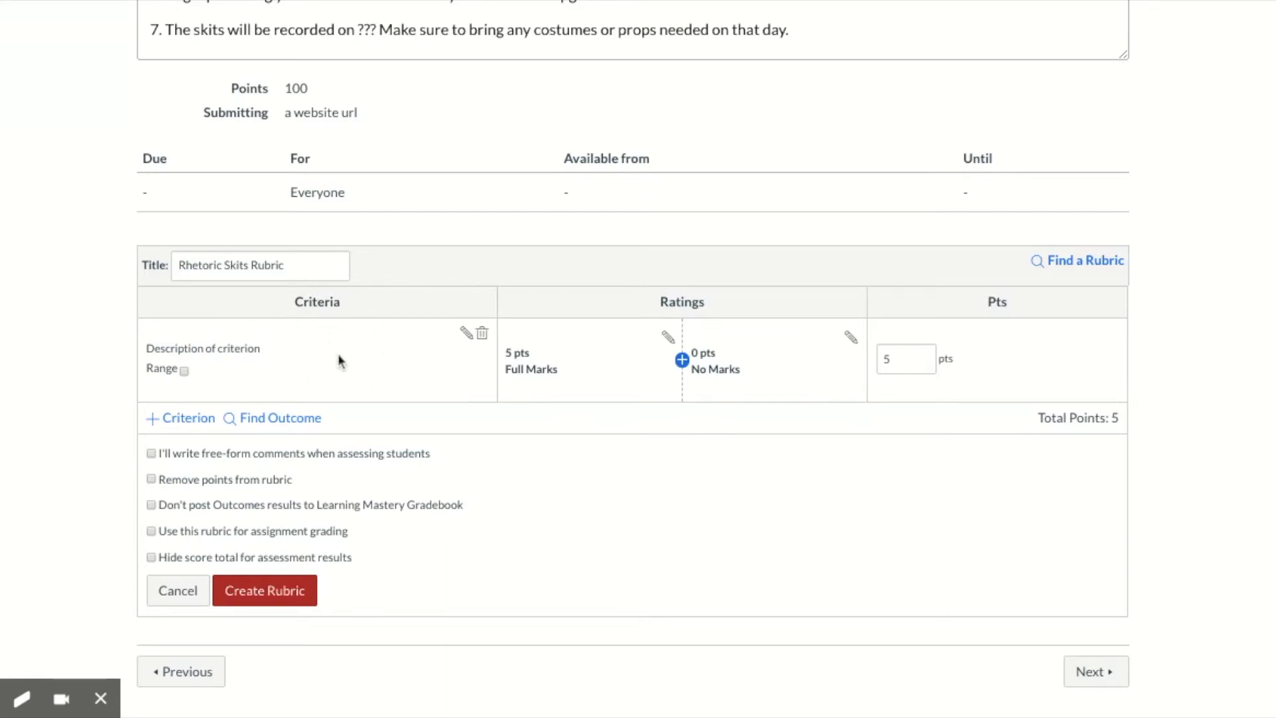
mouse_move(302, 339)
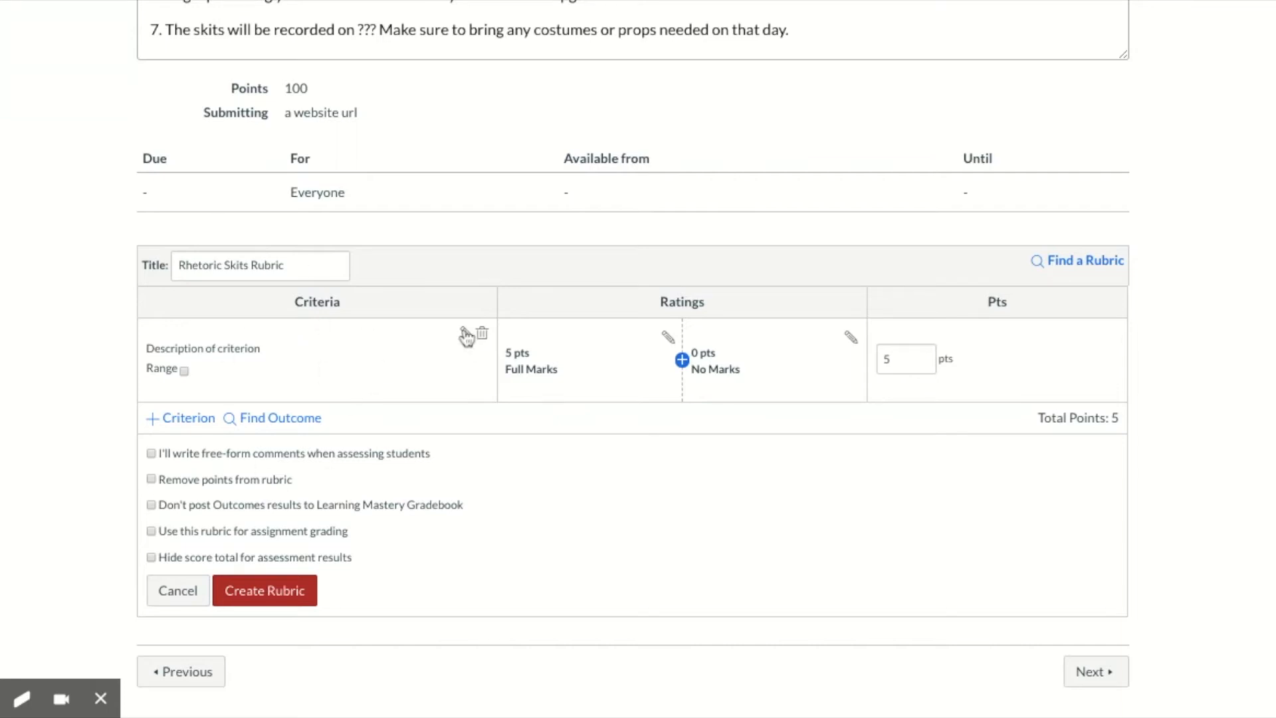
Step: Rename the rubric's first 5-point criterion to Correct Usage of Ethos
click(461, 335)
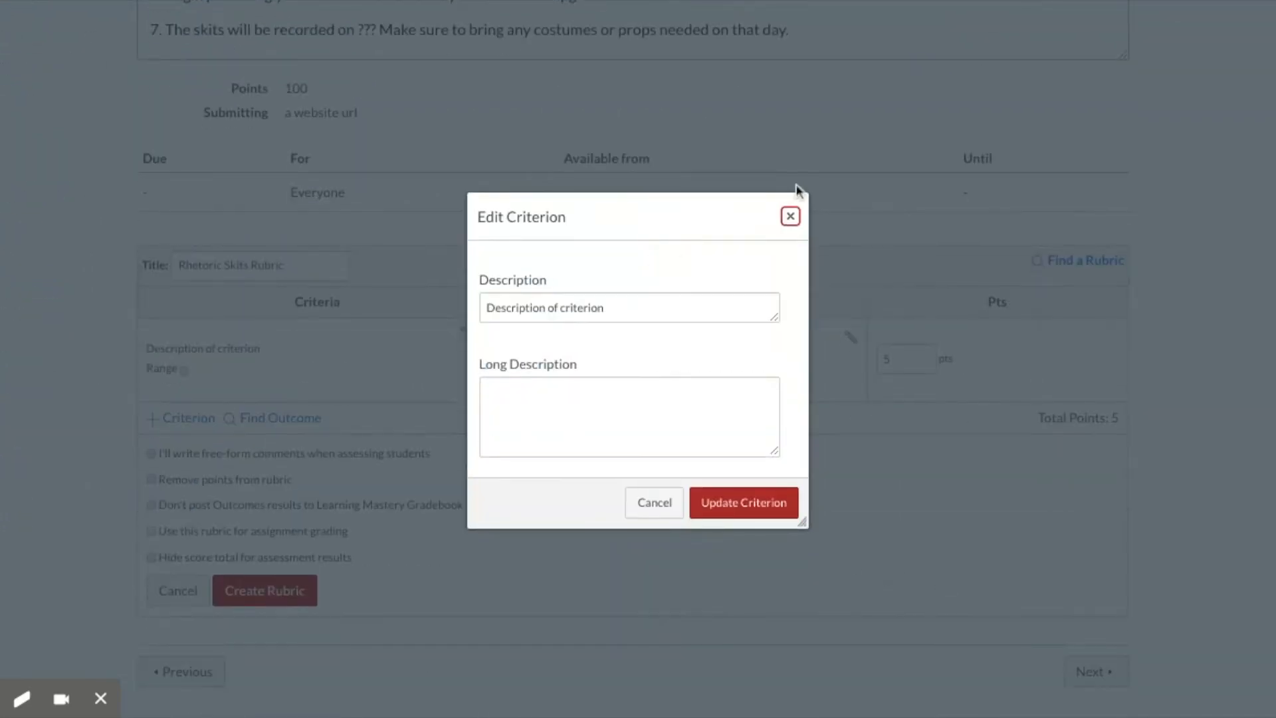
click(788, 216)
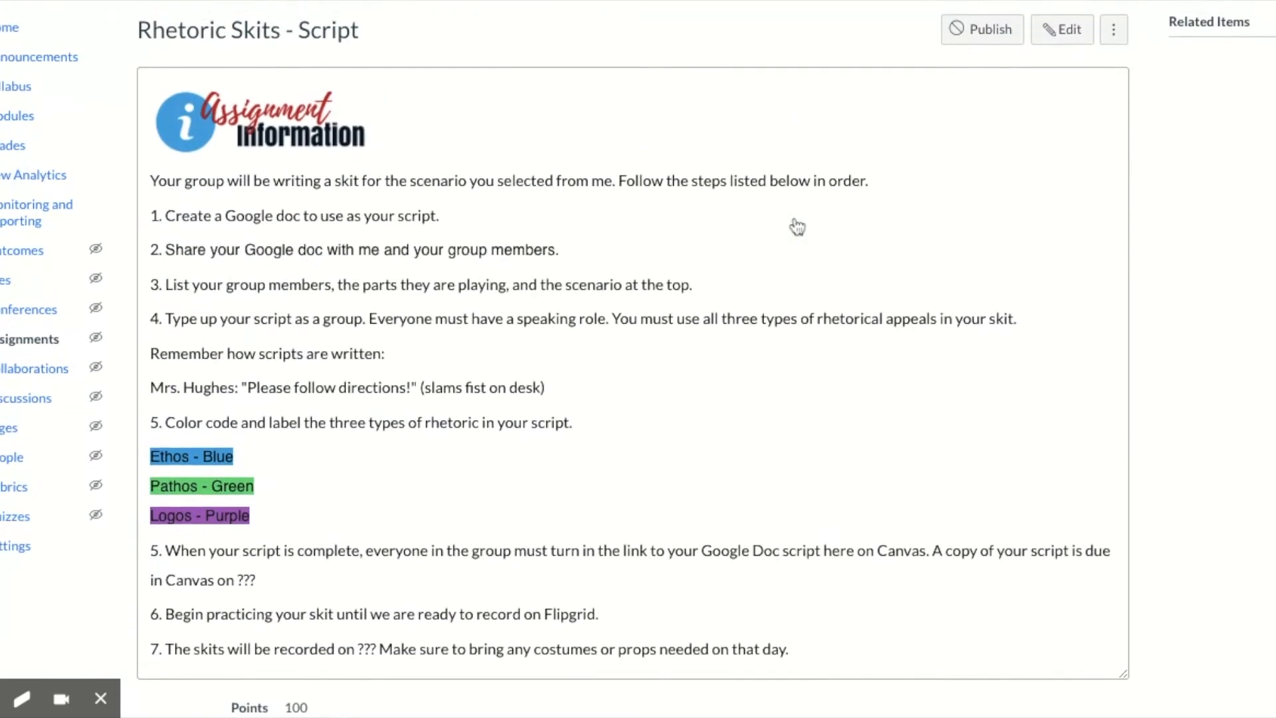
scroll(down, 3)
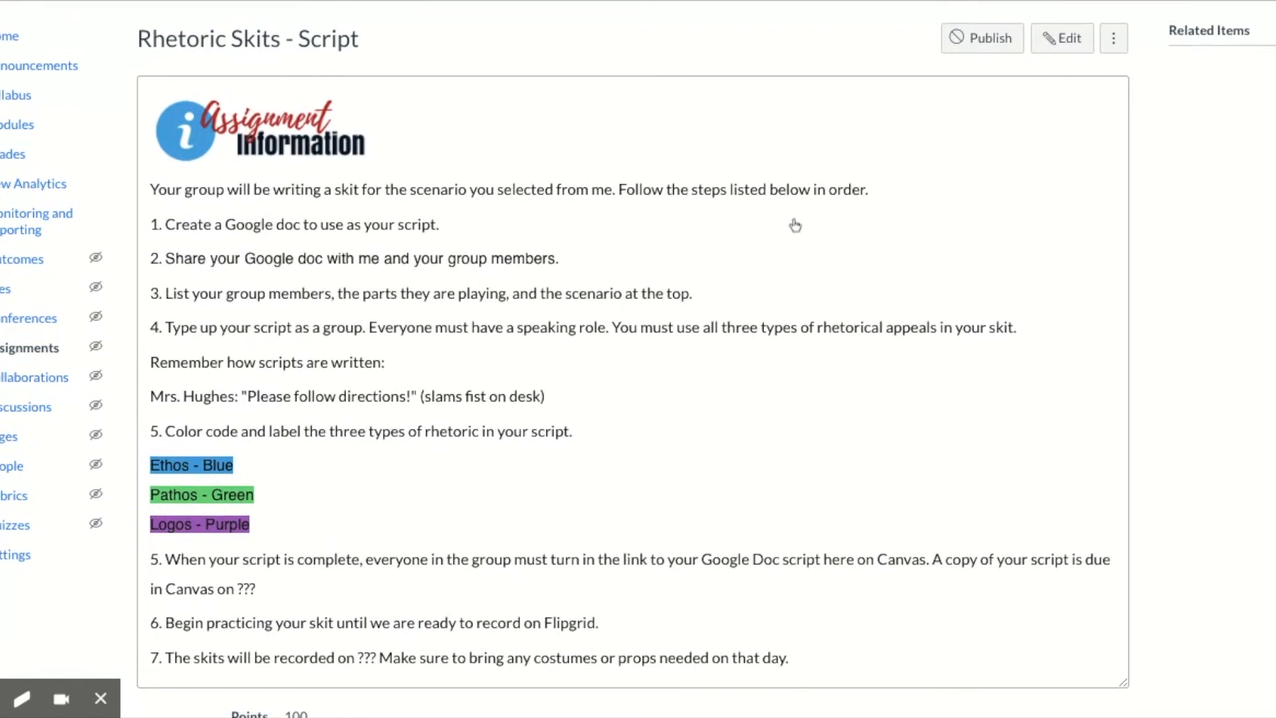
mouse_move(277, 525)
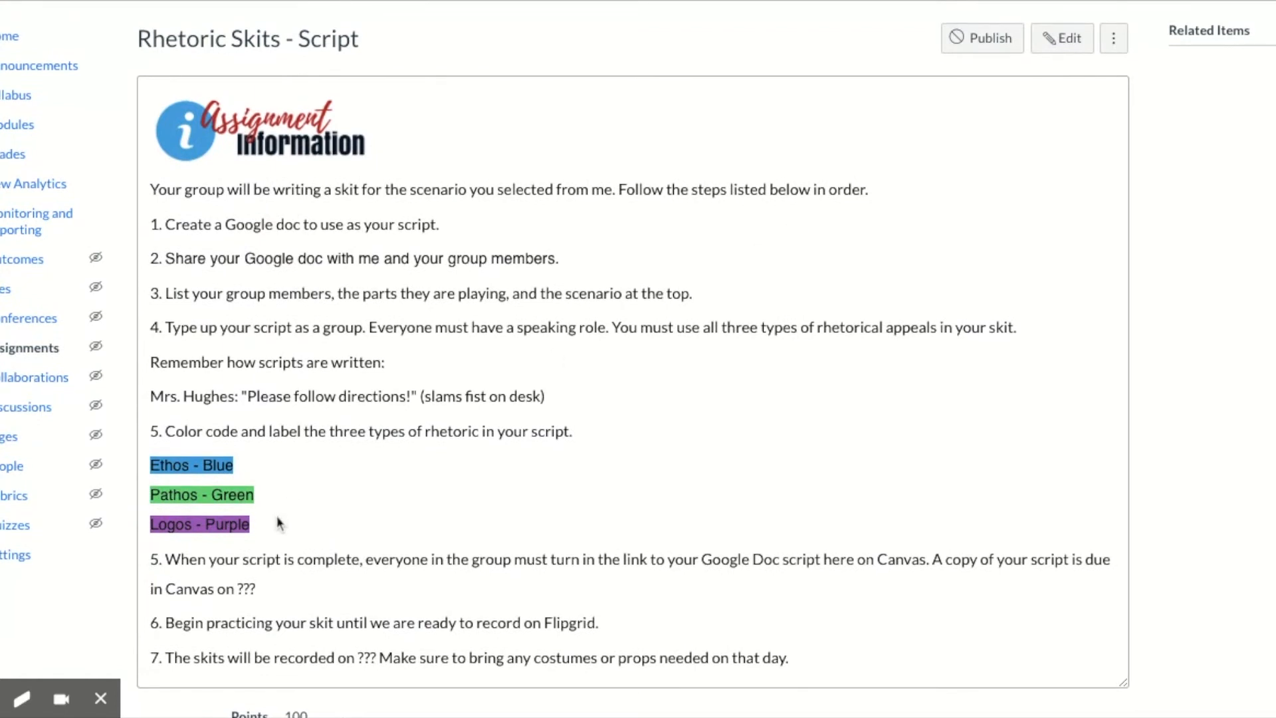
mouse_move(270, 509)
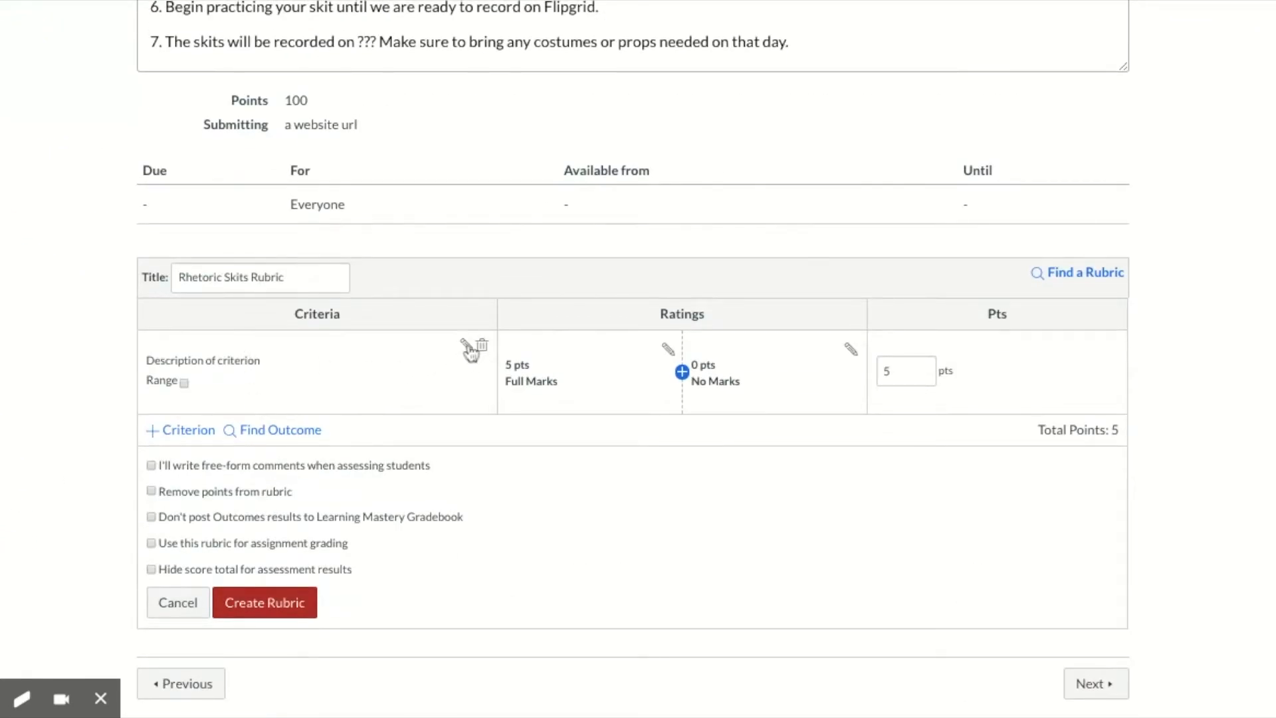
click(463, 345)
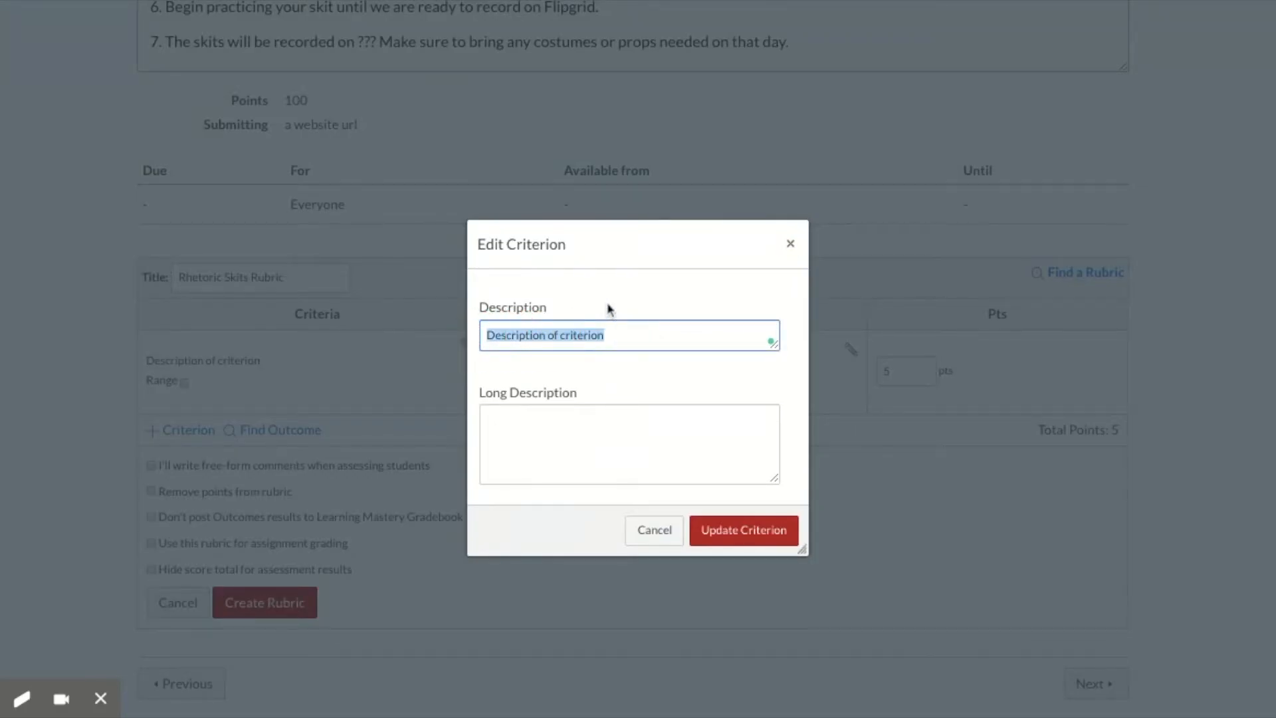
text(Correct Usage of Ethos)
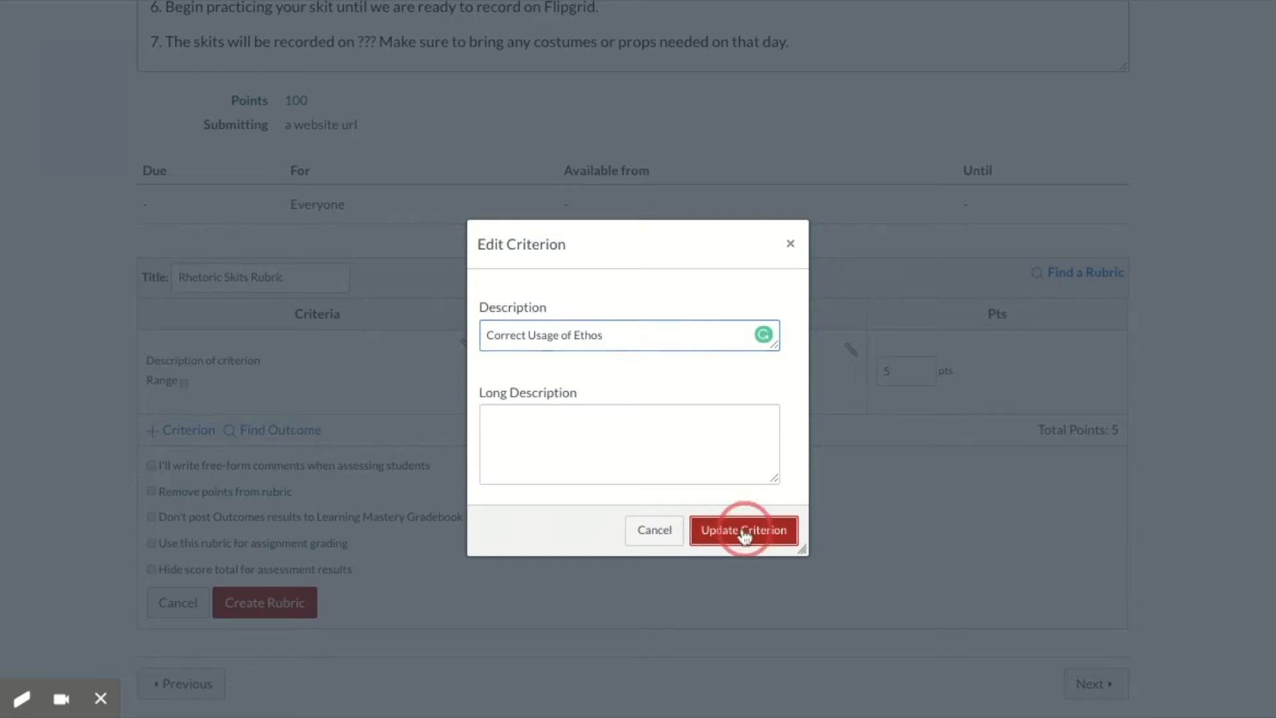
click(743, 530)
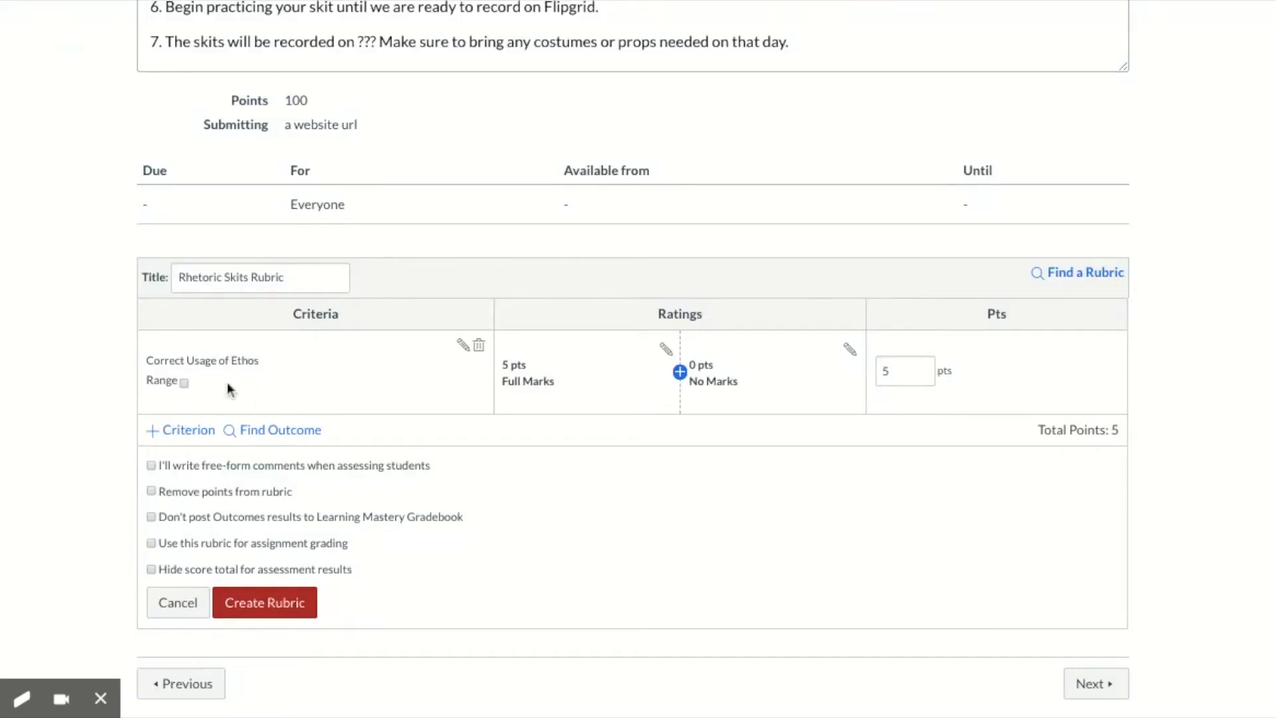
mouse_move(553, 387)
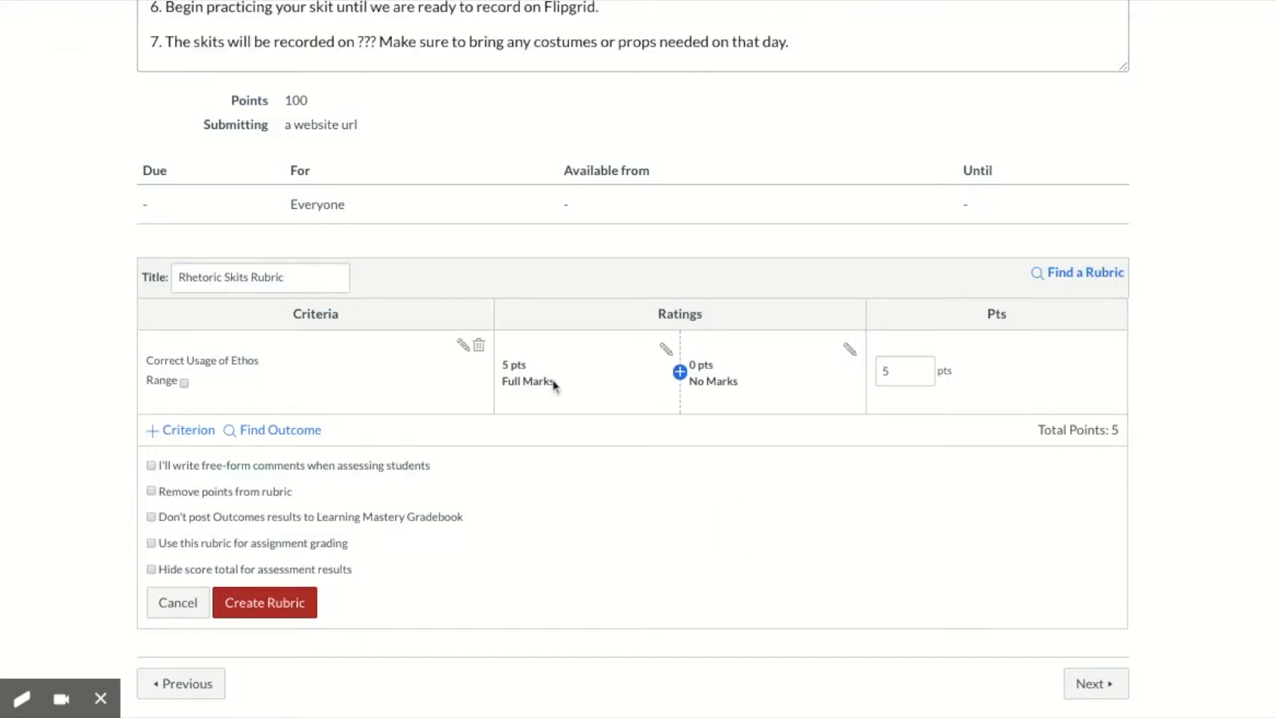
mouse_move(783, 385)
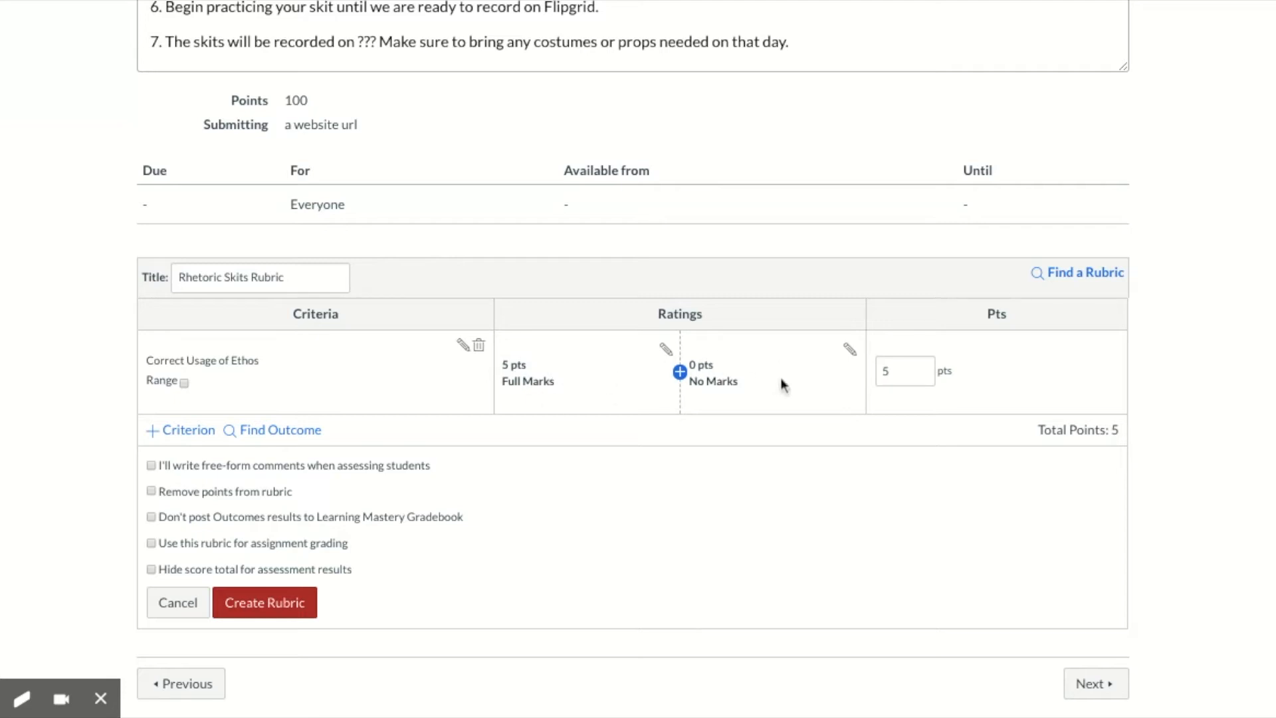
mouse_move(730, 349)
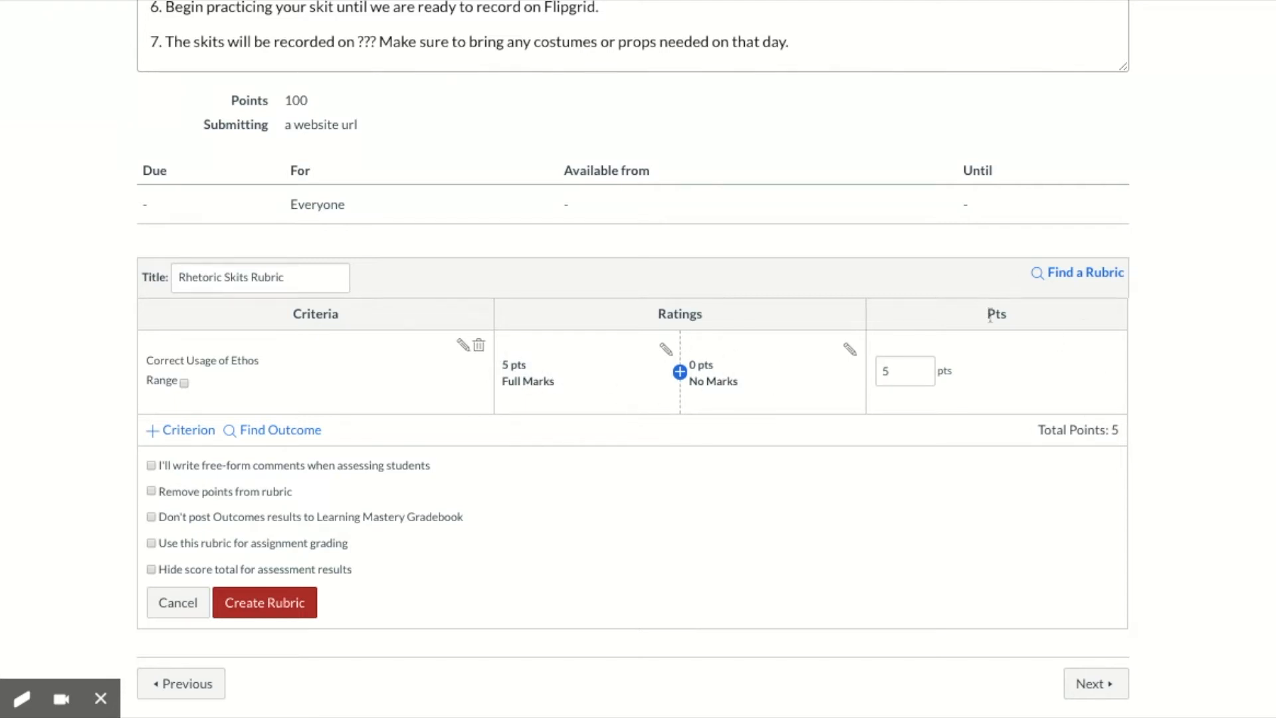
mouse_move(375, 412)
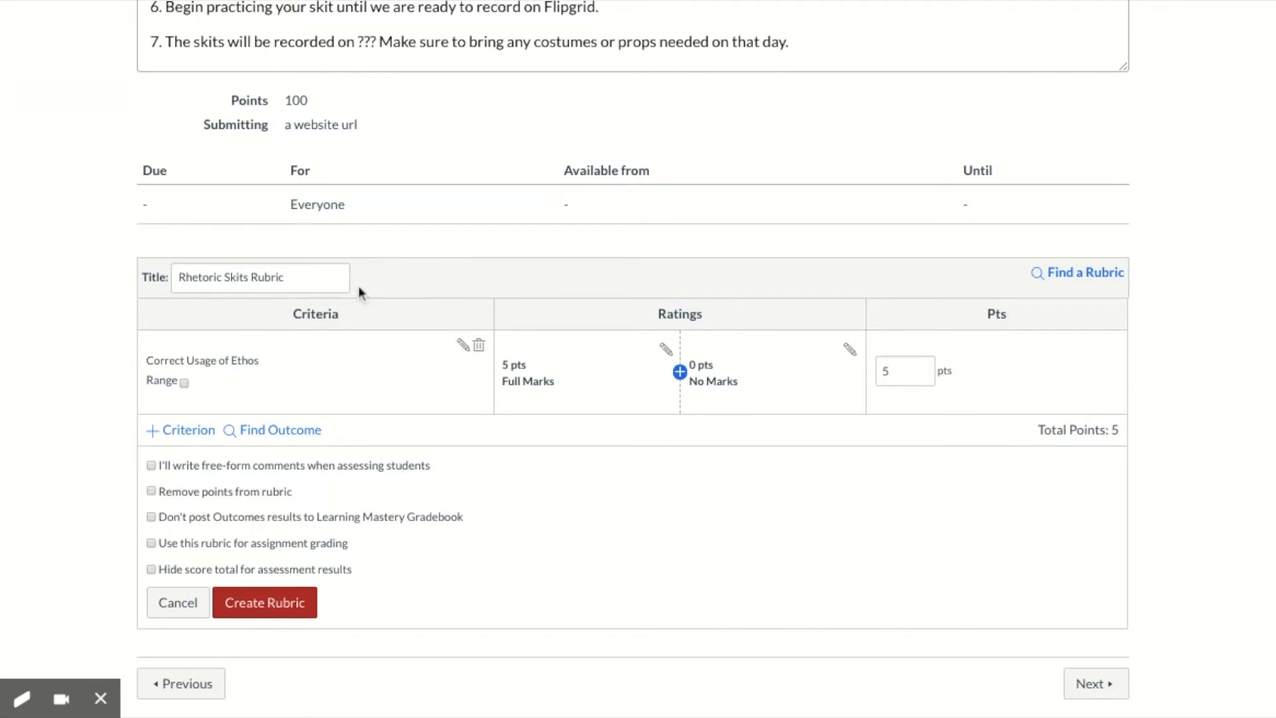
mouse_move(596, 317)
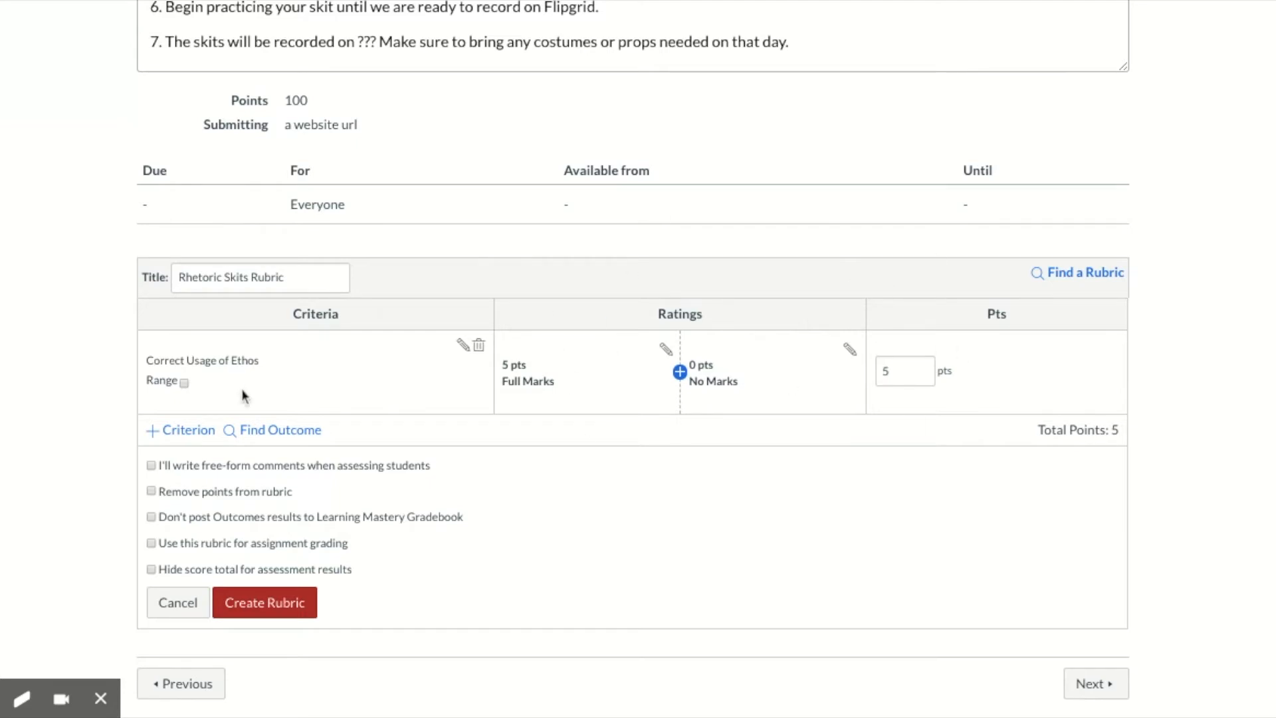
mouse_move(1002, 370)
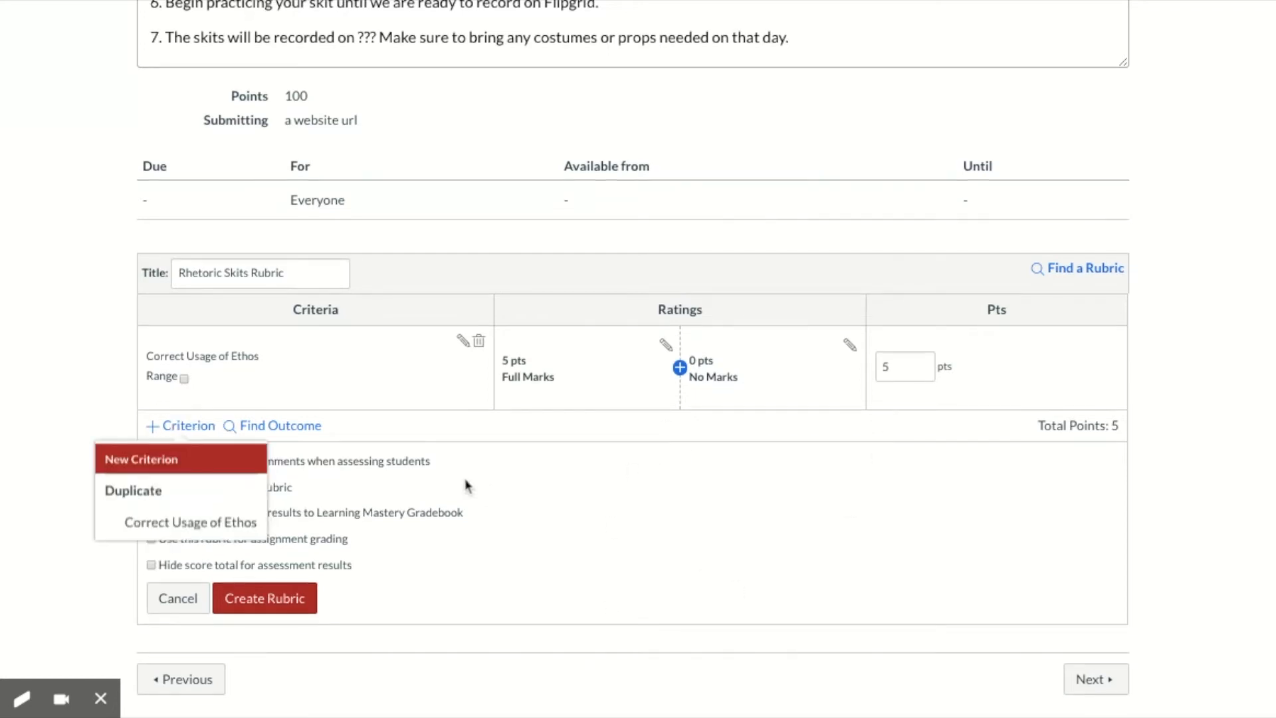
Step: Add two new 5-point criteria: Correct Usage of Pathos and Correct Usage of Logos
click(187, 426)
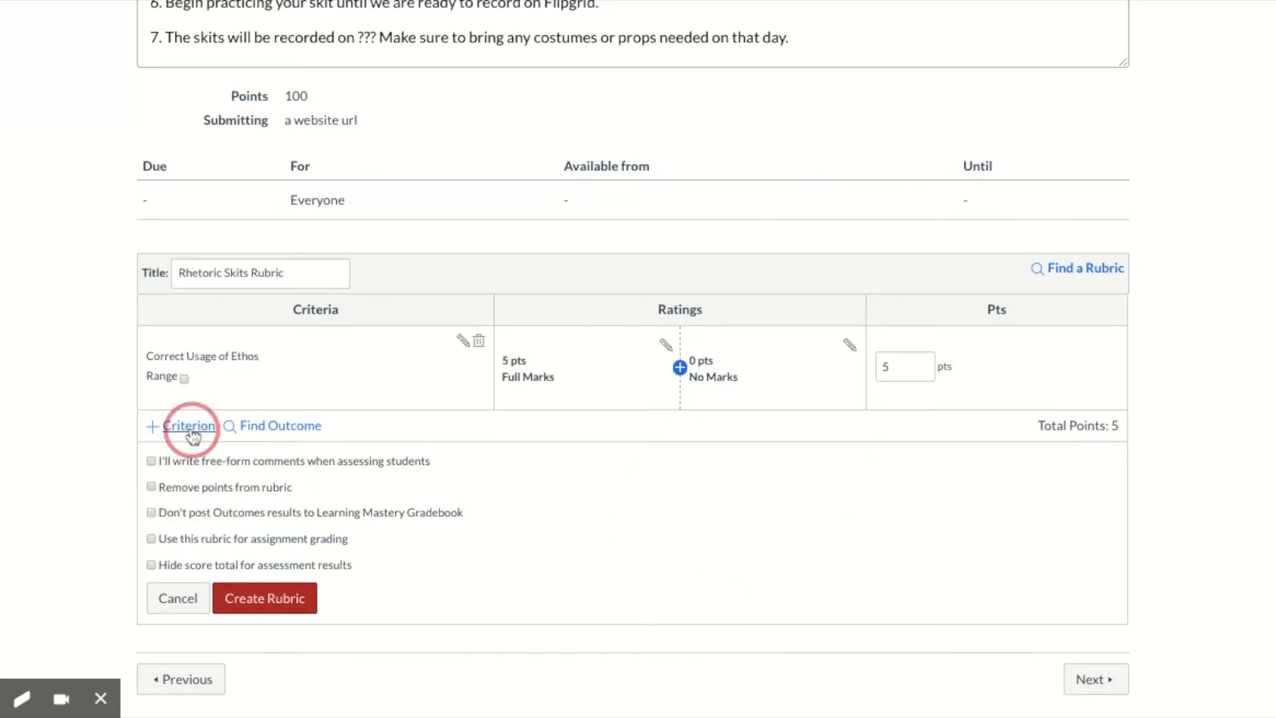
click(187, 425)
text(C)
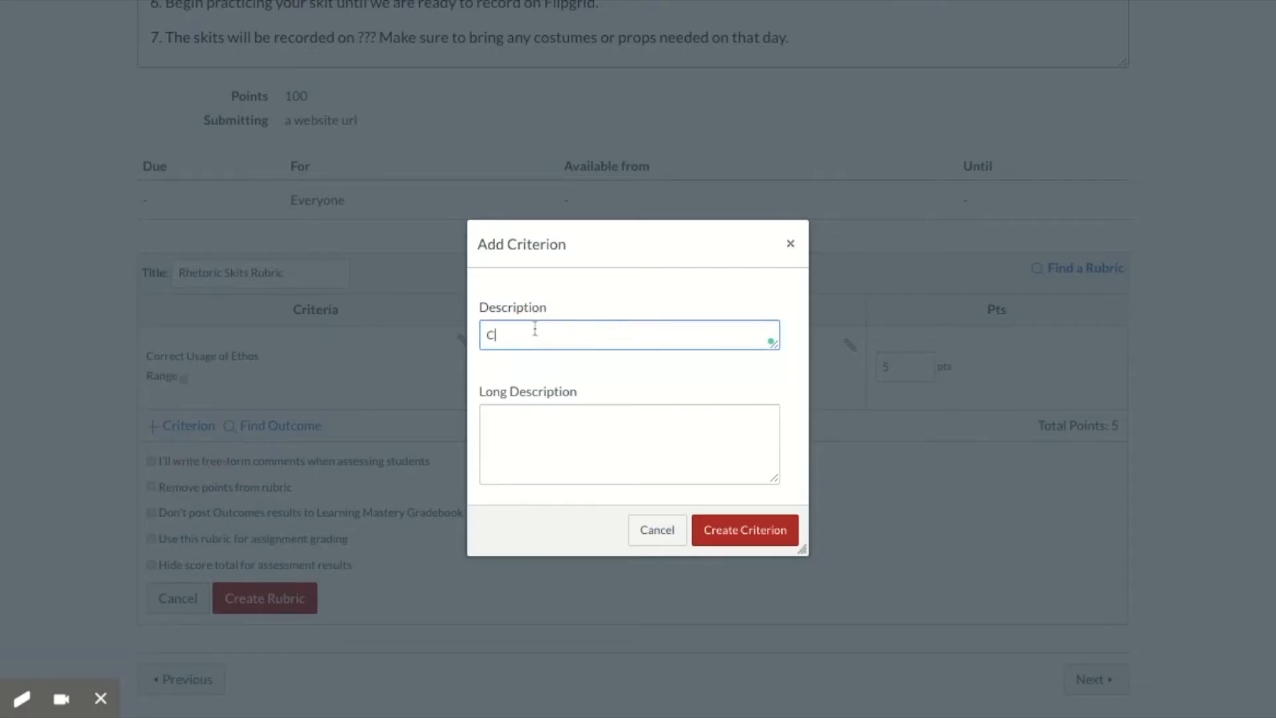
text(orrect Usage of Pa)
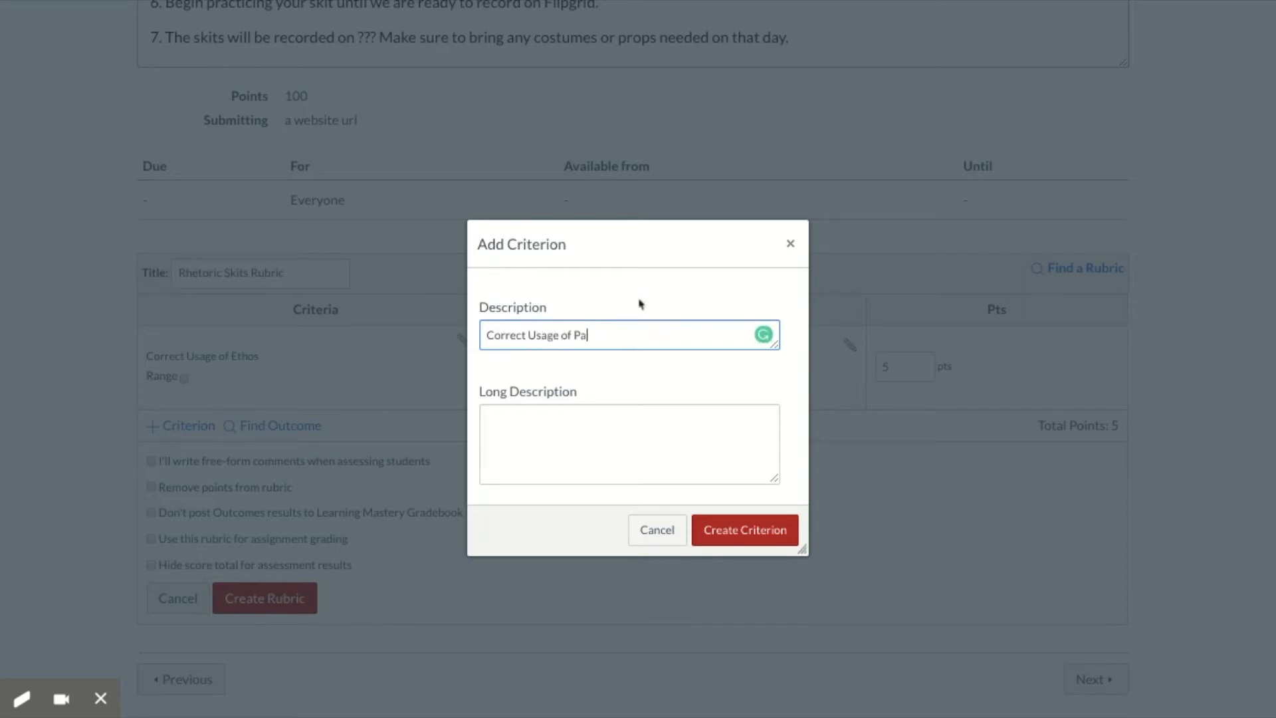
click(743, 530)
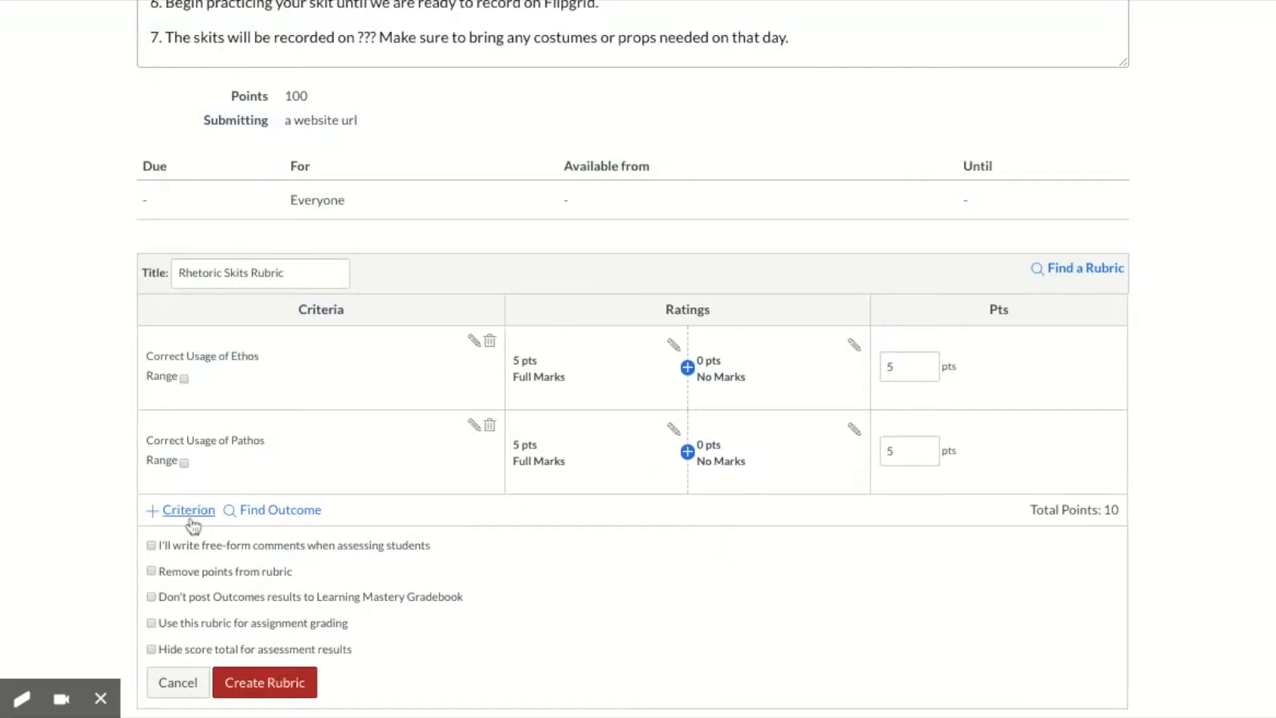
click(188, 509)
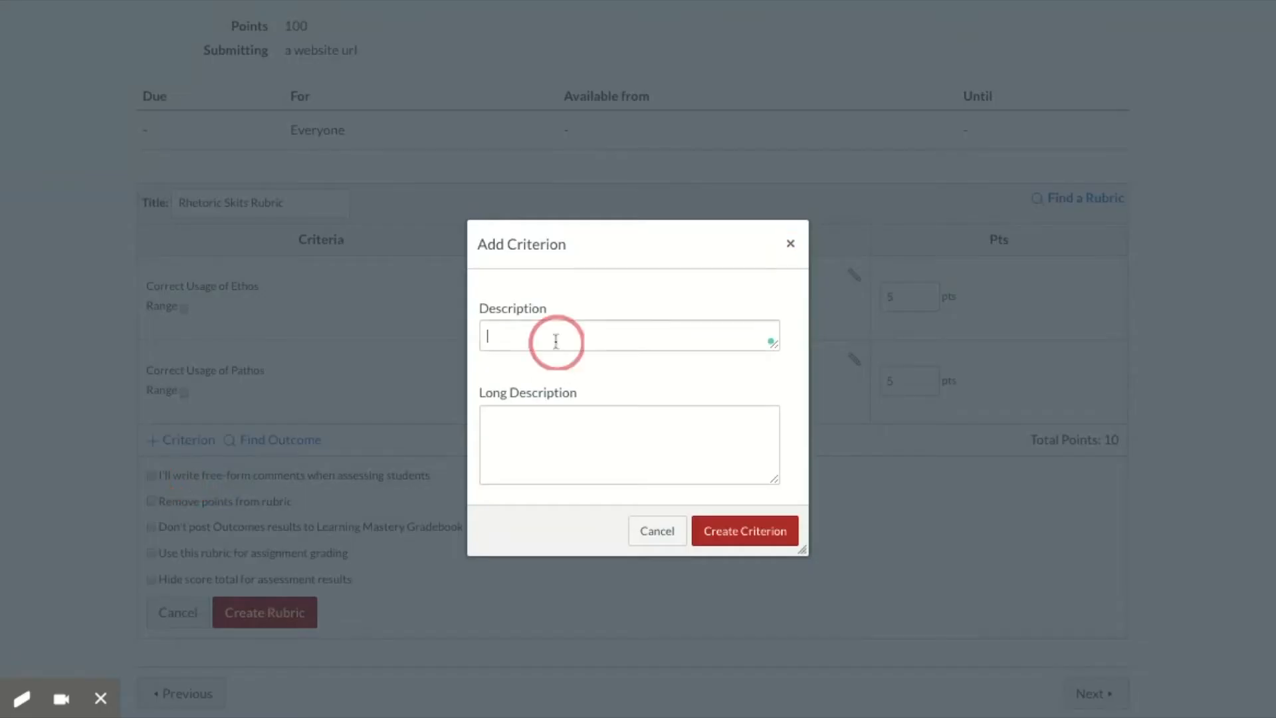
text(Correct usag)
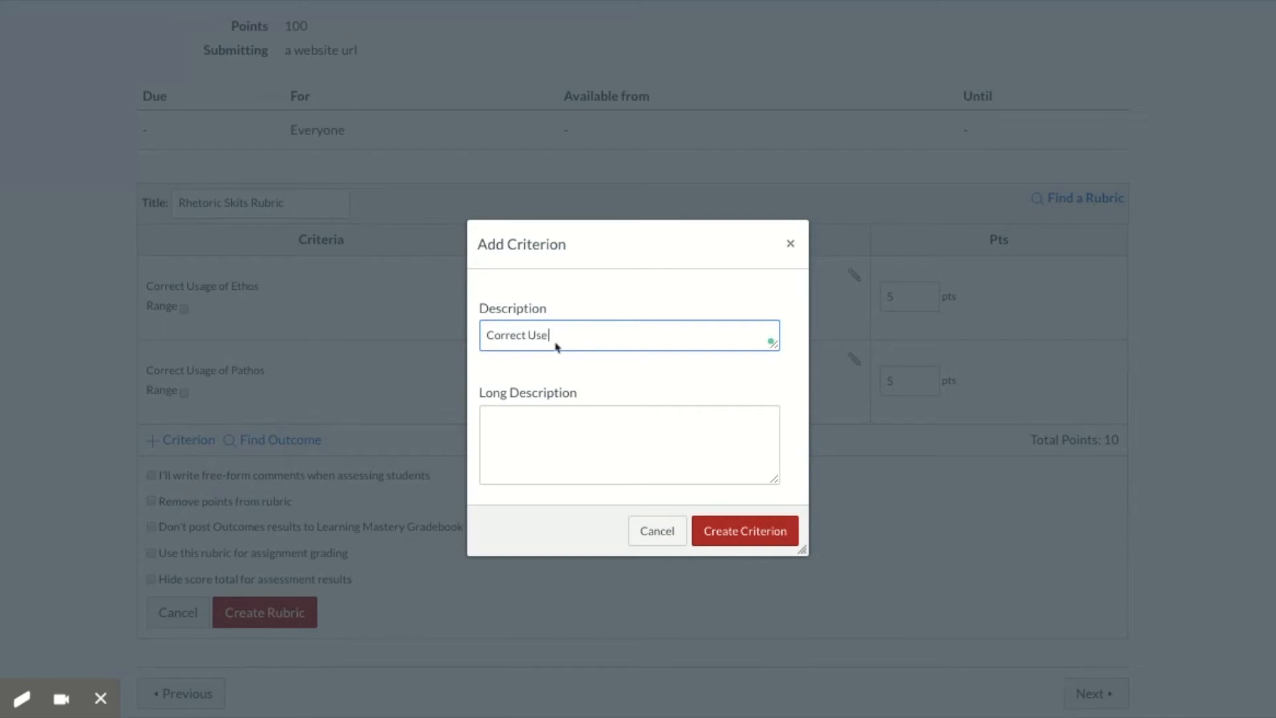
text(age of)
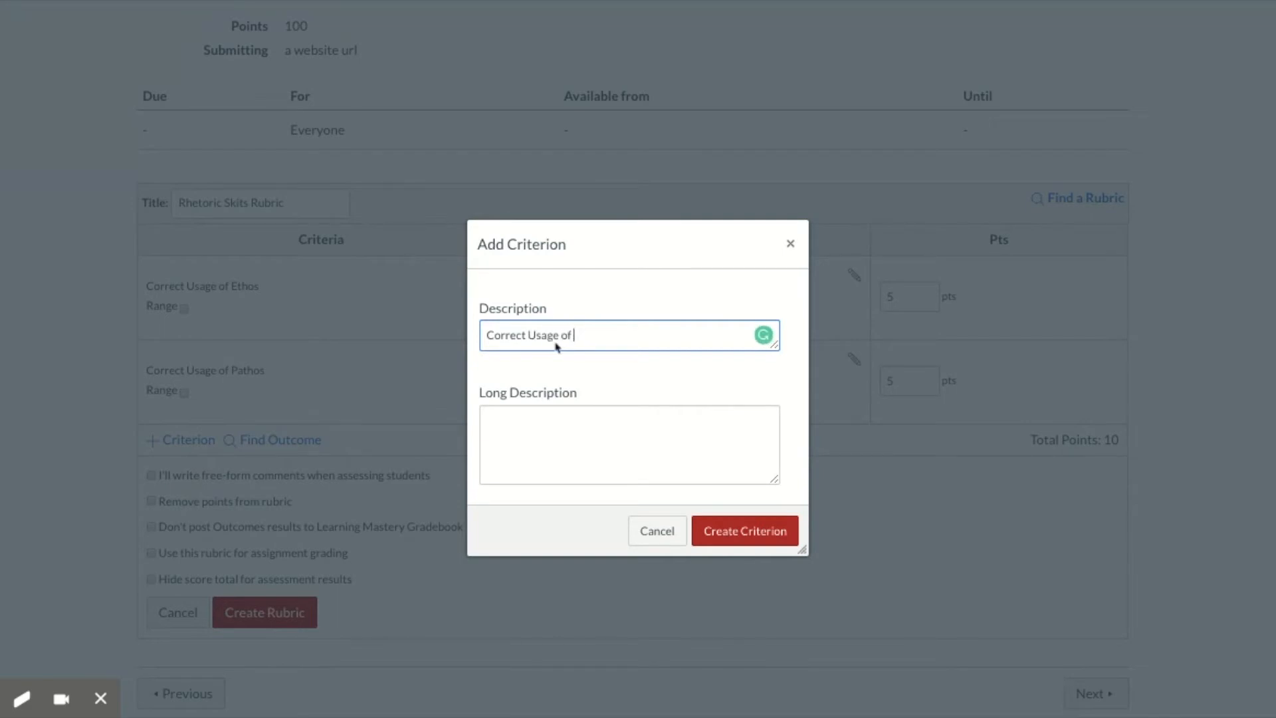
click(743, 531)
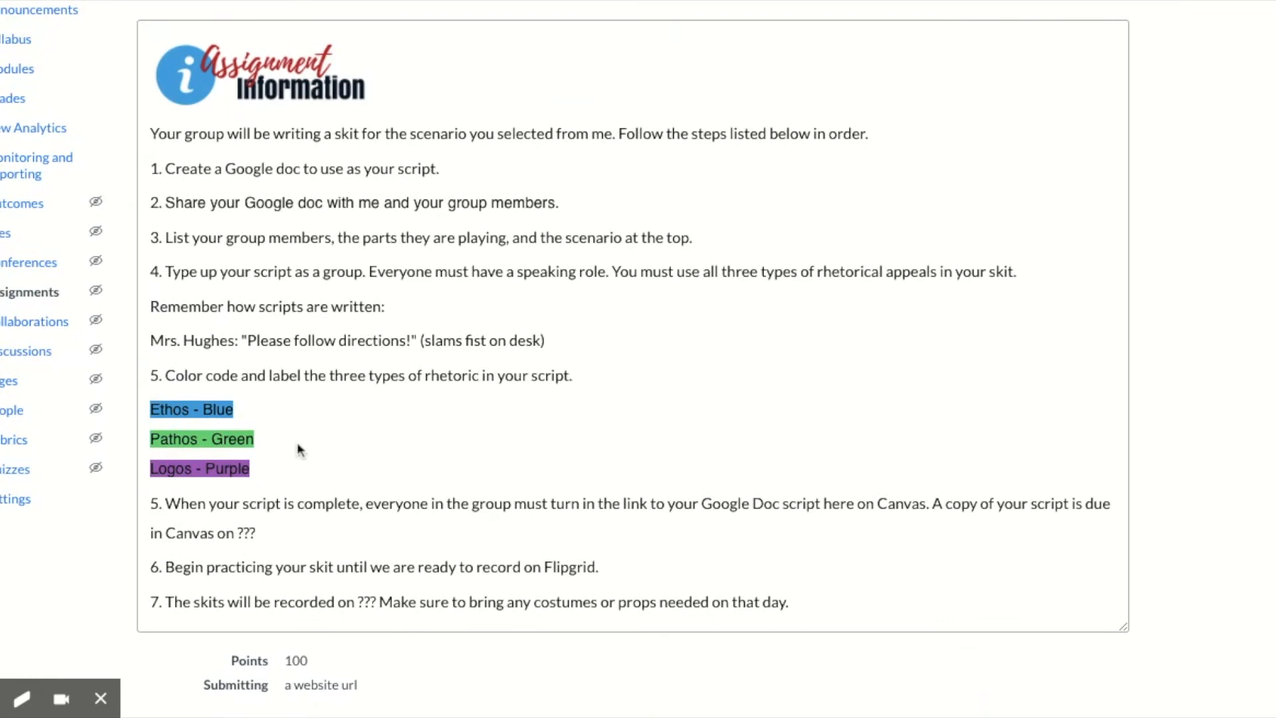
Step: Draft a fourth criterion described as Rhetorical Appeals Labeled
scroll(down, 3)
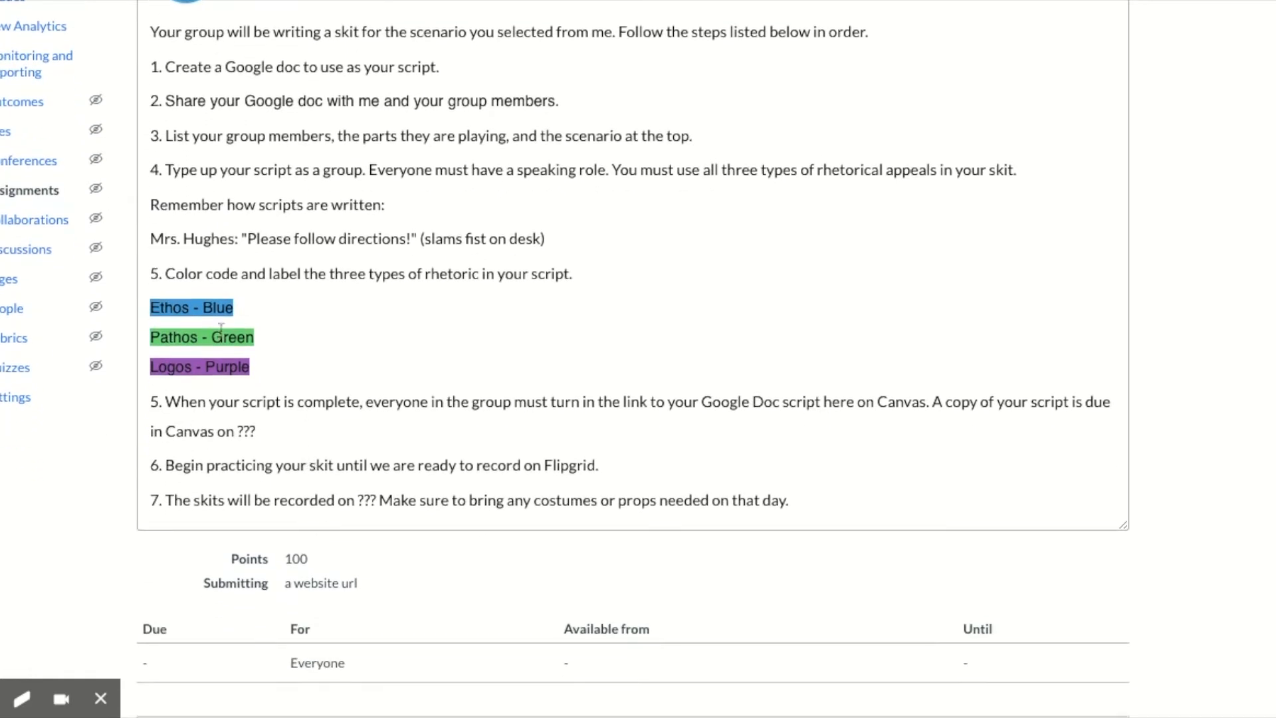
scroll(down, 3)
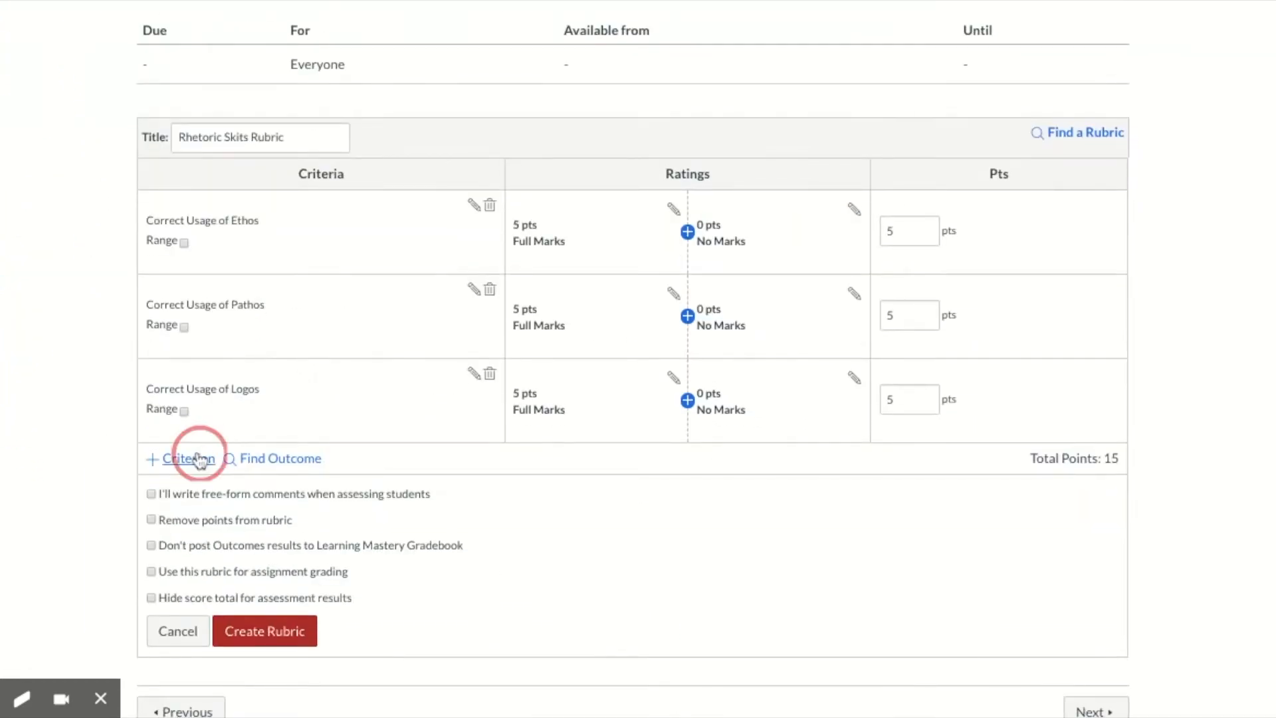
click(186, 459)
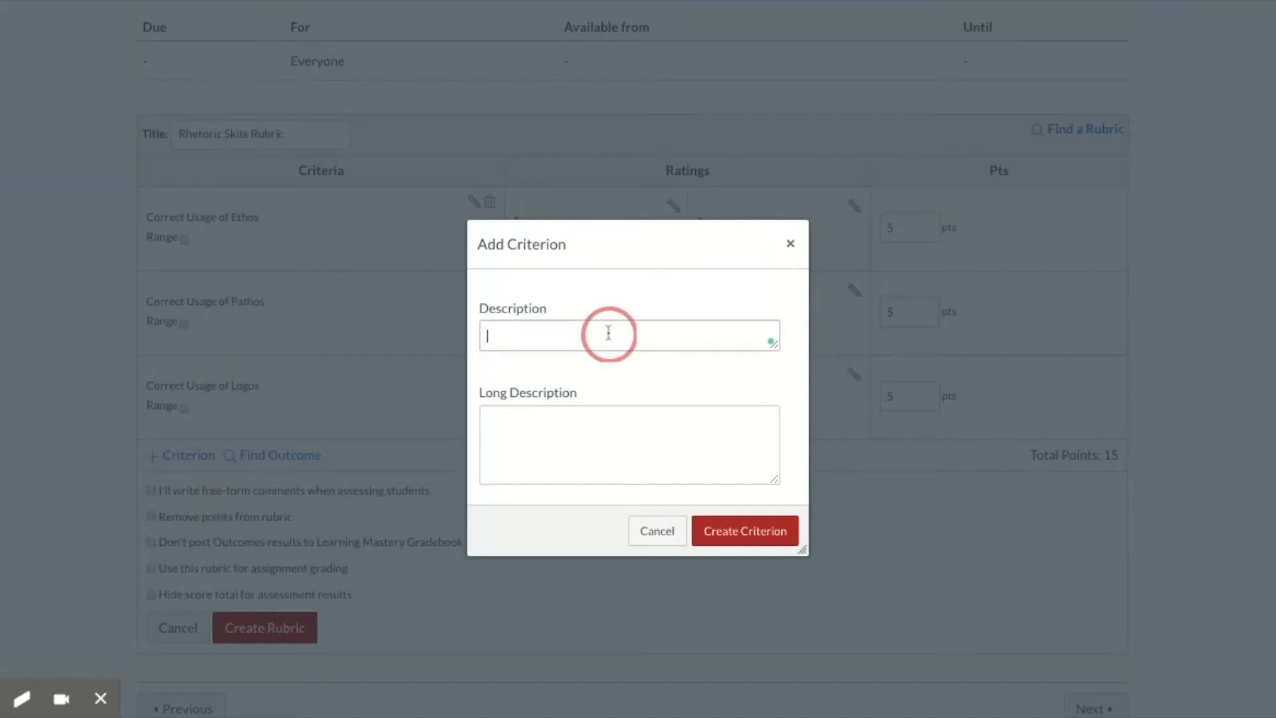
text(Rhetorical Appeals Labeled)
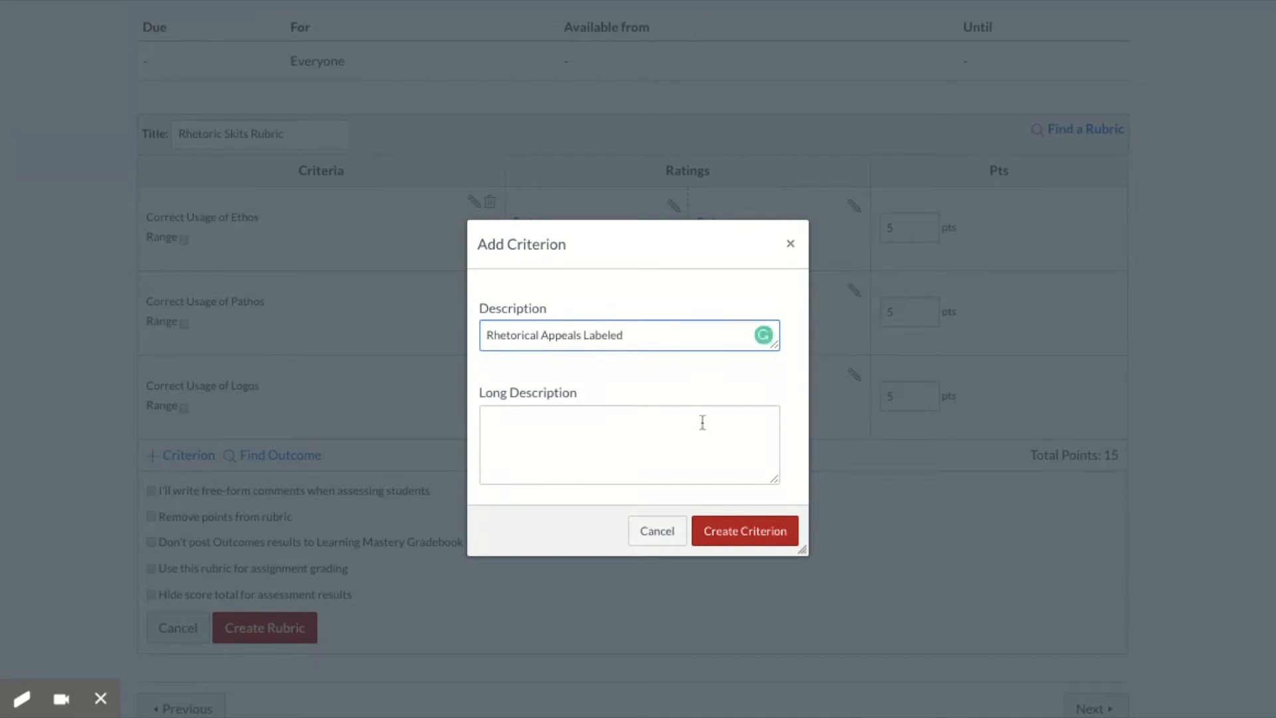
mouse_move(731, 530)
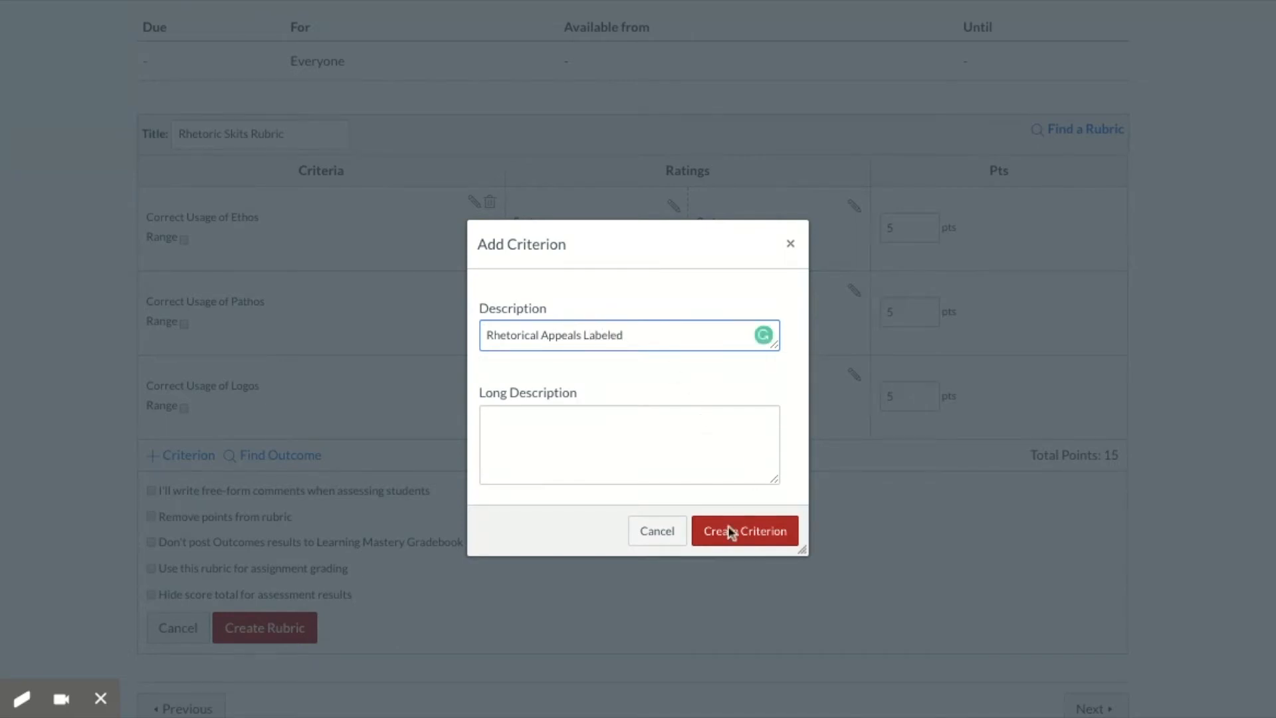
Step: Add the Rhetorical Appeals Labeled and Conclusion to the Skit criteria, bringing the rubric to 25 points
click(743, 531)
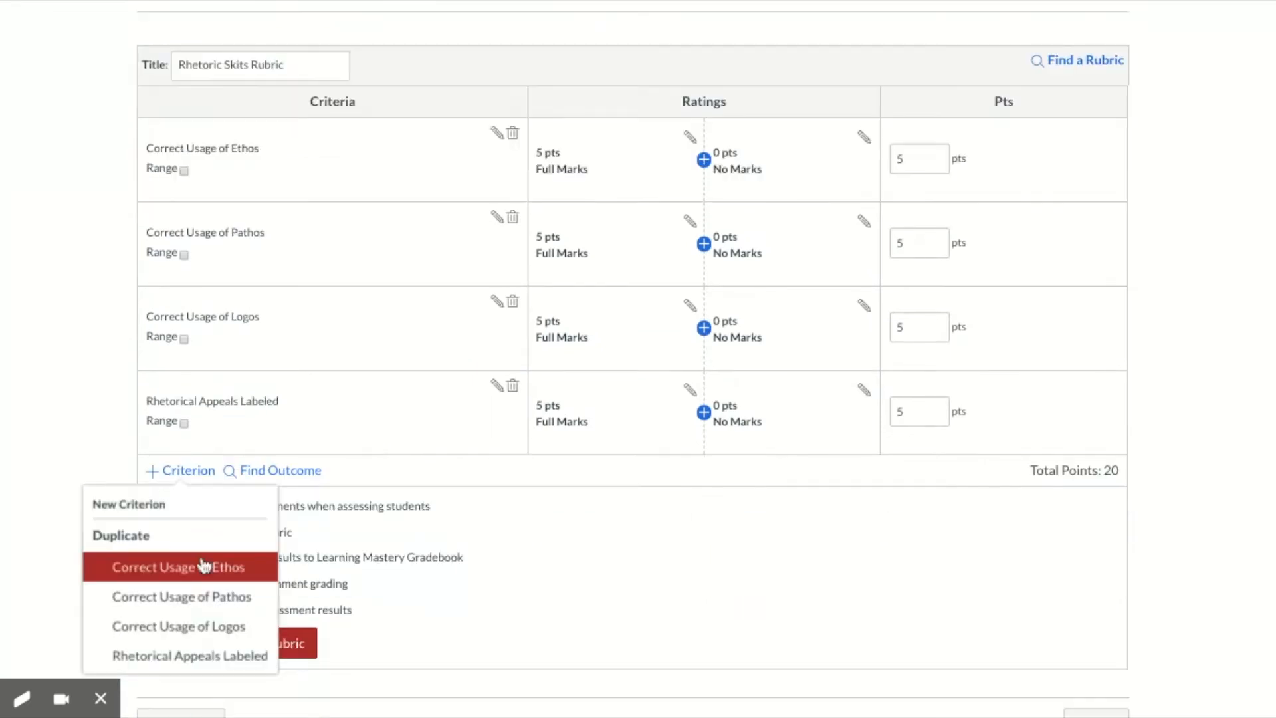
click(129, 504)
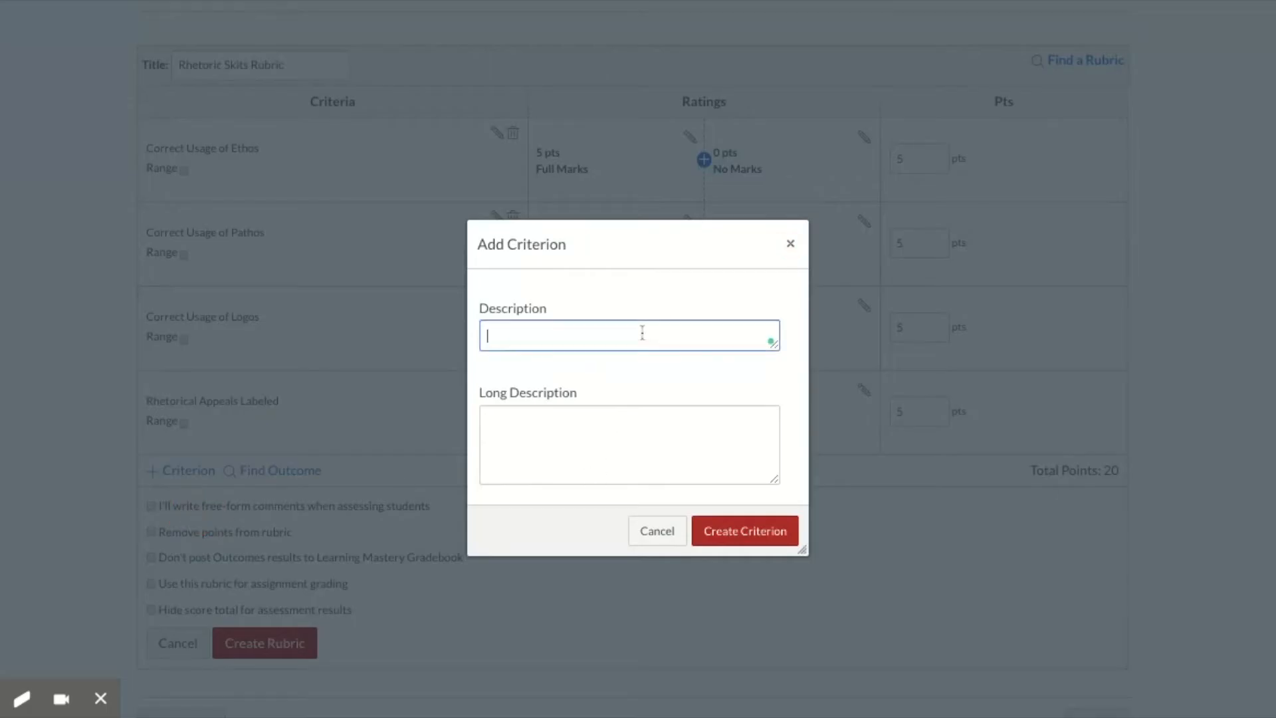
text(Conclusion)
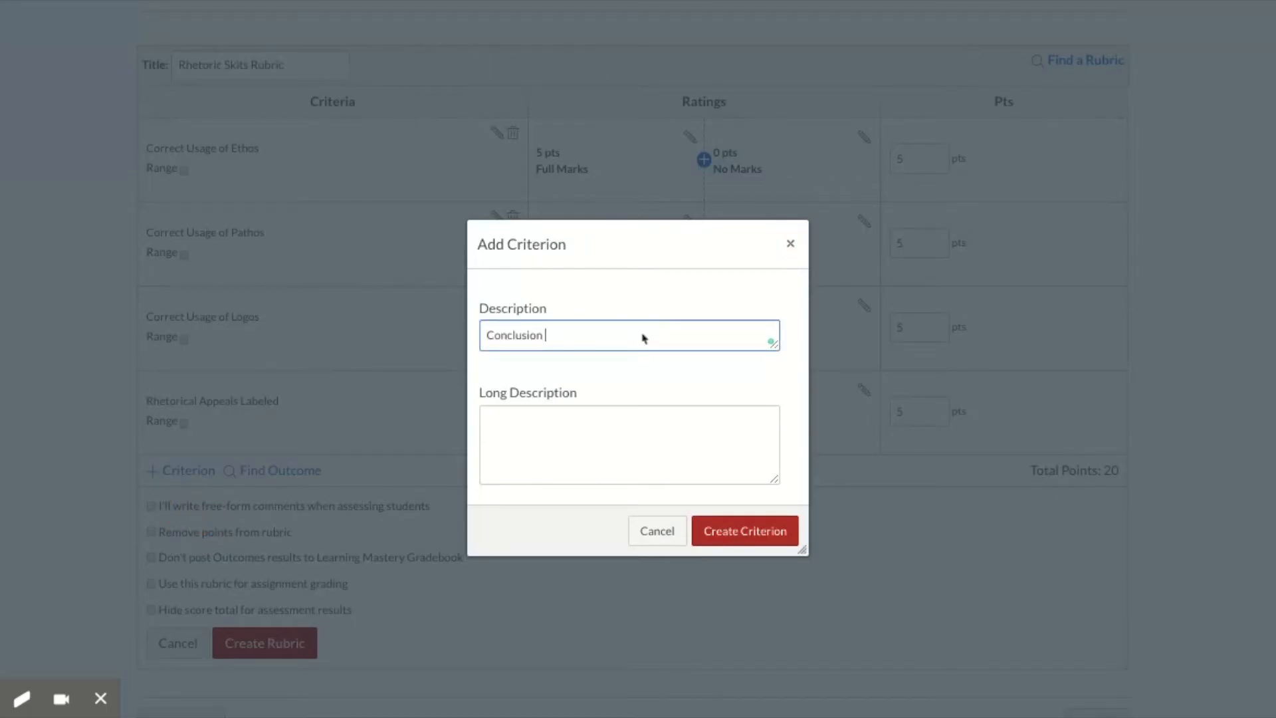
text(to the Sc)
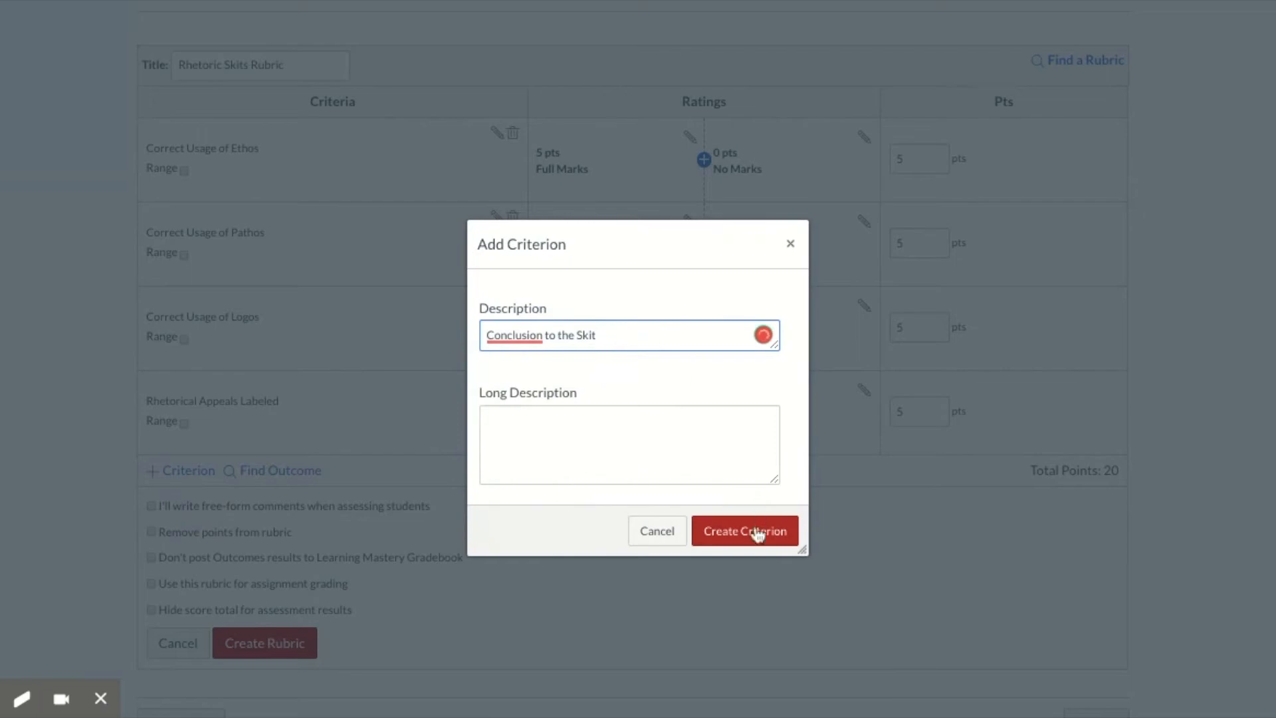
click(743, 530)
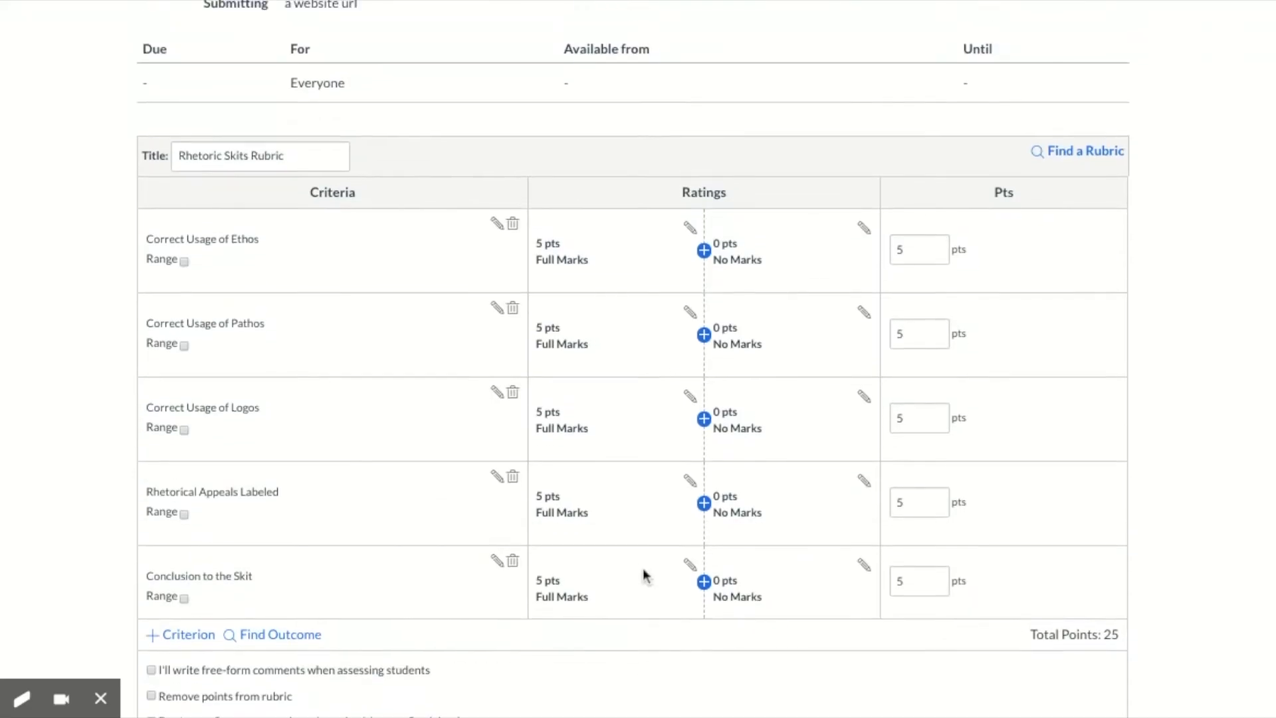
scroll(down, 3)
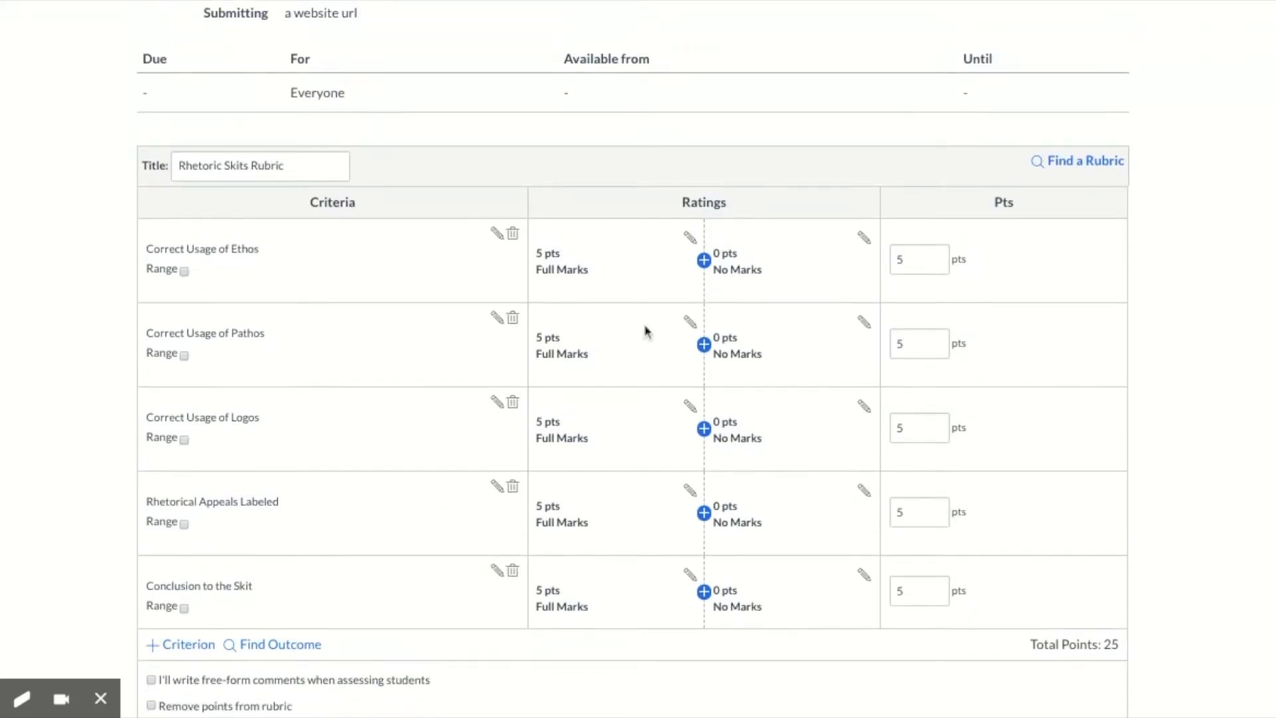
mouse_move(476, 693)
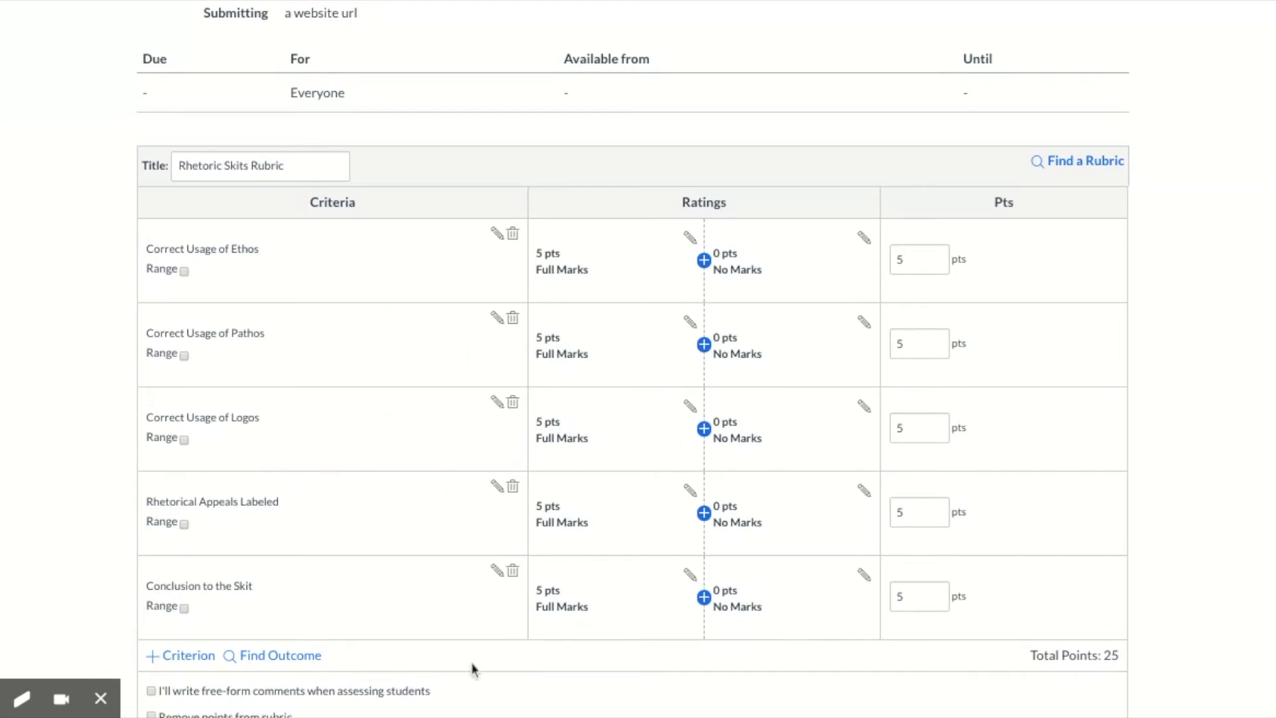
mouse_move(616, 251)
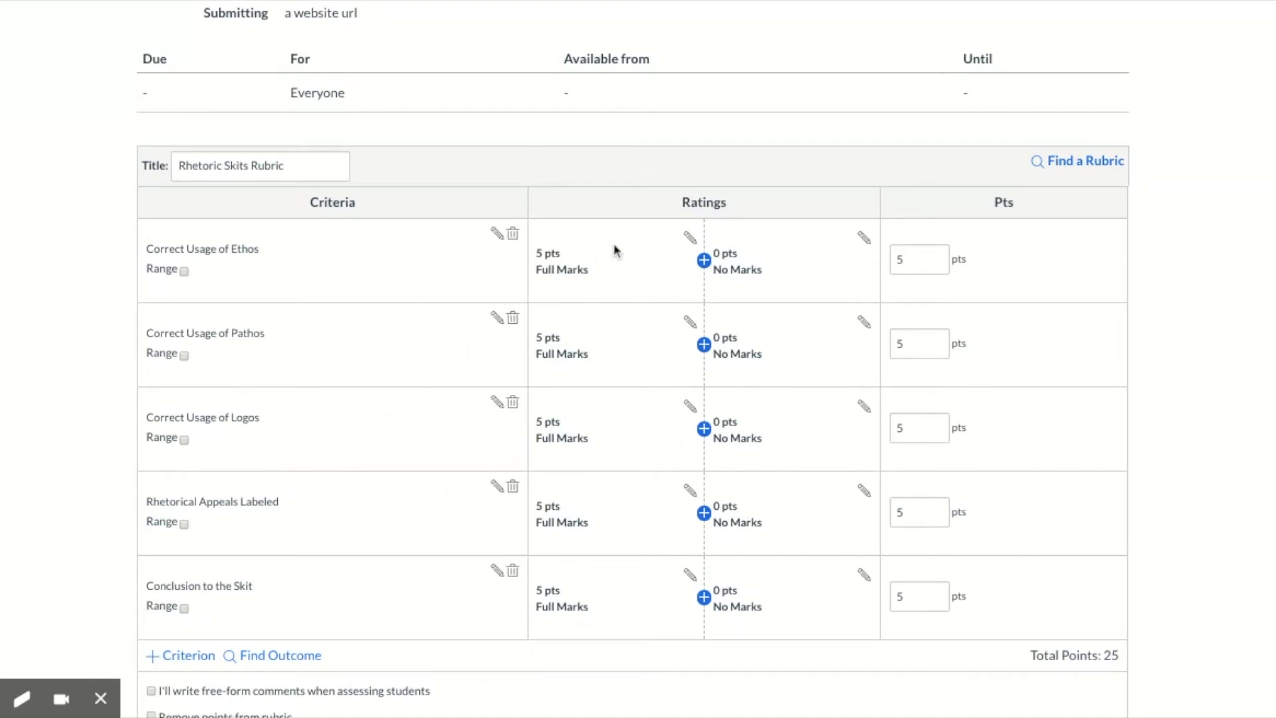
mouse_move(607, 245)
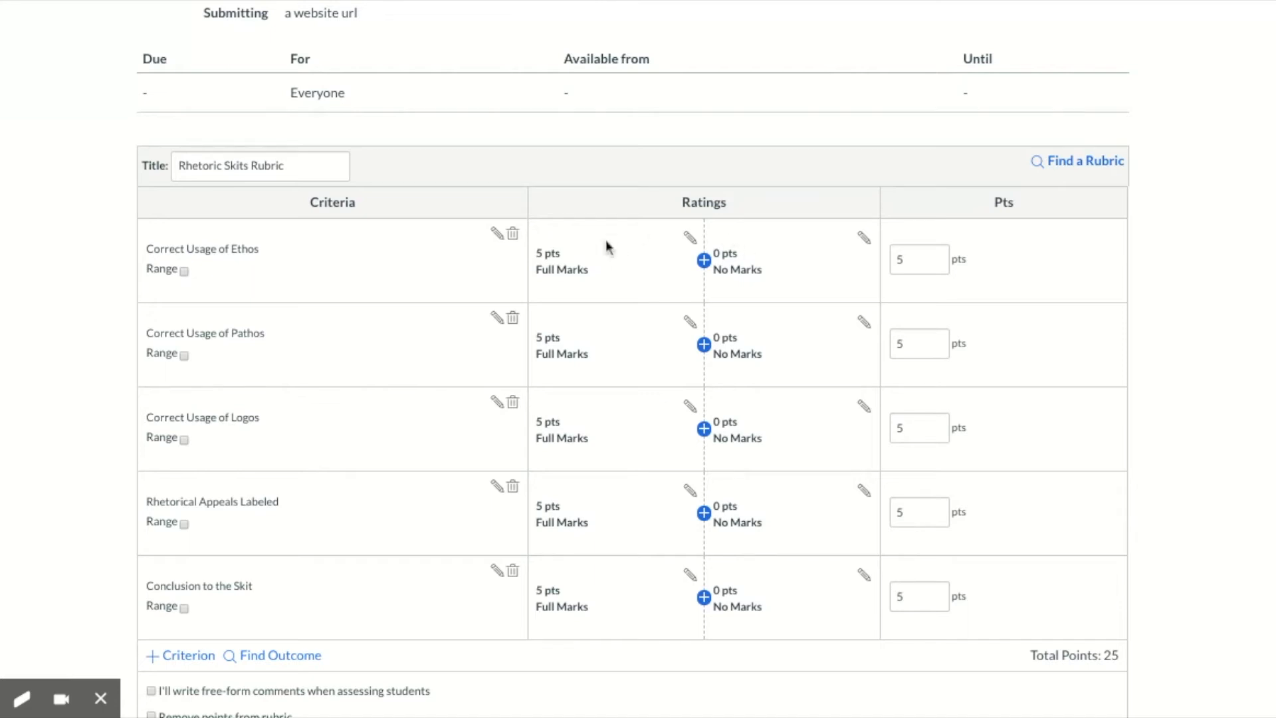
mouse_move(783, 283)
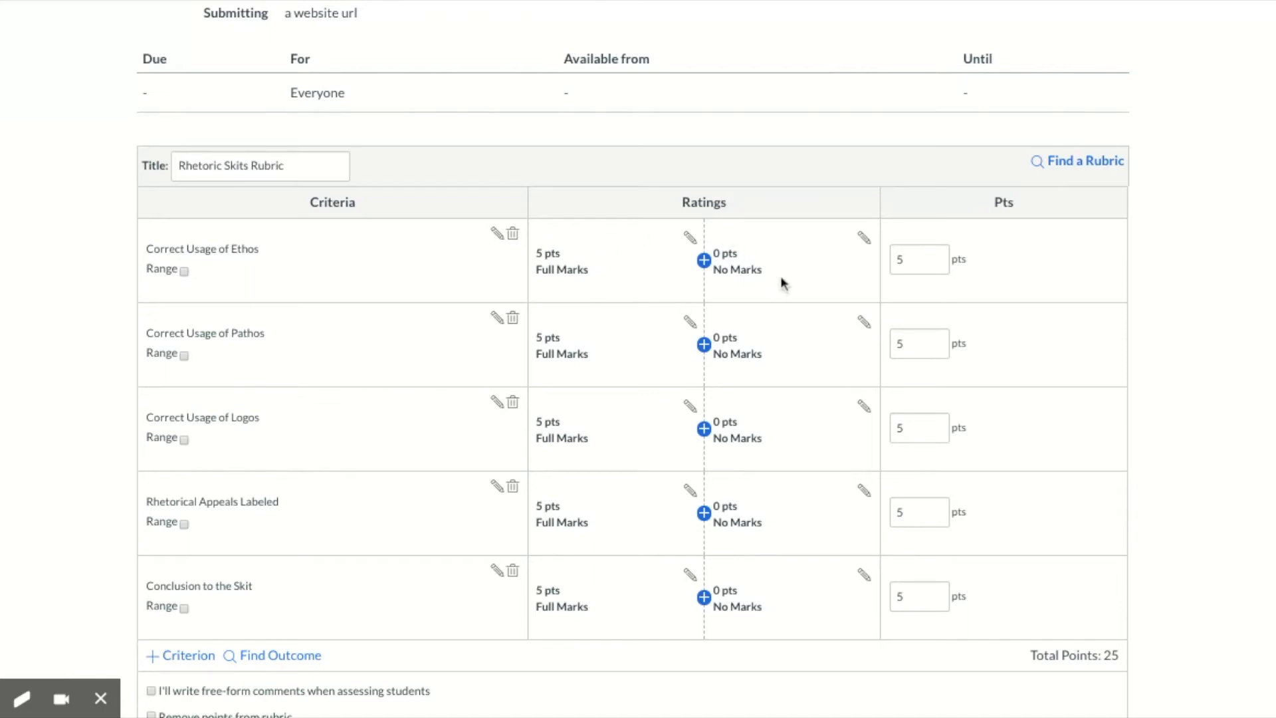
mouse_move(661, 583)
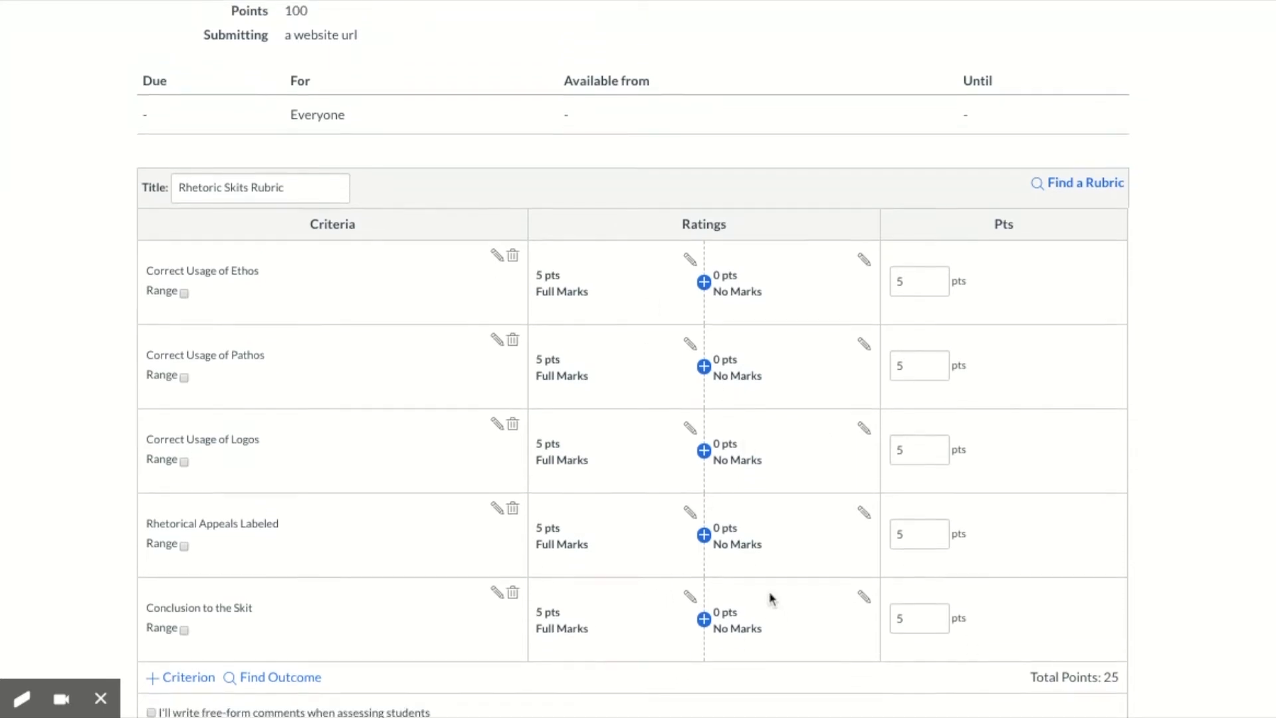
scroll(down, 3)
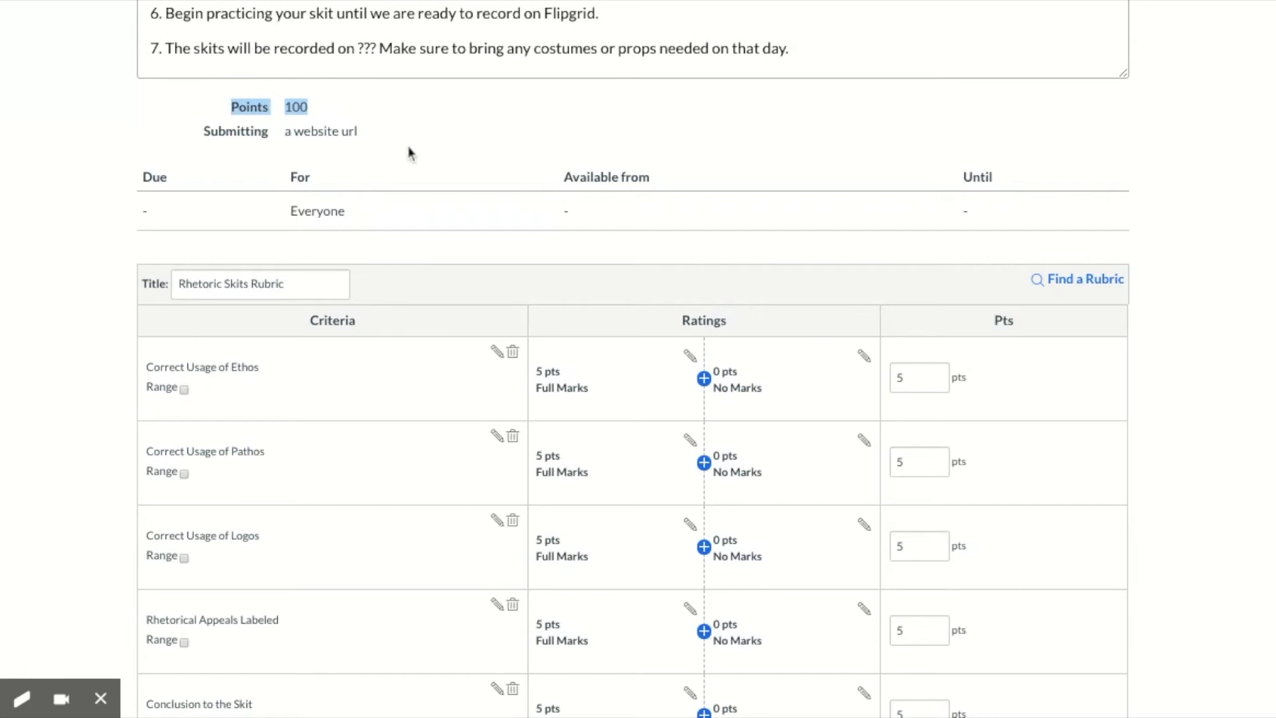
scroll(down, 3)
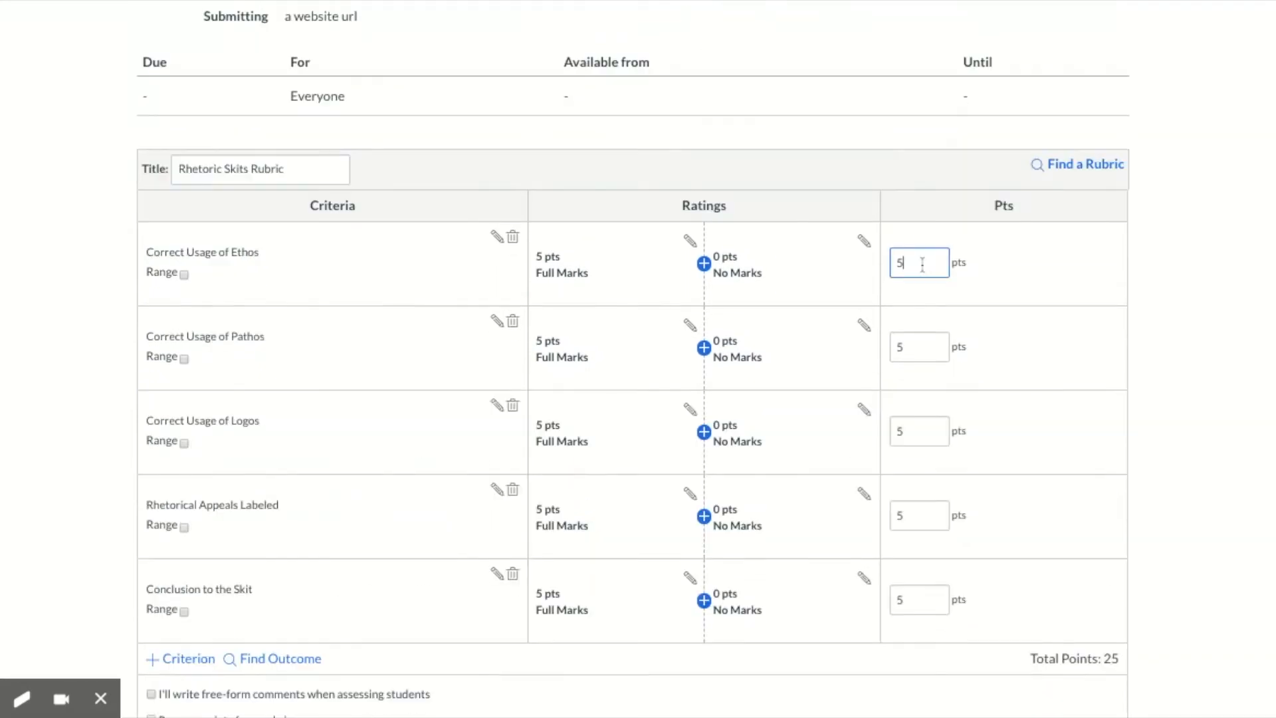
Step: Weight Ethos, Pathos and Logos at 25 points, Rhetorical Appeals Labeled 10 and Conclusion 15, totaling 100
scroll(down, 3)
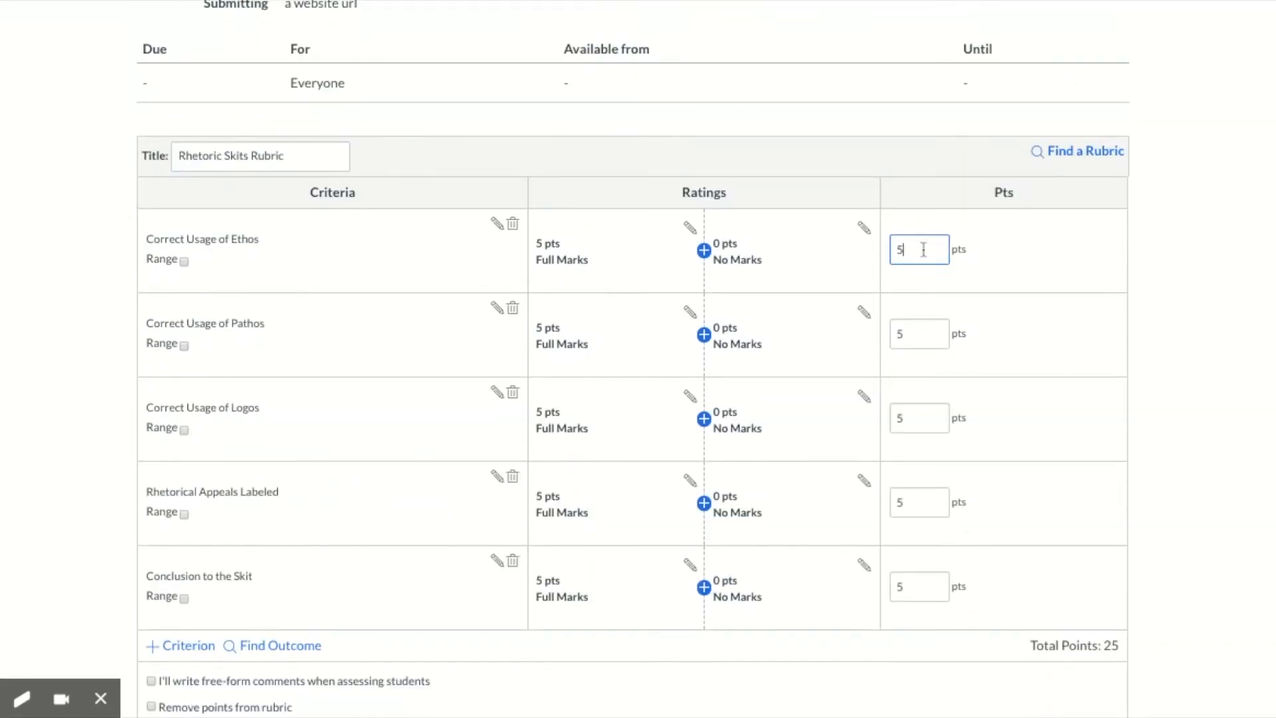
scroll(down, 3)
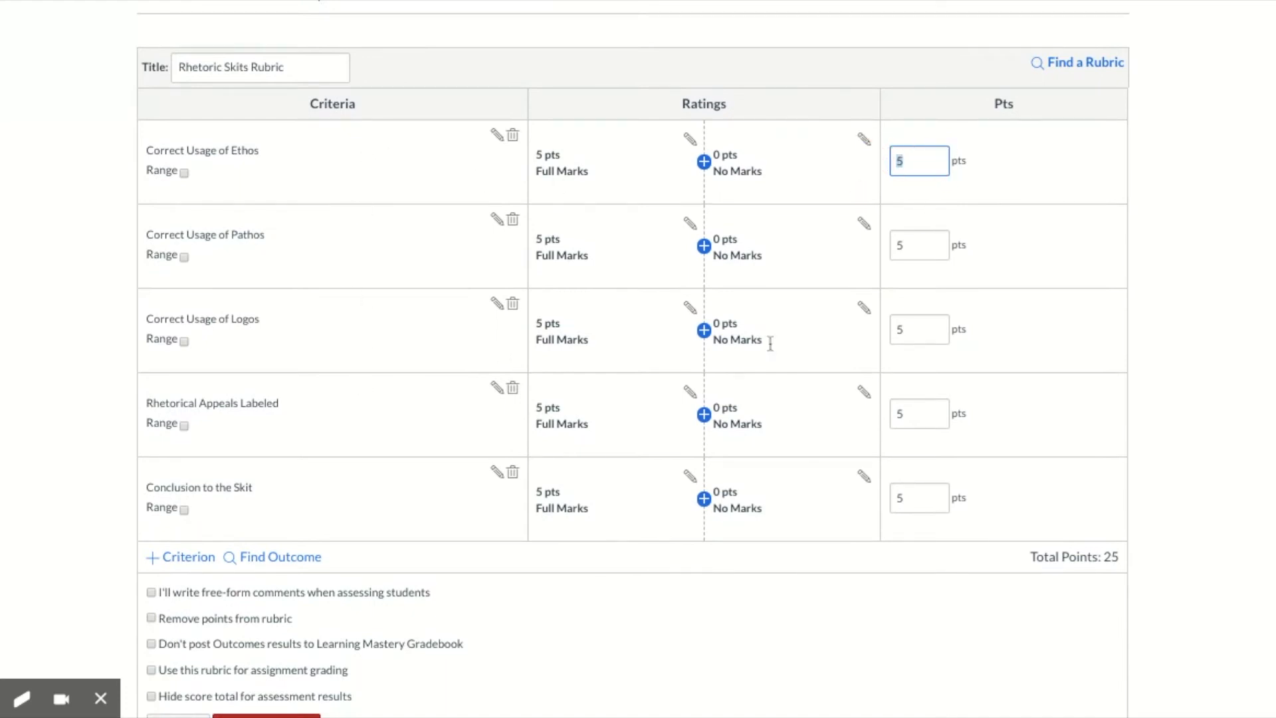
text(25)
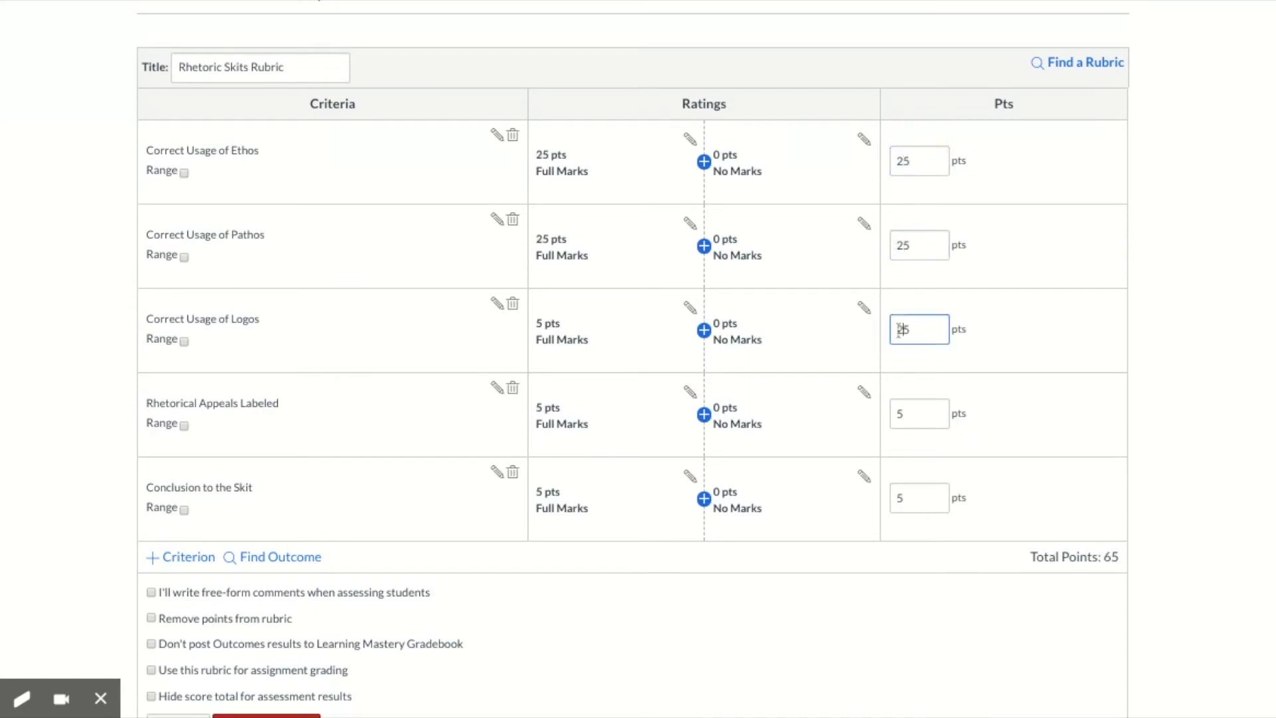
text(25)
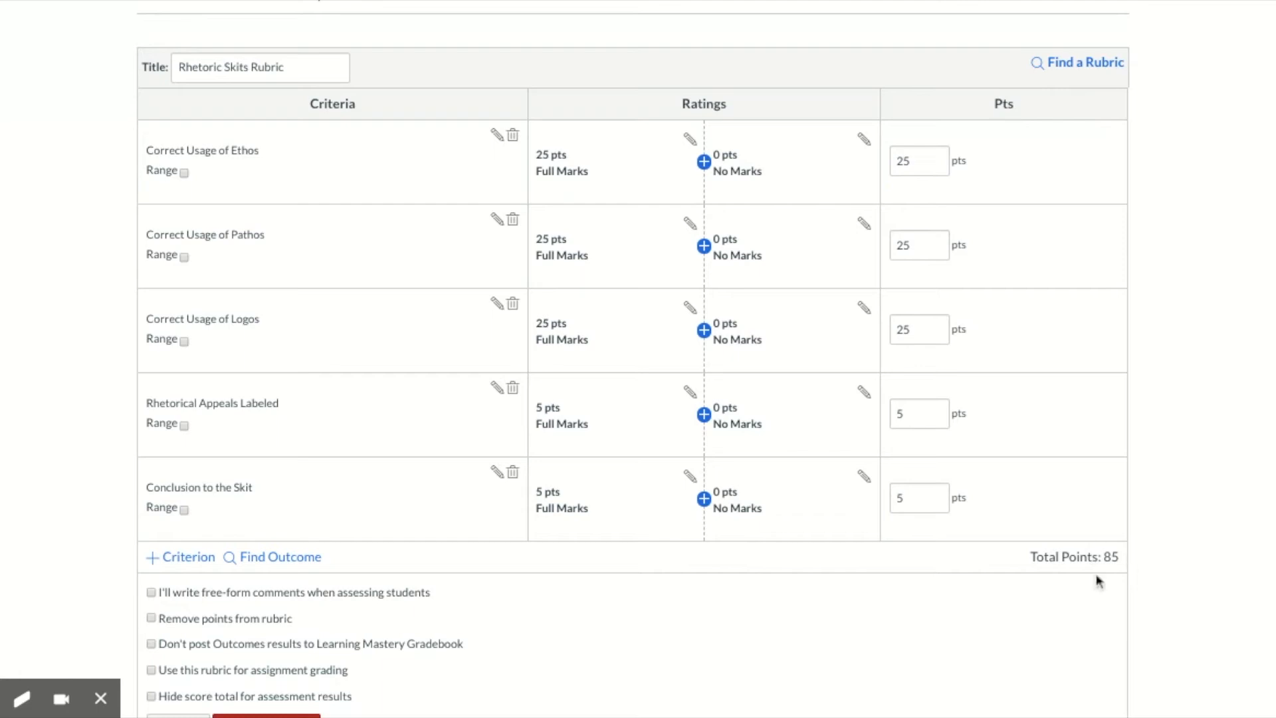
mouse_move(1127, 588)
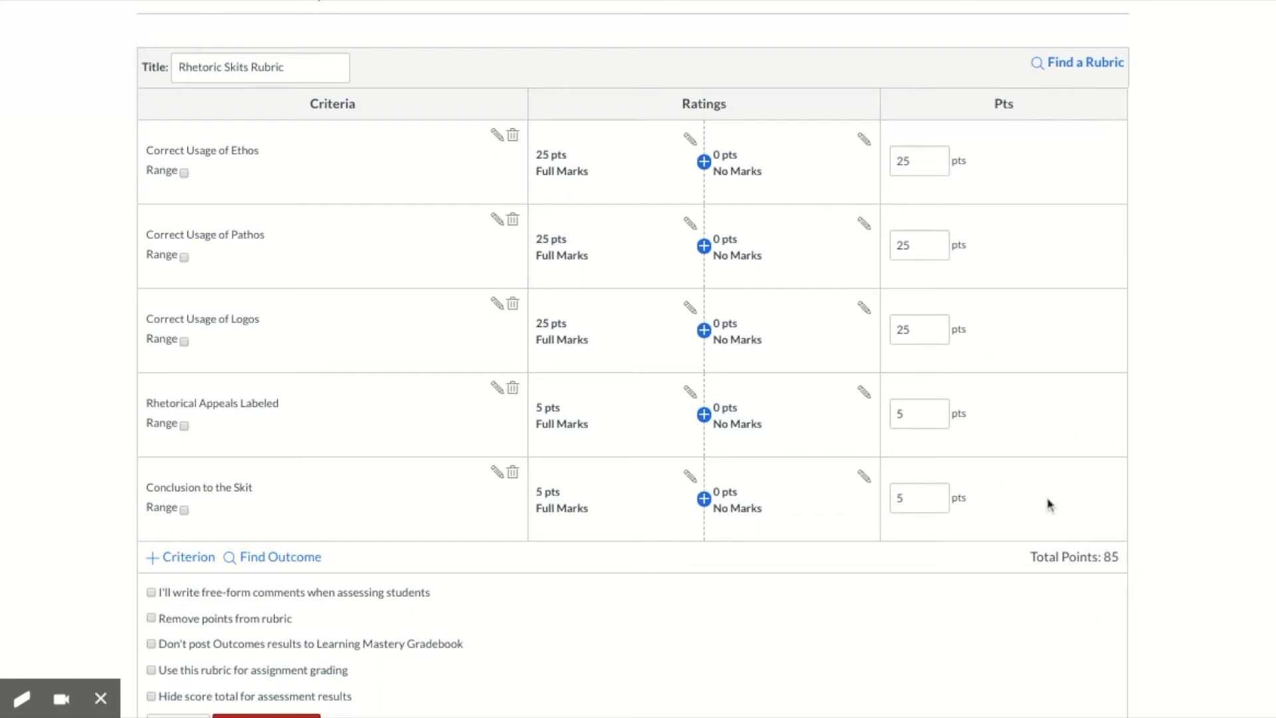
mouse_move(886, 148)
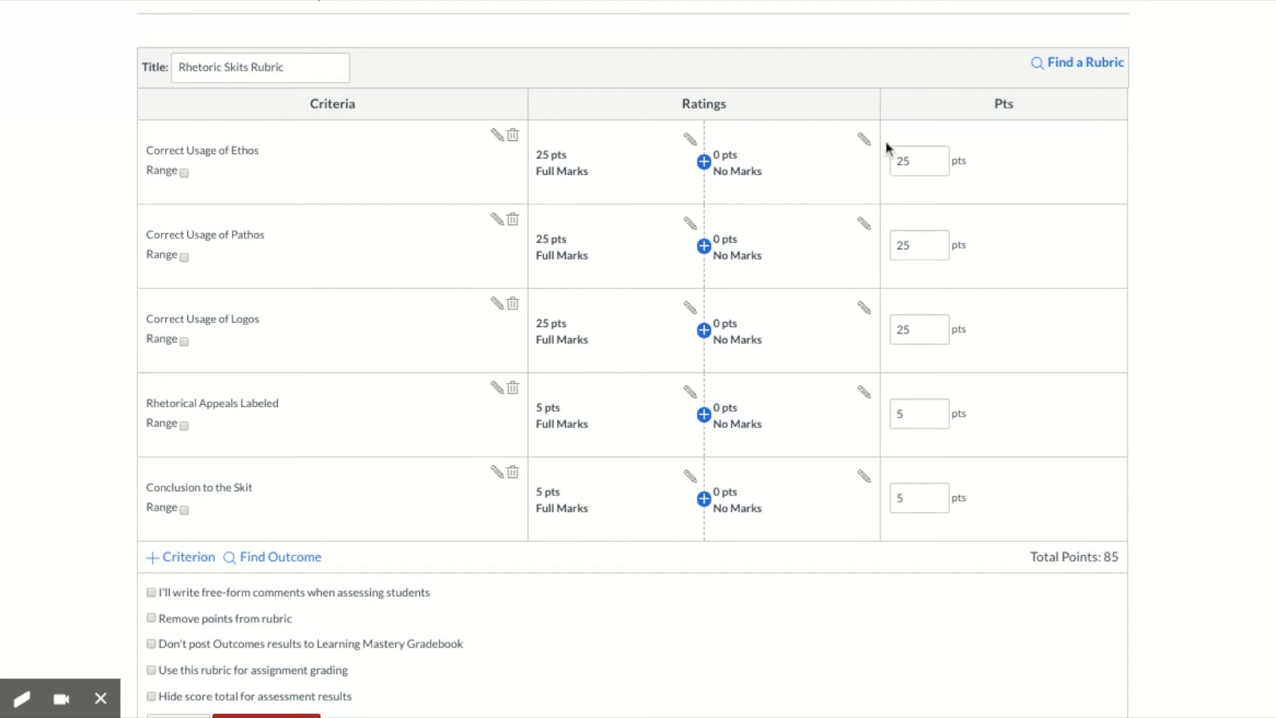
click(918, 413)
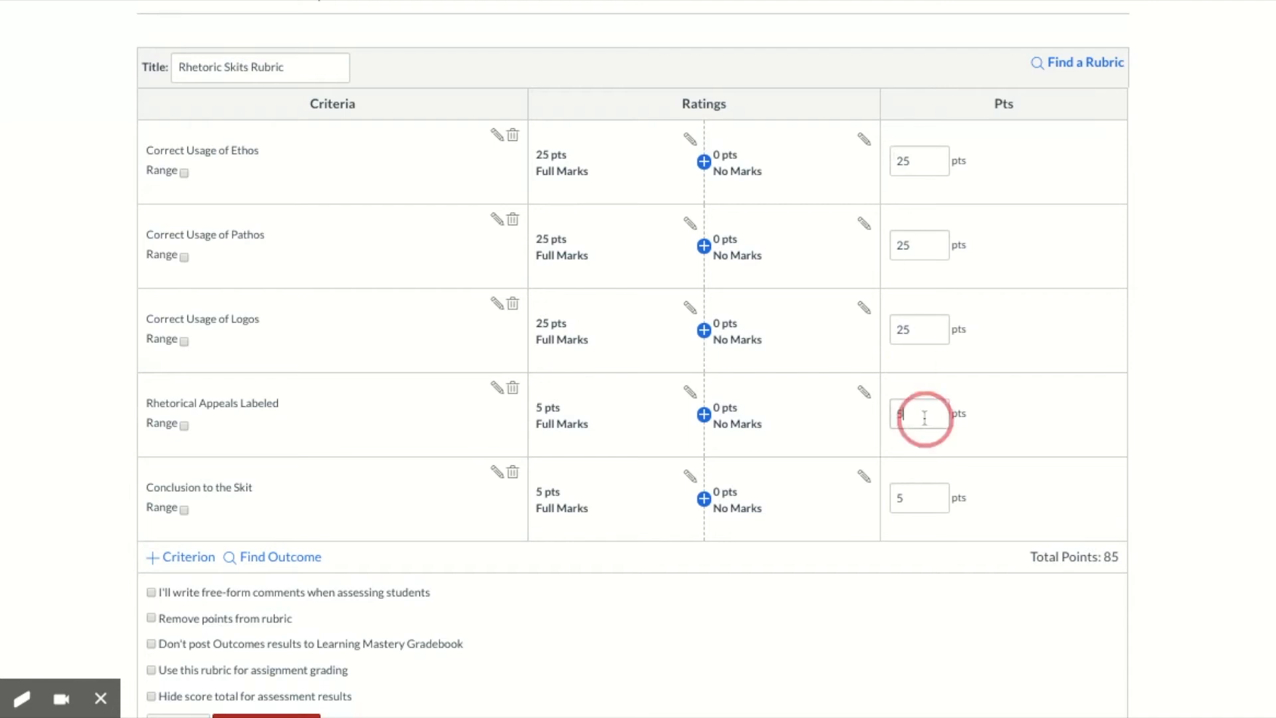
text(10)
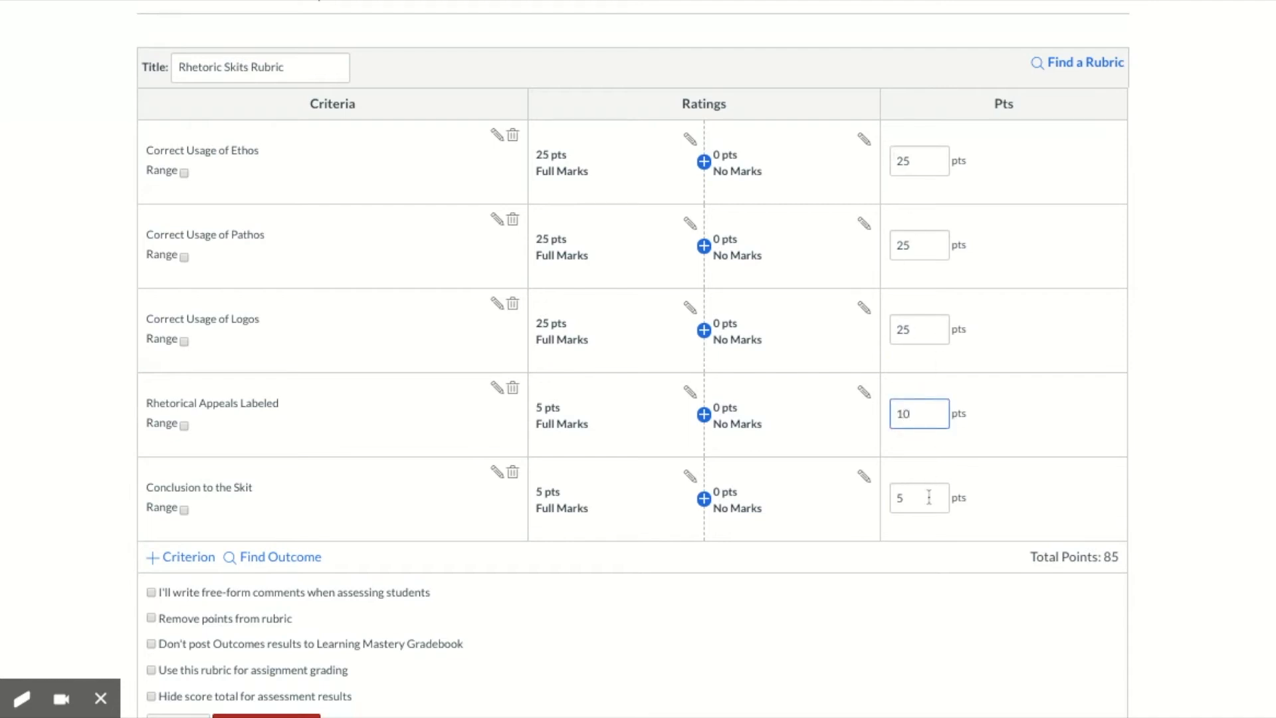
text(10)
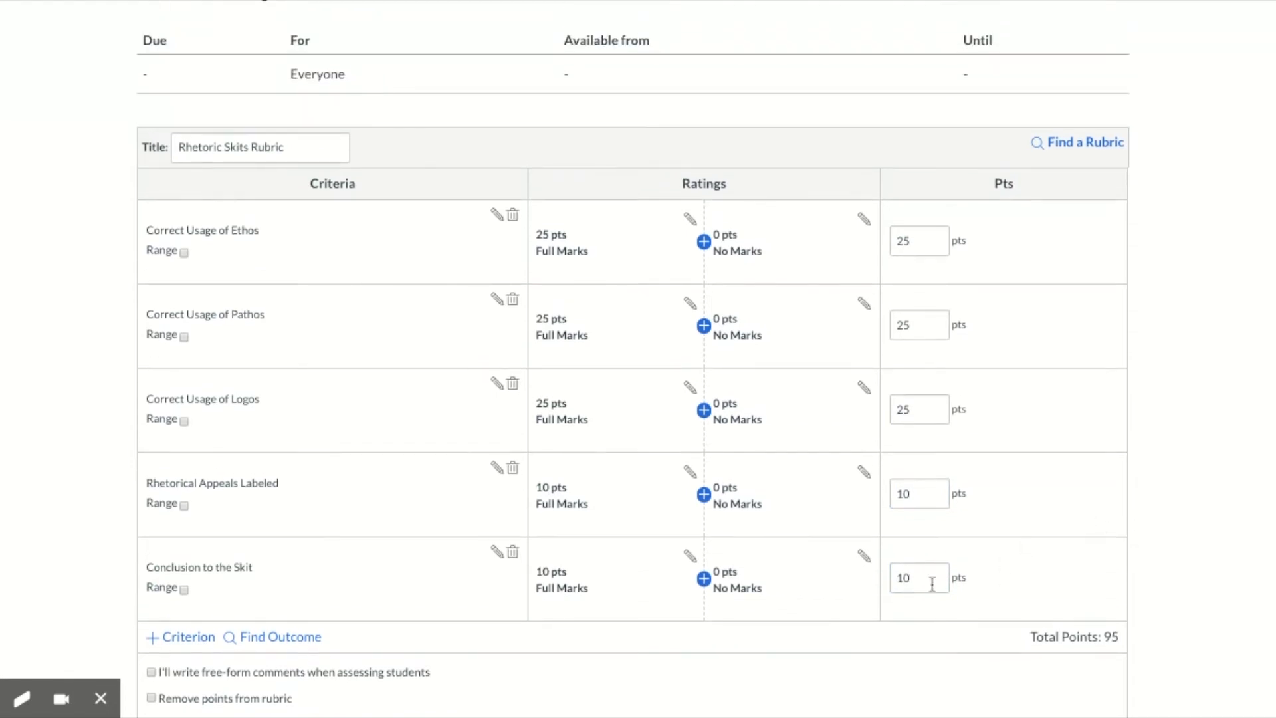
text(15)
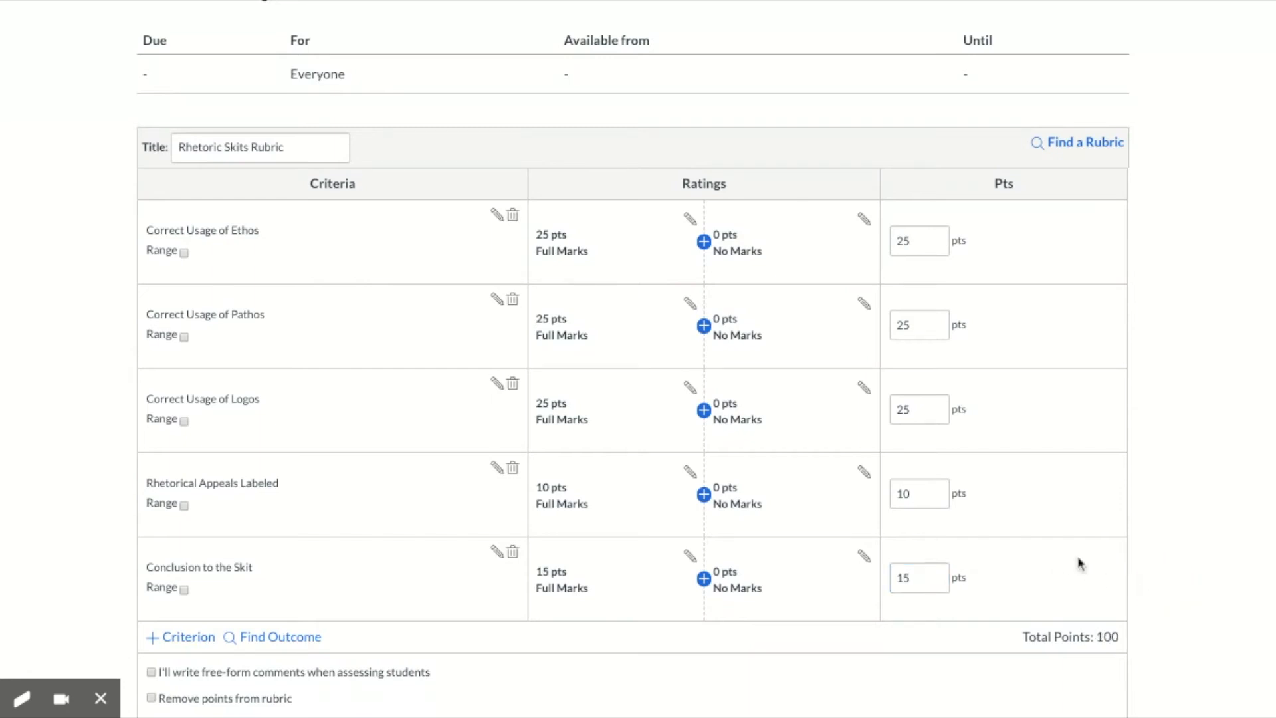
mouse_move(205, 485)
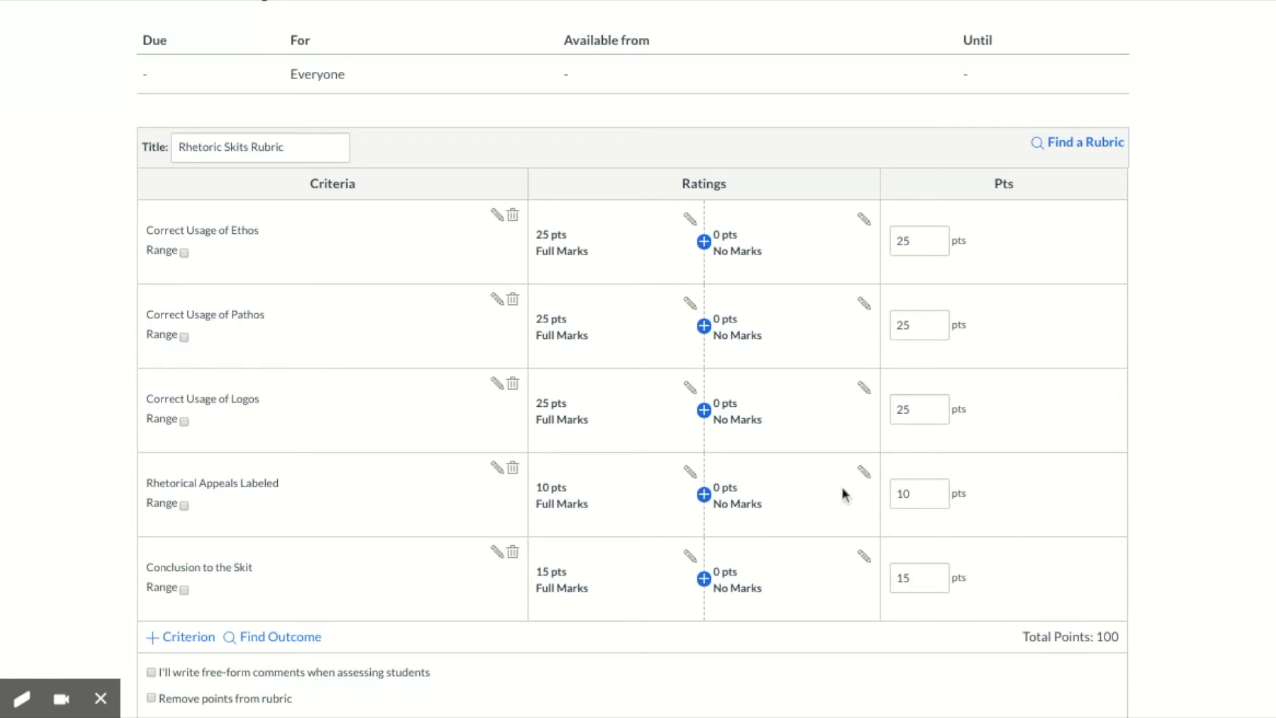
mouse_move(954, 560)
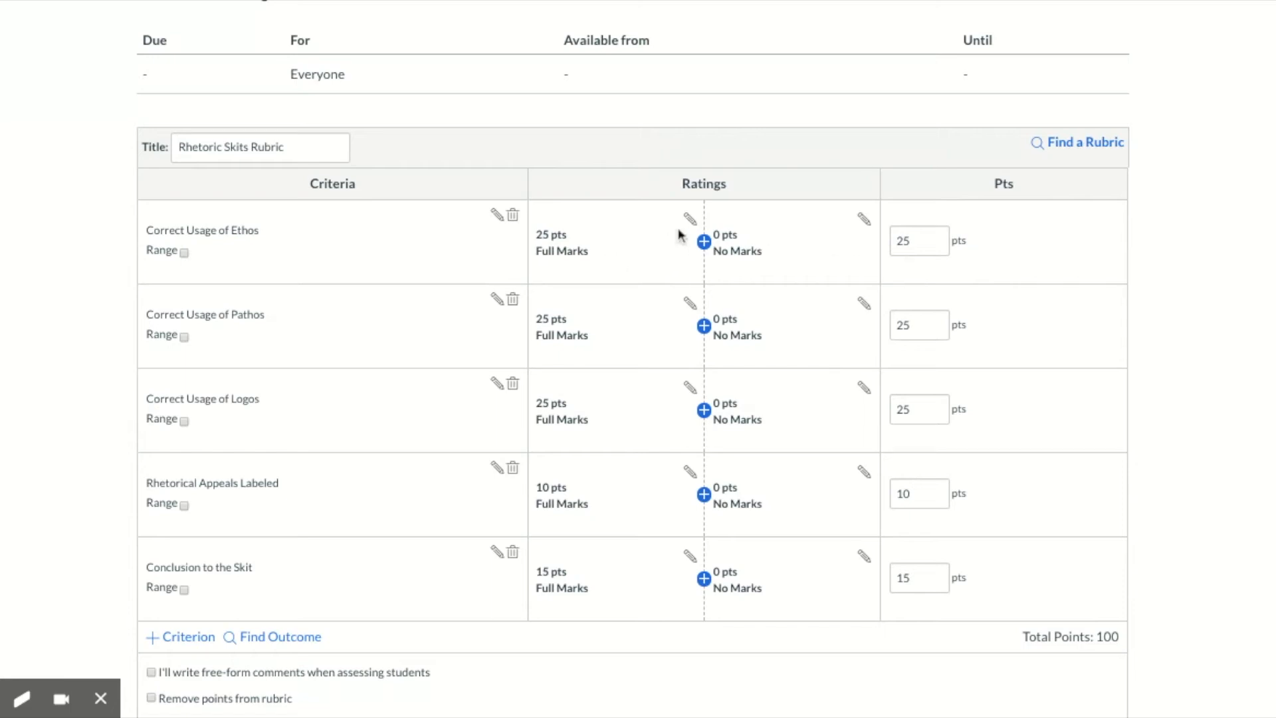
mouse_move(687, 224)
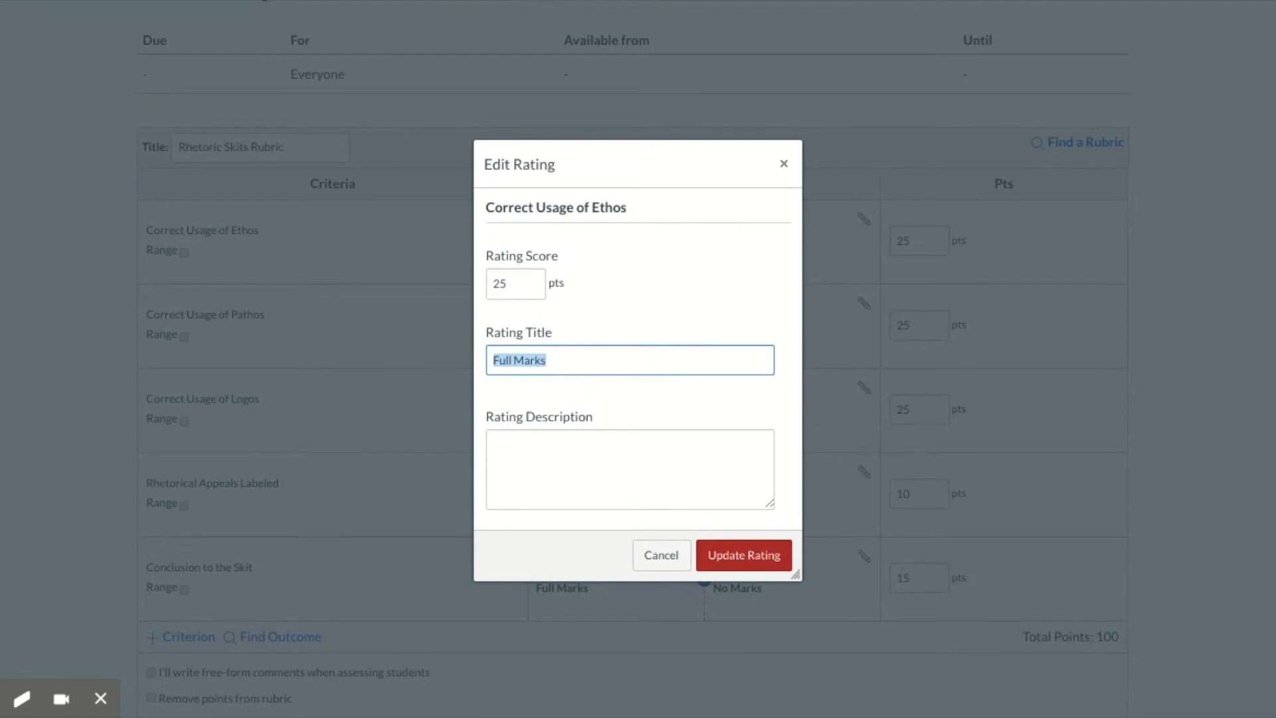
mouse_move(451, 367)
text(Correct)
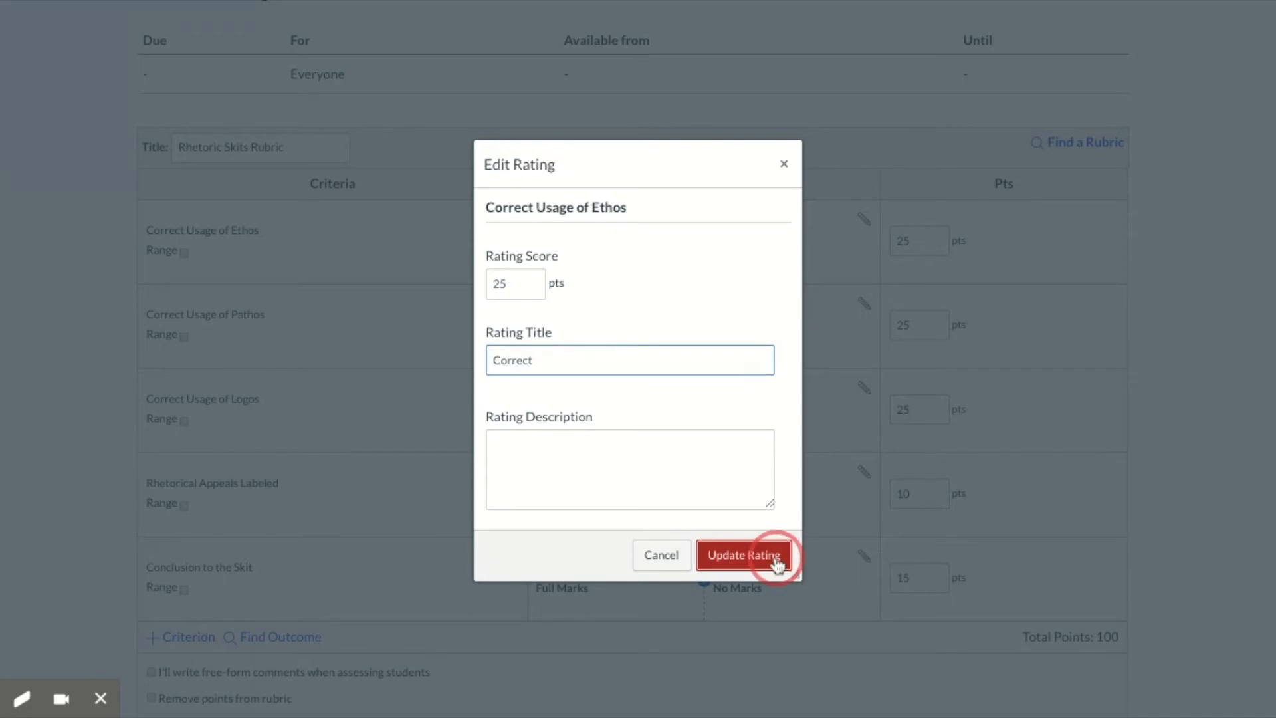
Step: Title the Ethos full-marks rating Correct and enter Correct for the Logos rating
click(742, 554)
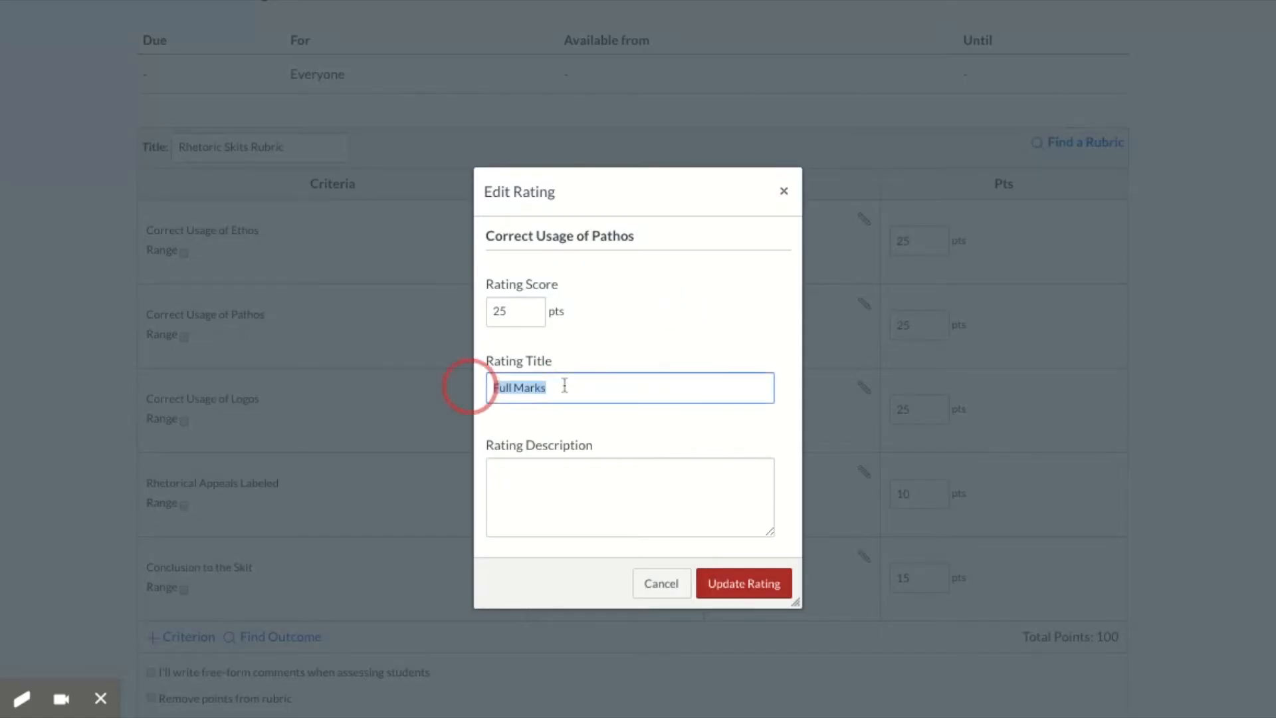
text(Correct)
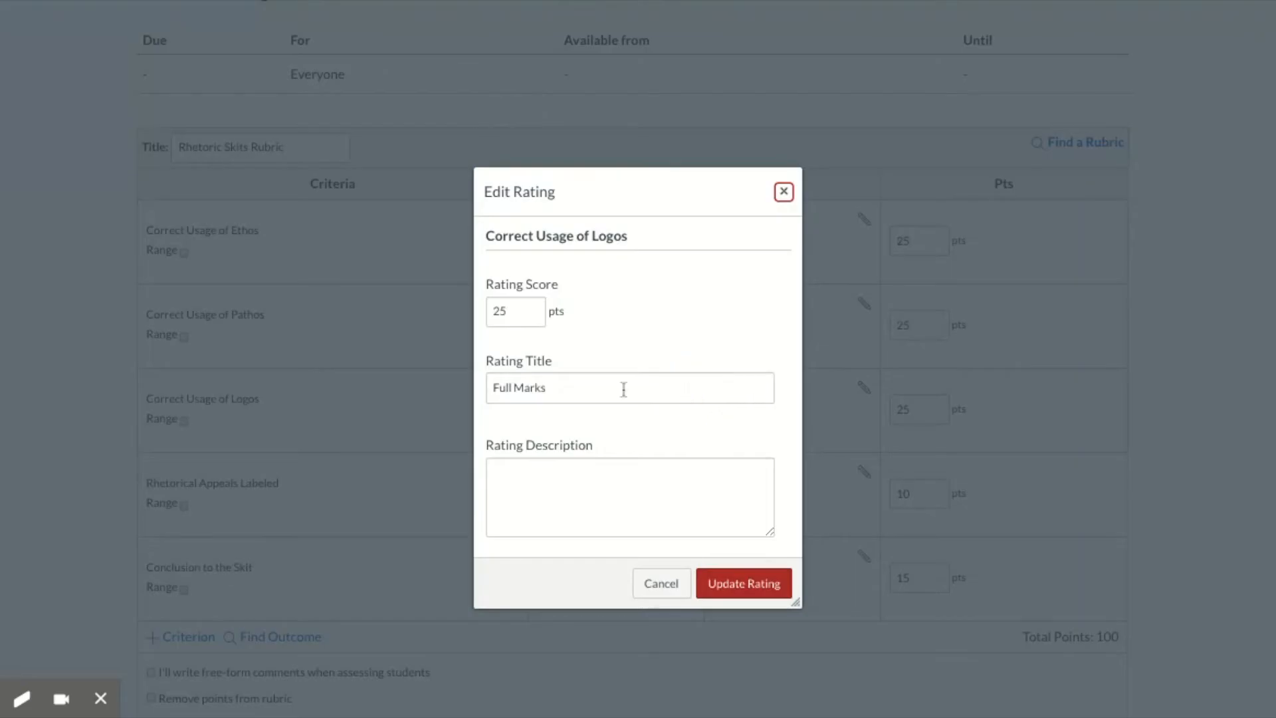
Step: Confirm Correct for the Logos 25-point rating and retitle the 0-point ratings No Attempt
text(Correct)
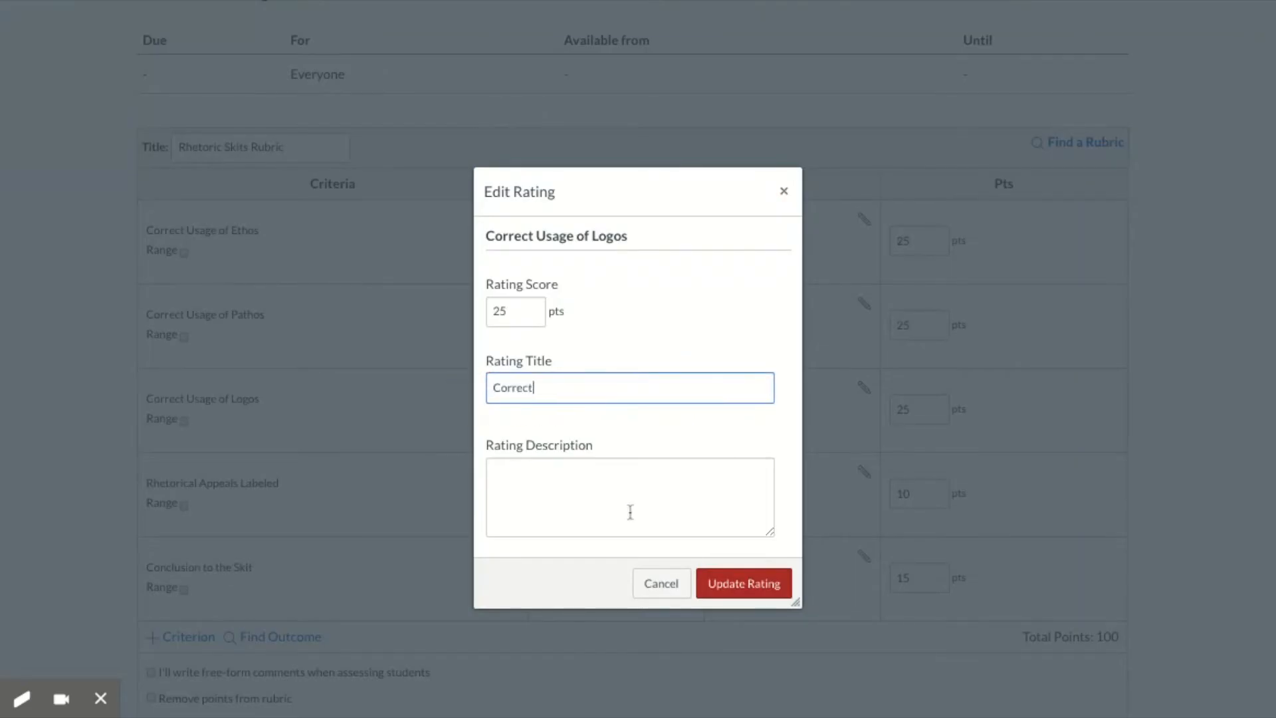
click(743, 583)
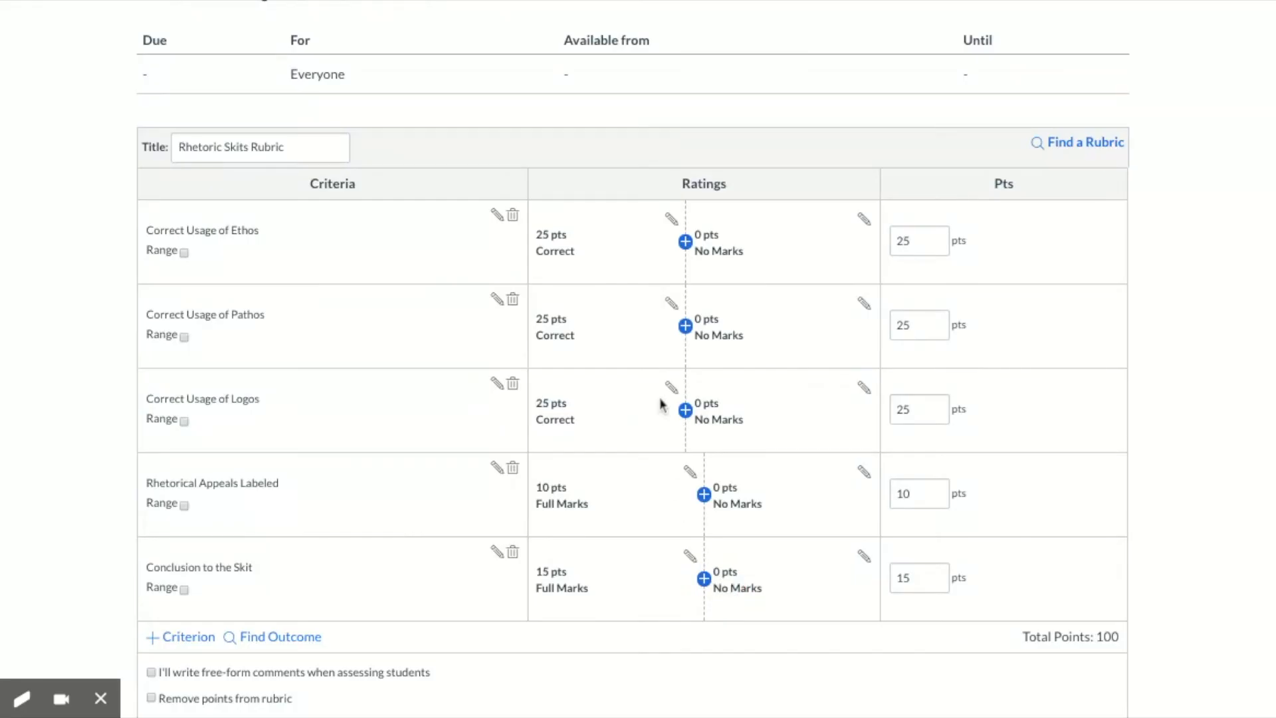
mouse_move(850, 232)
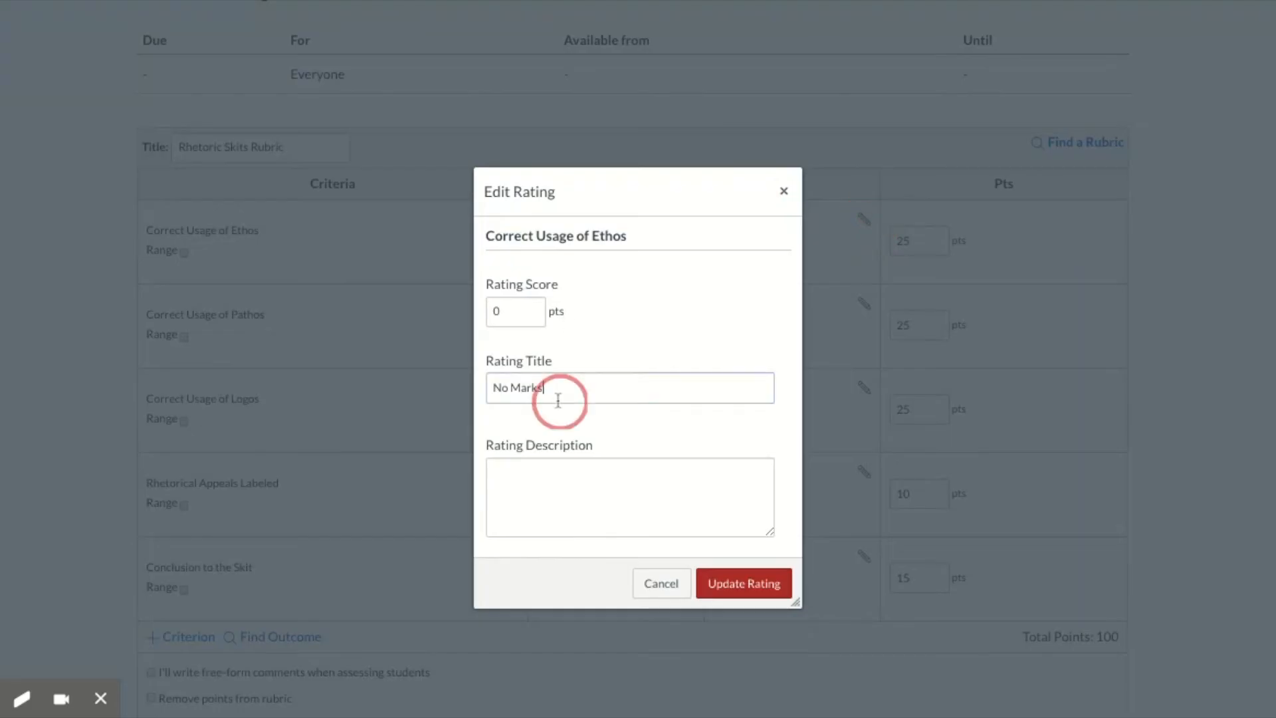
text(N)
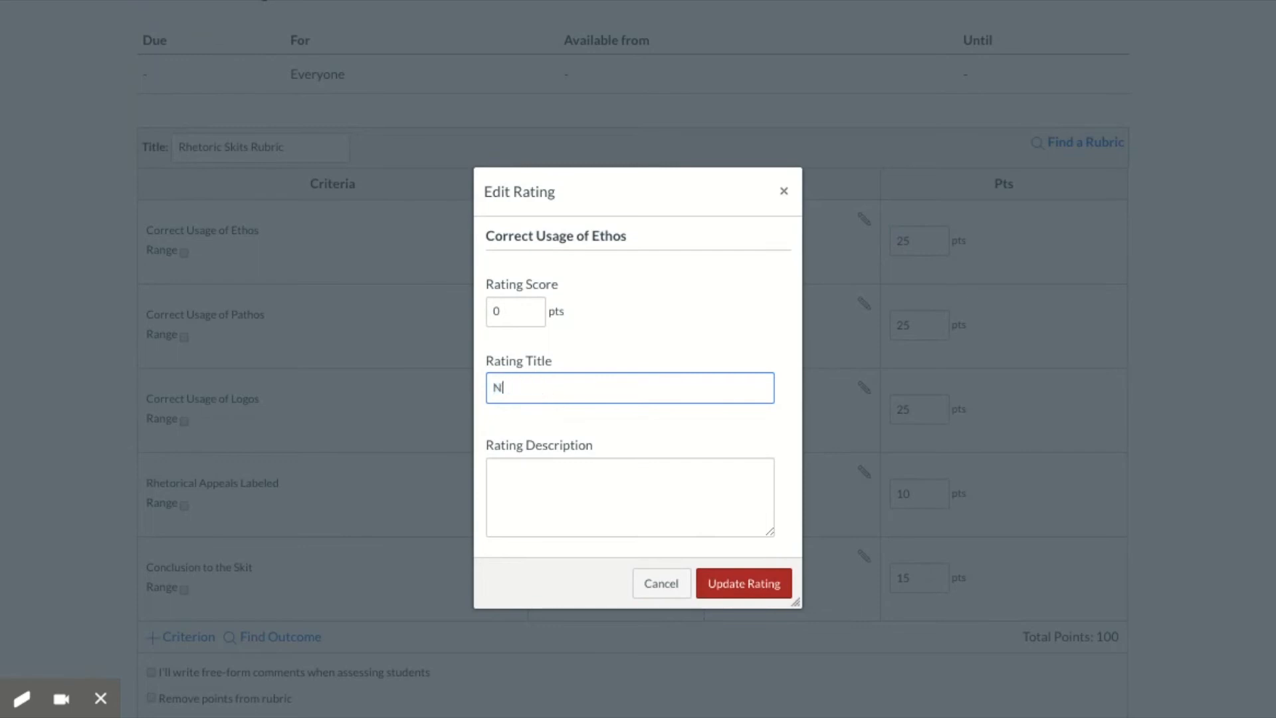
text(o Attempt)
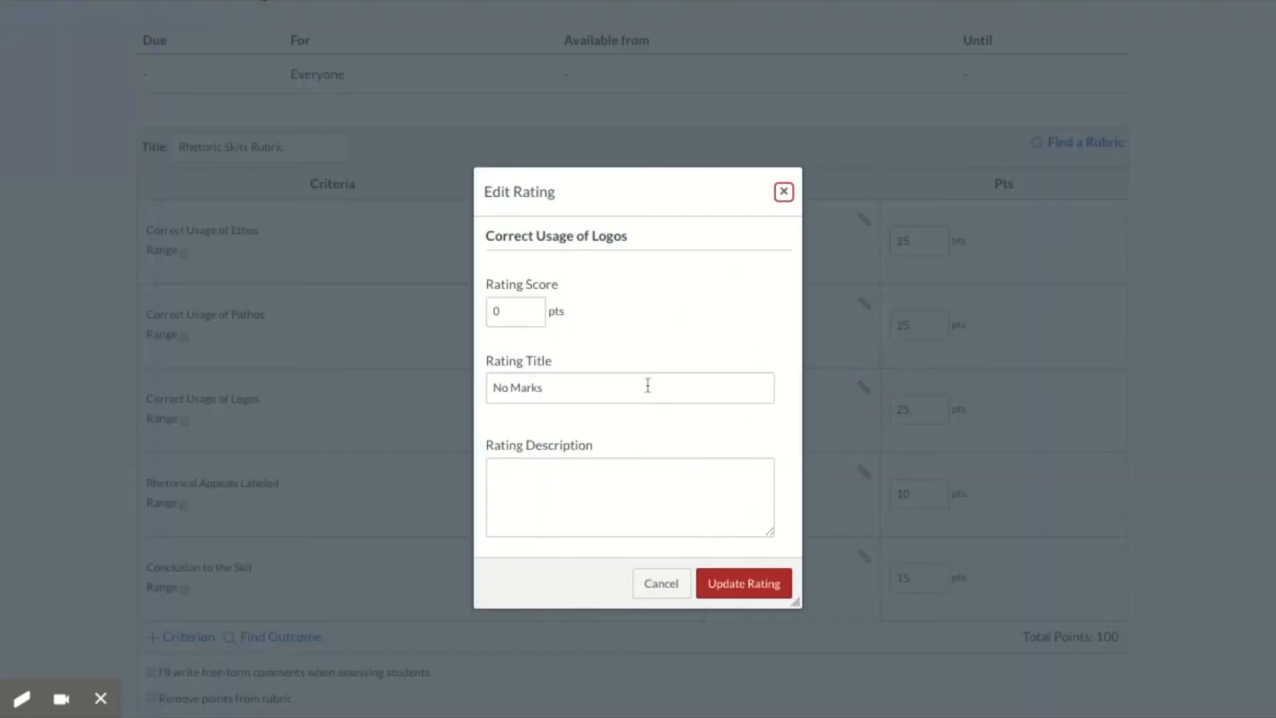
text(No Attempt)
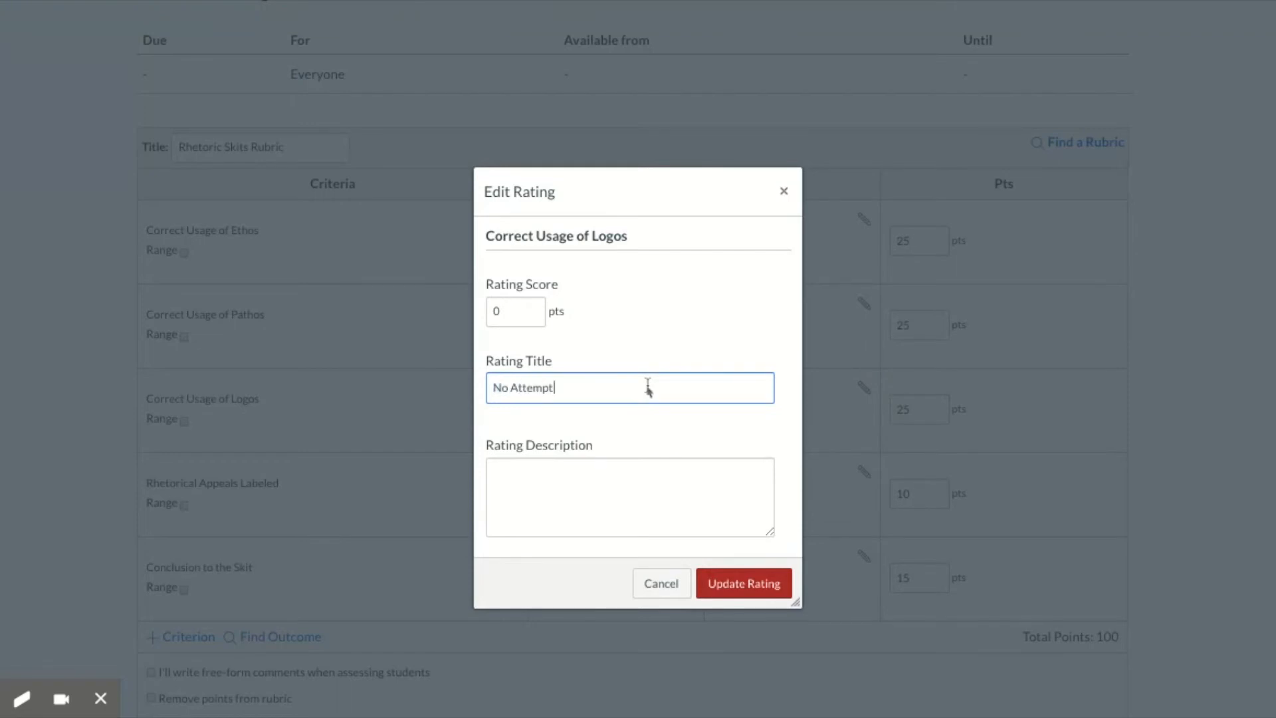
click(742, 582)
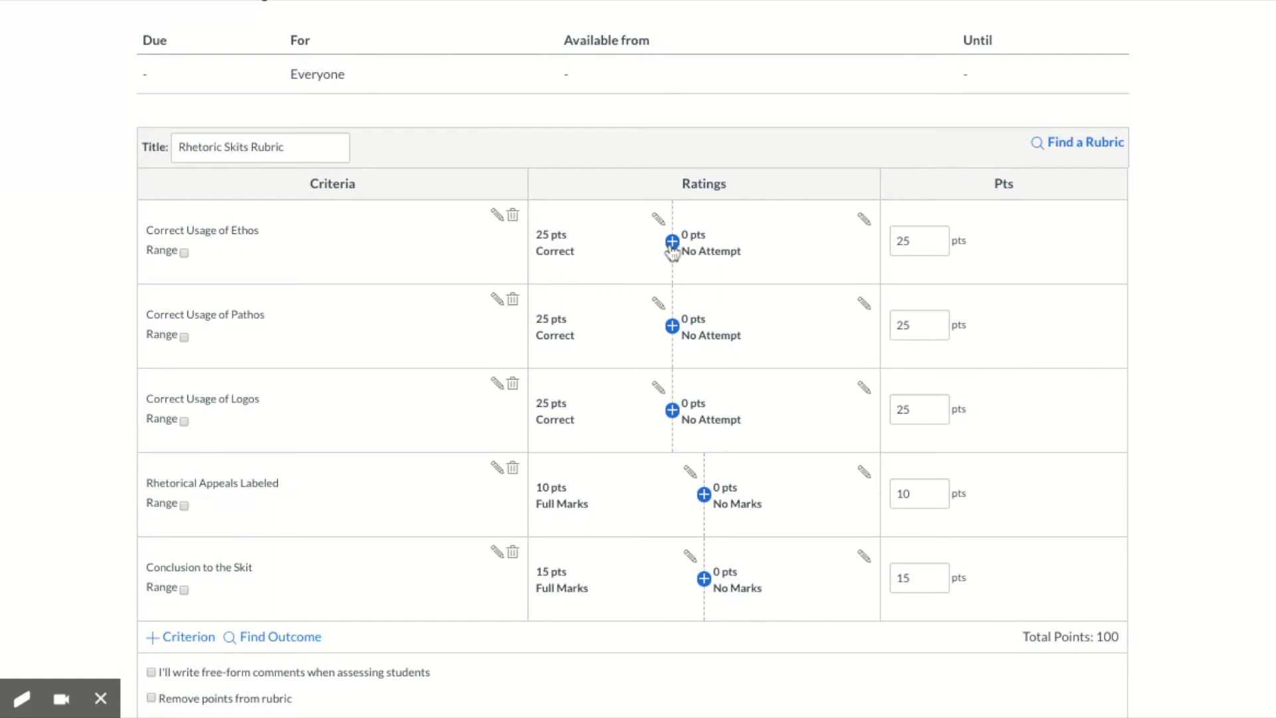
mouse_move(672, 252)
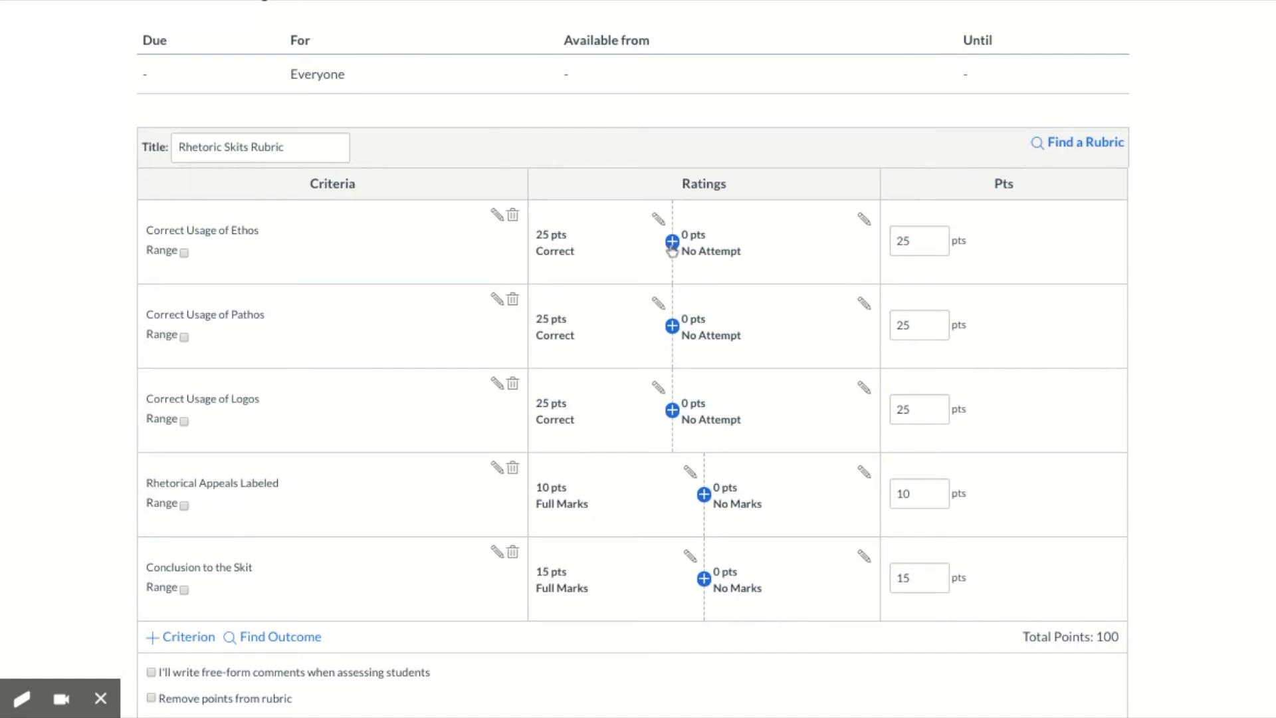
Step: Add a 13-point Incorrect but Attempted middle rating to the Ethos, Pathos and Logos criteria
click(659, 218)
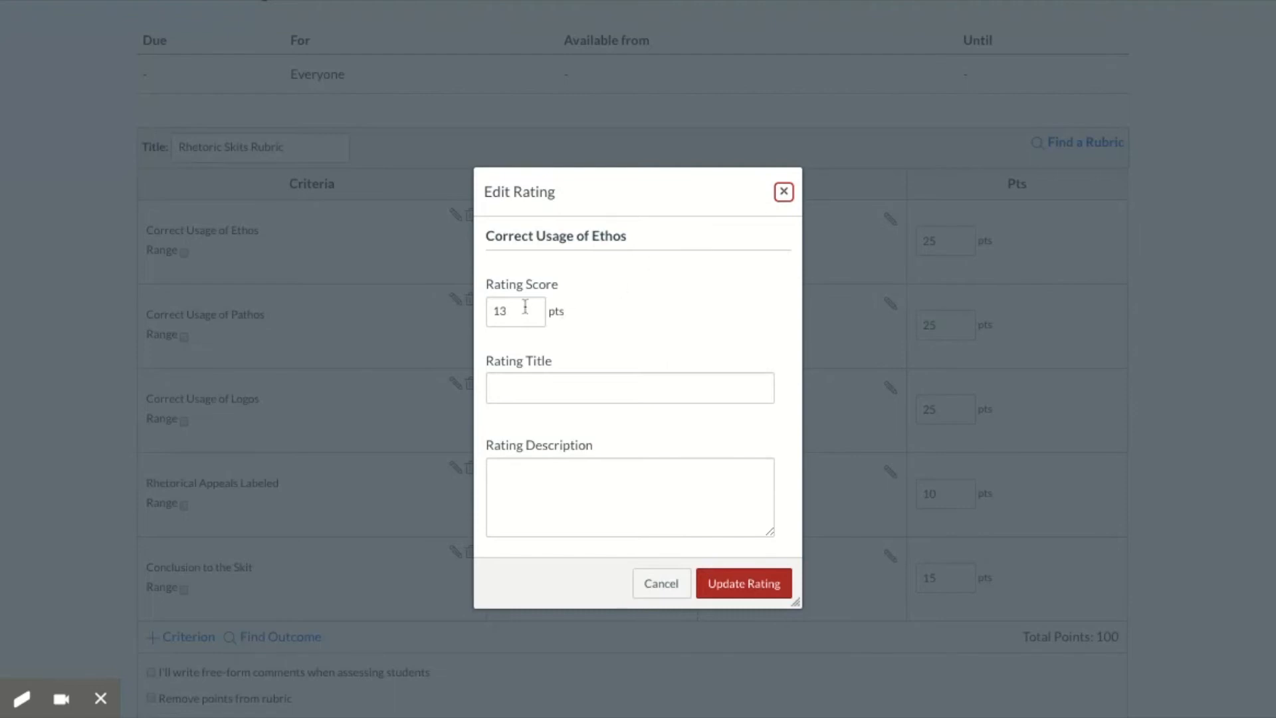
click(516, 311)
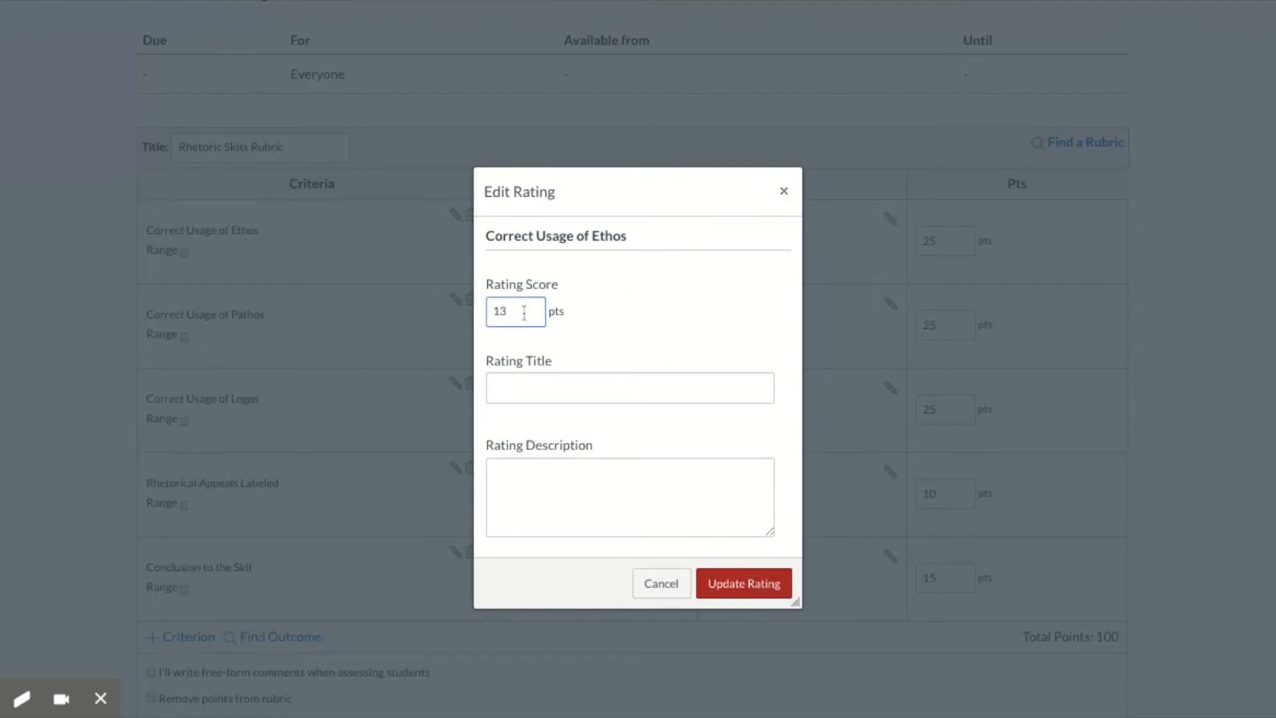
click(629, 388)
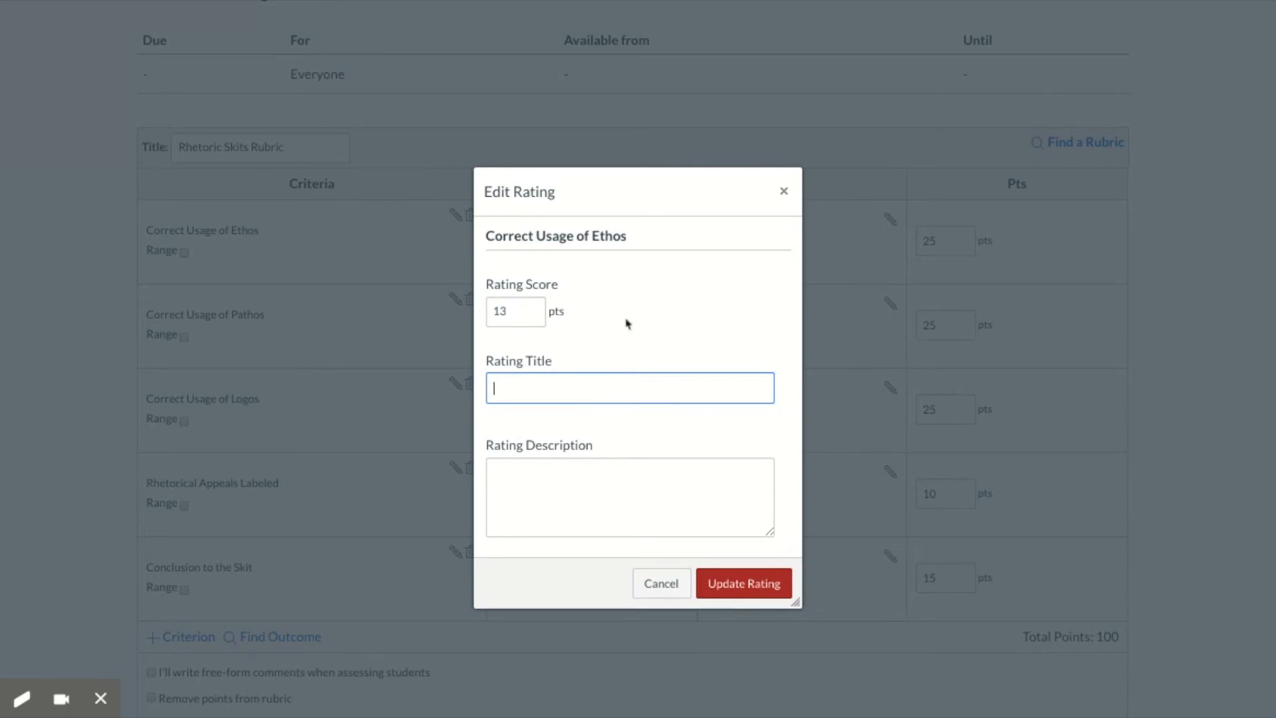
text(l)
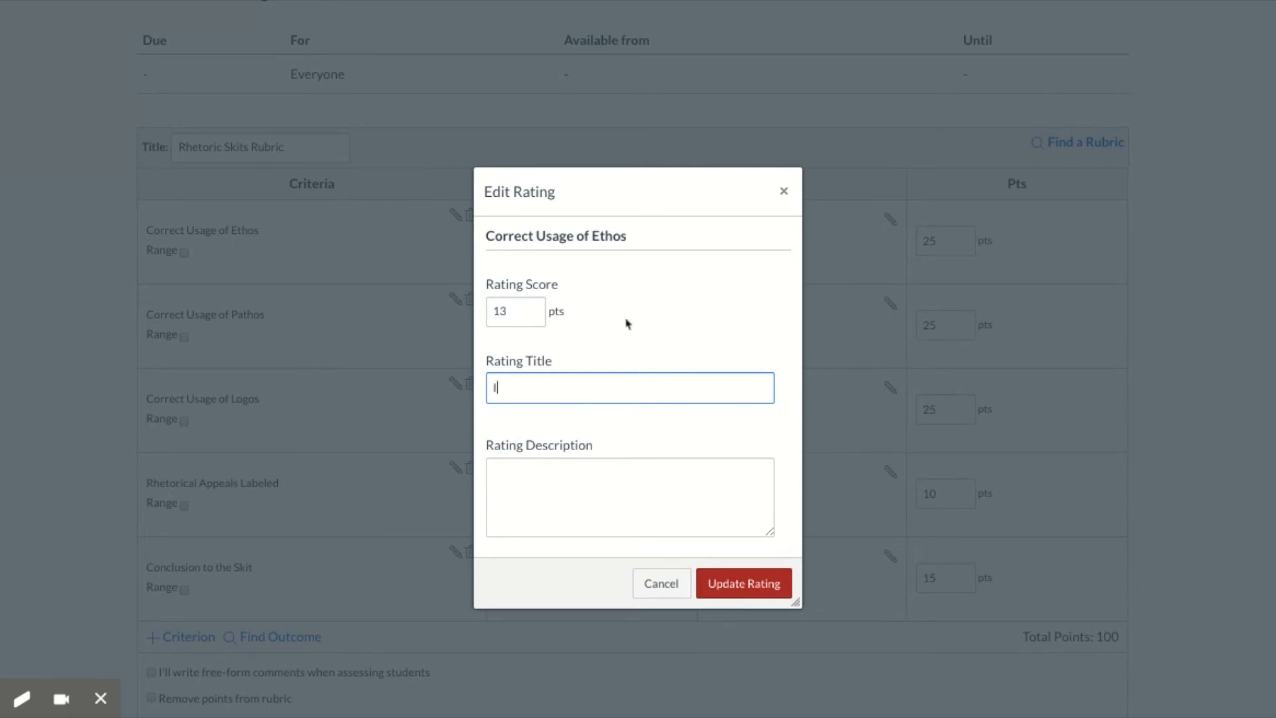
text(ncor)
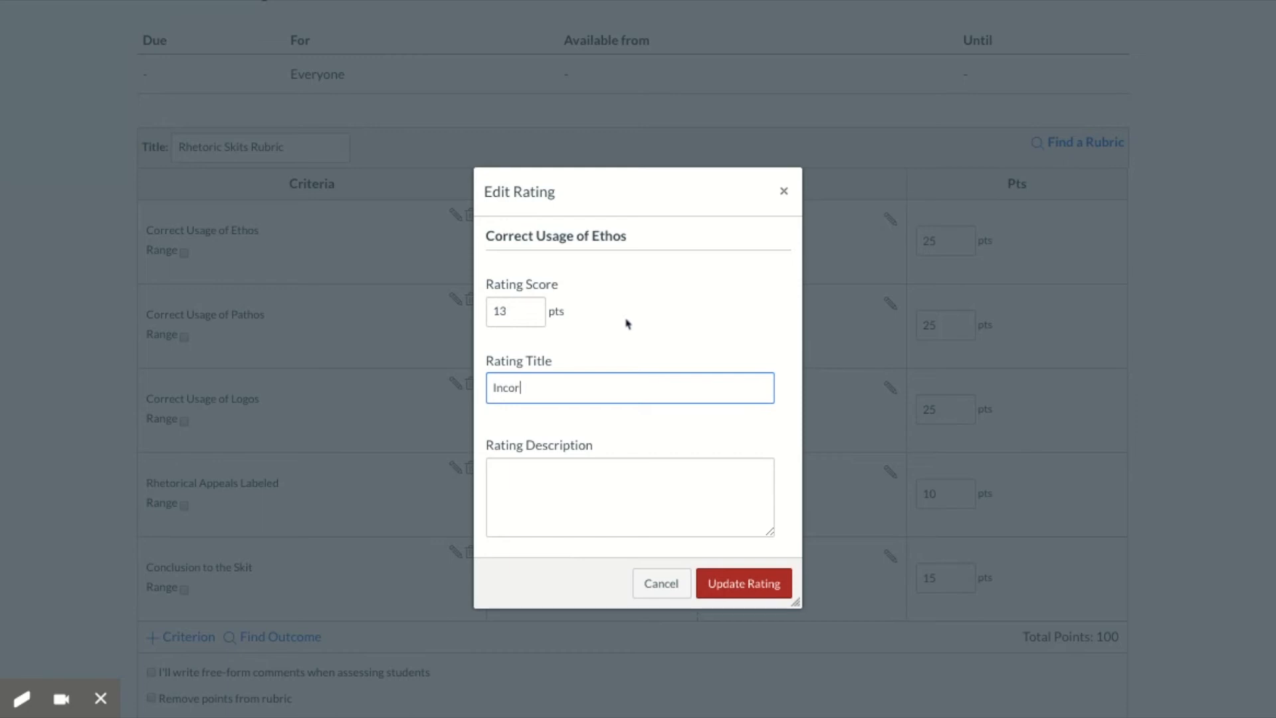
text(rect but)
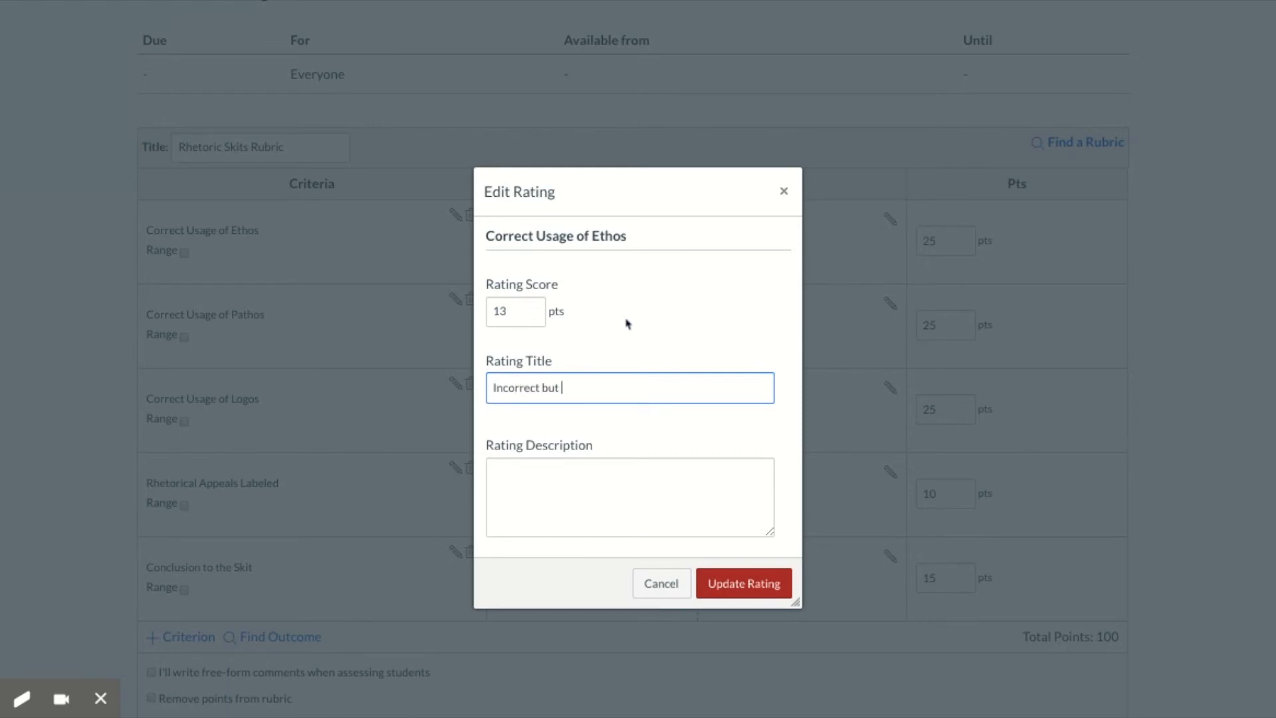
text(Attempted)
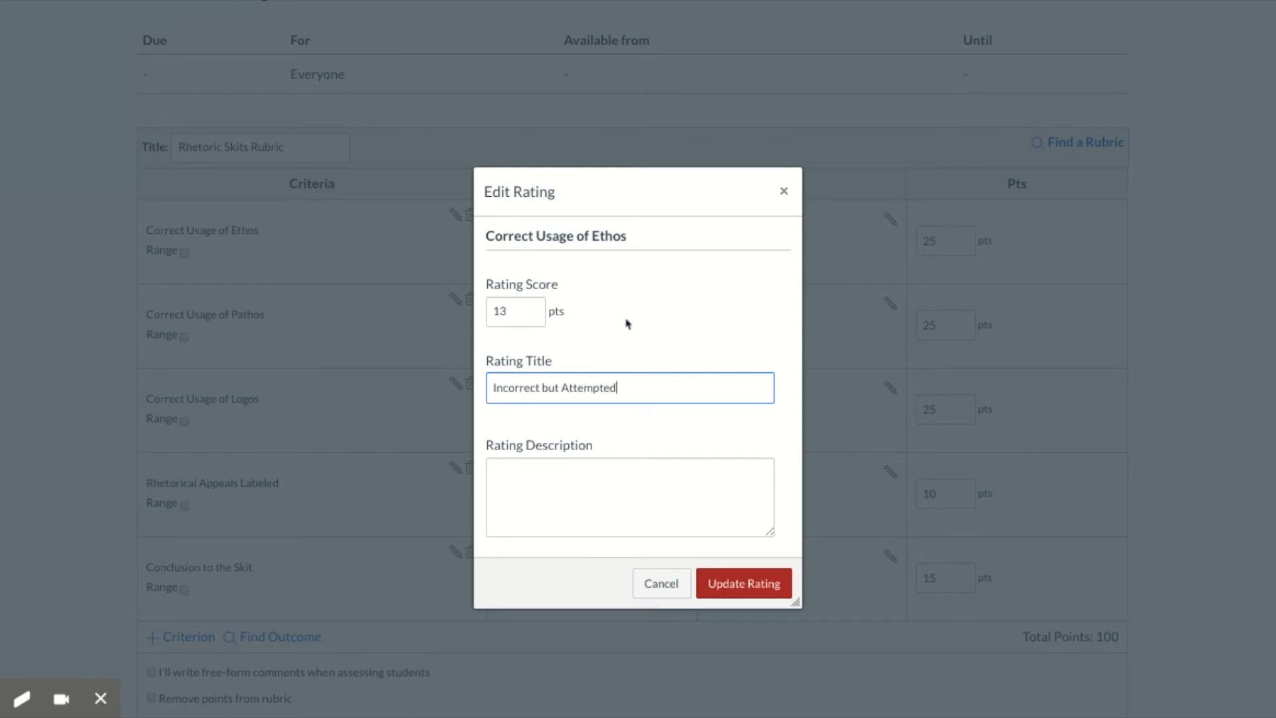
click(742, 583)
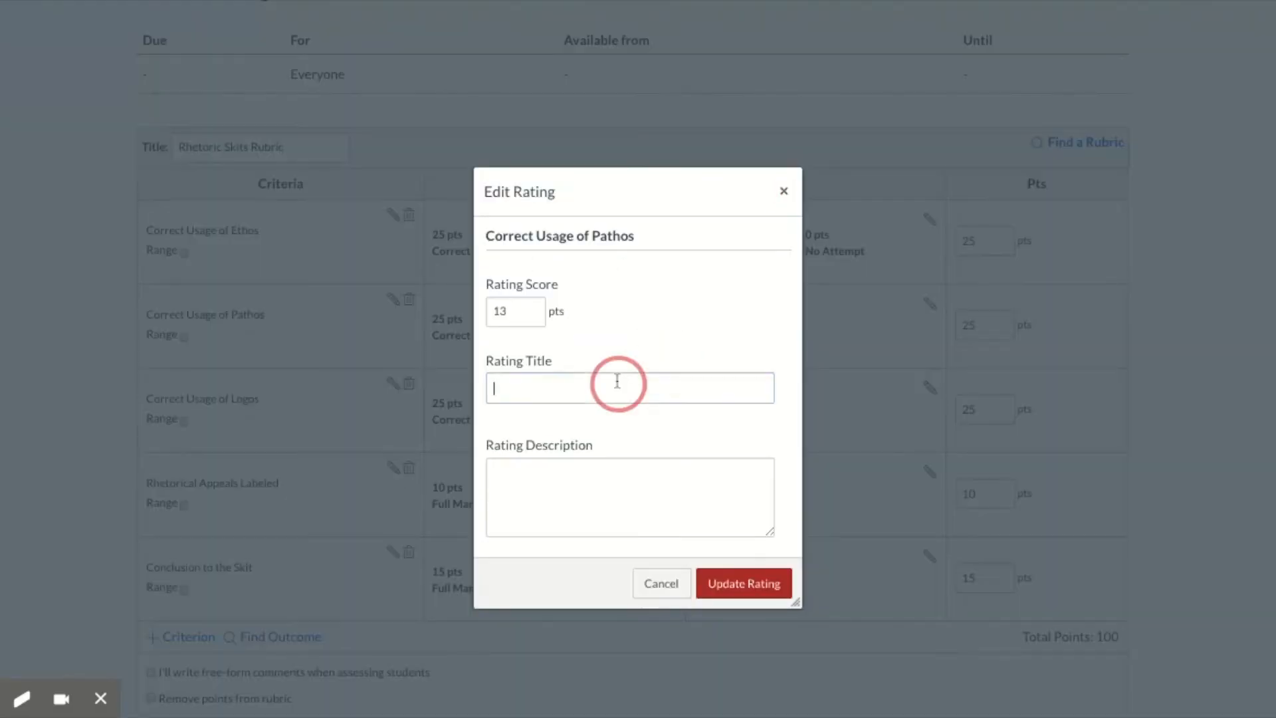
text(Incor)
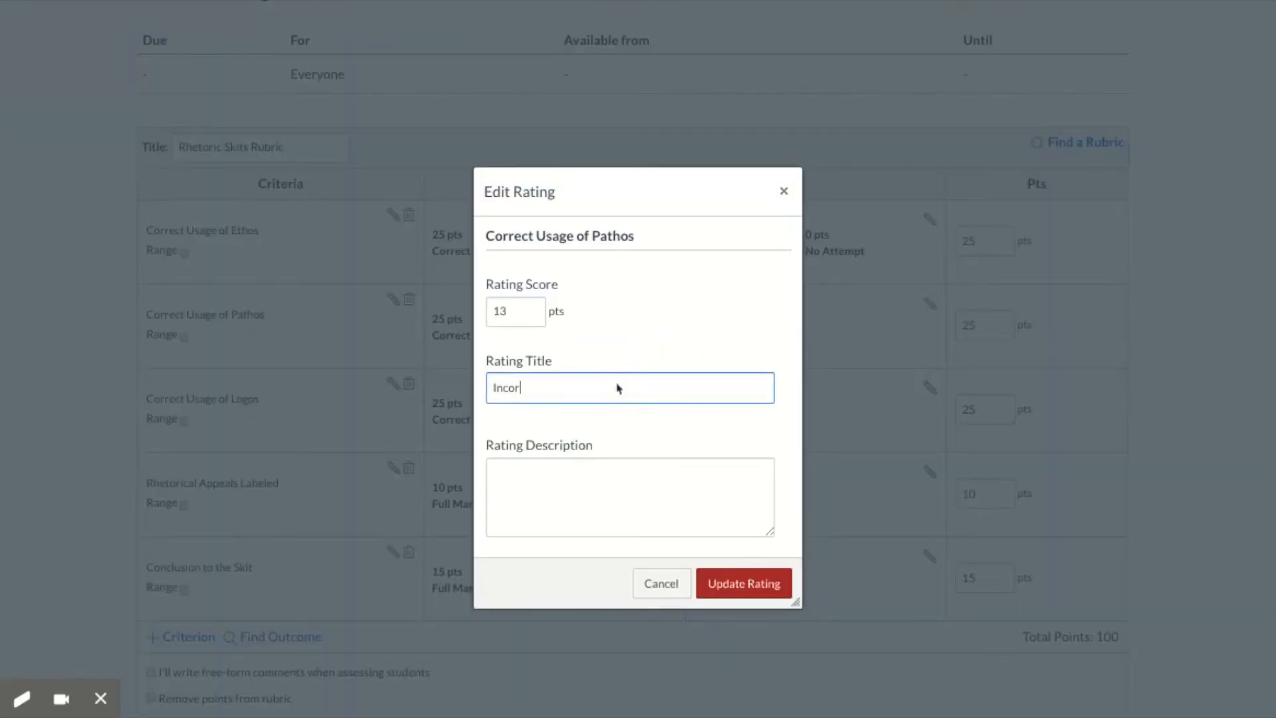
text(rect but)
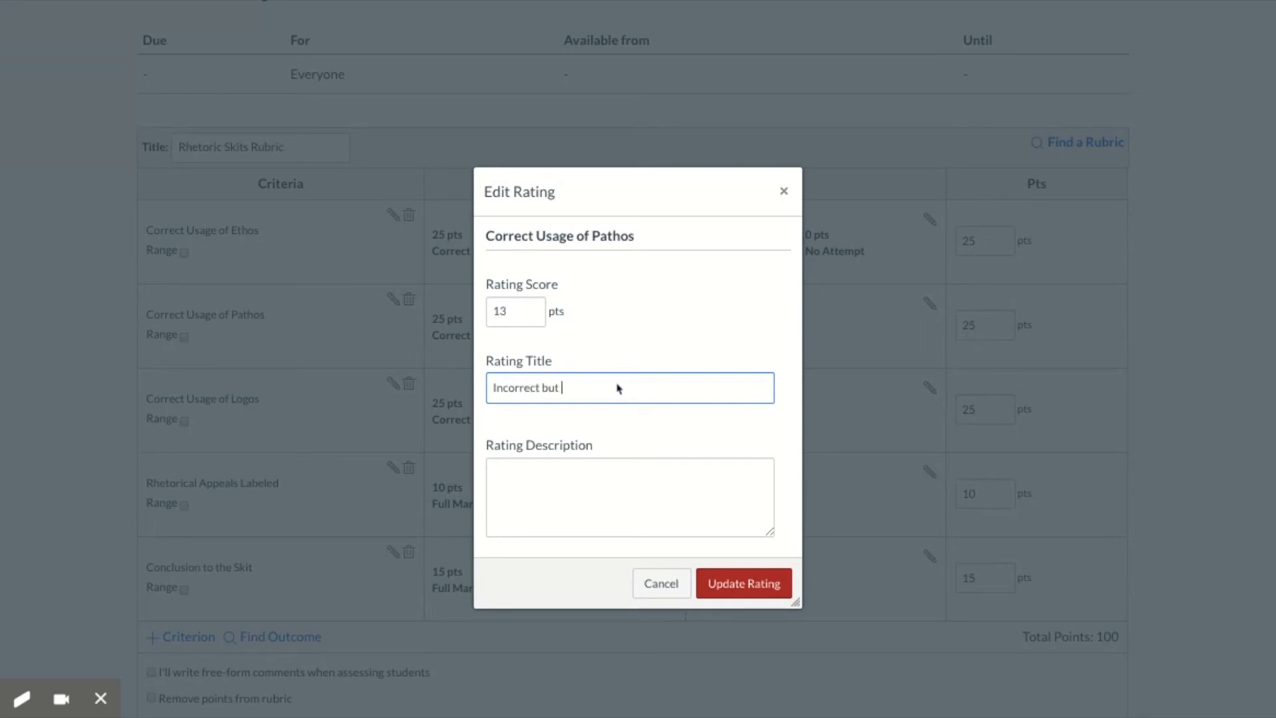
text(Attempted)
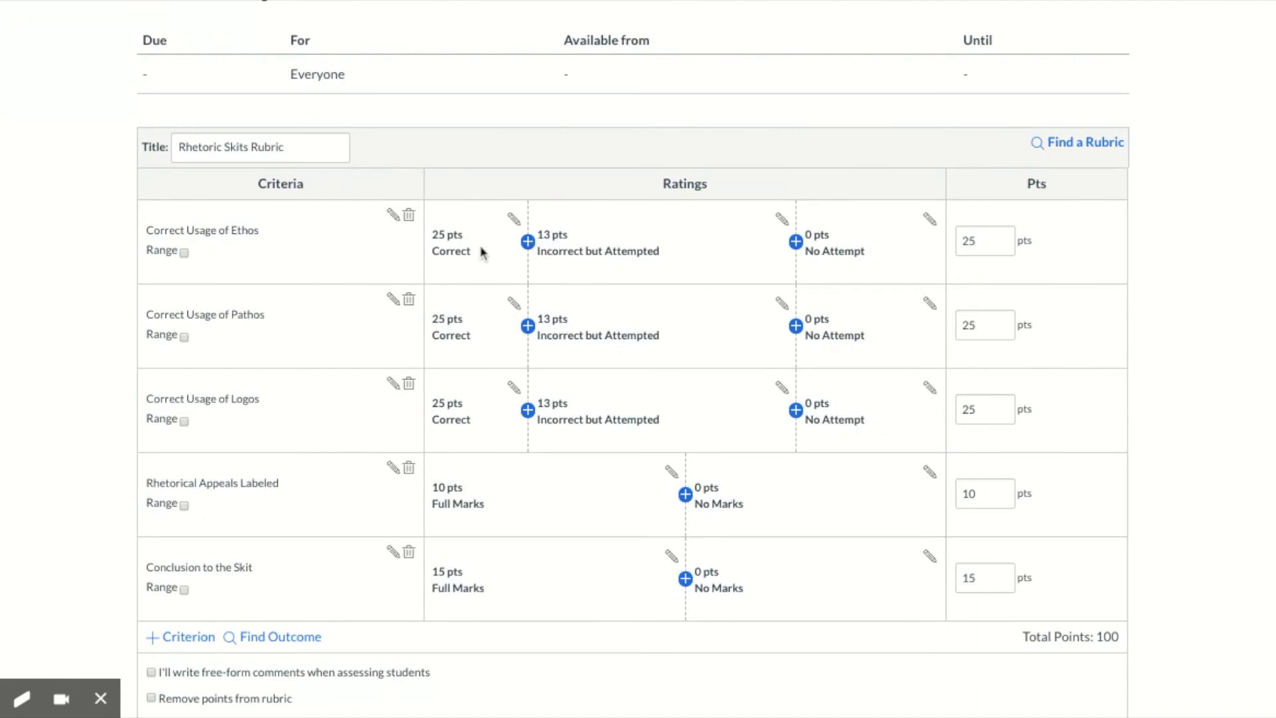
click(513, 216)
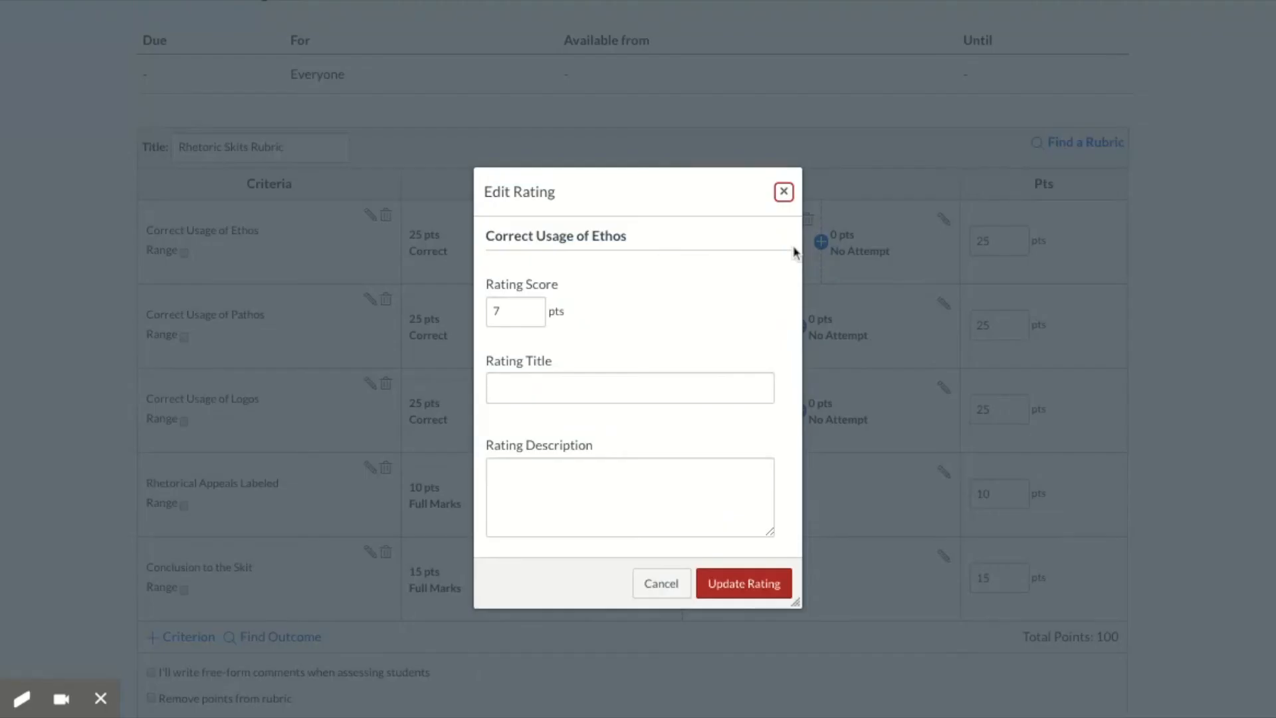
click(783, 191)
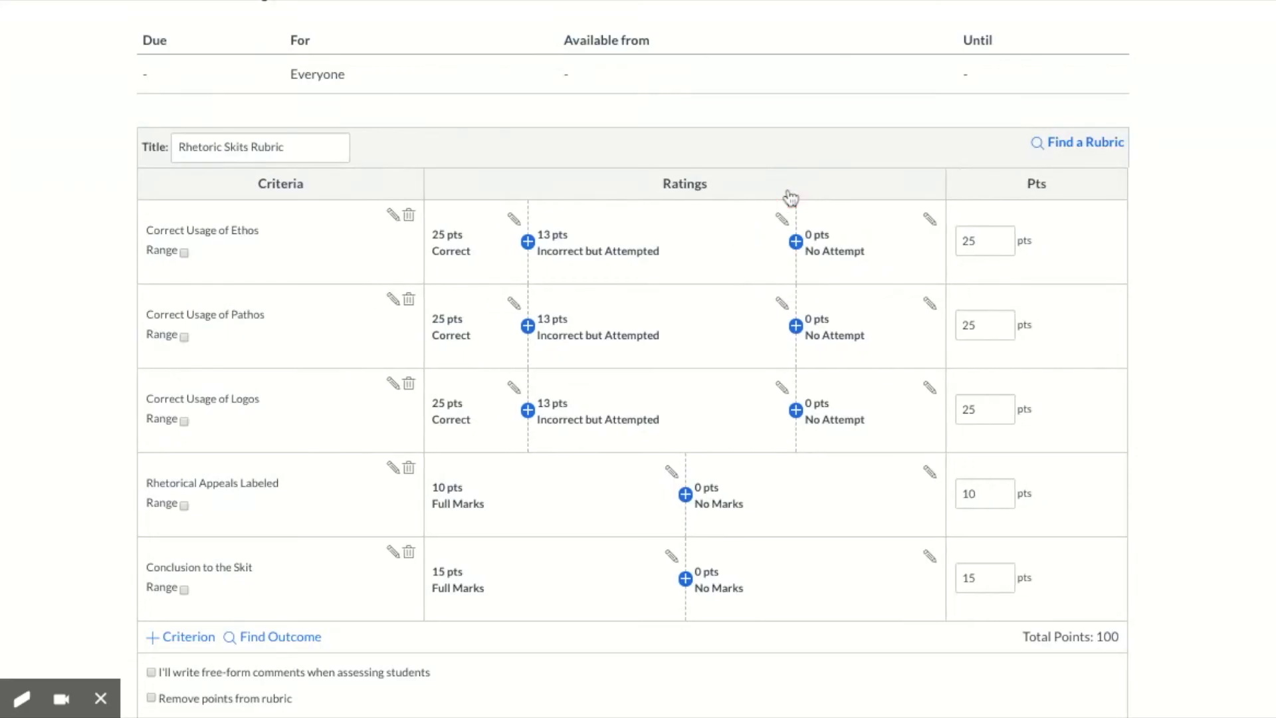
mouse_move(804, 155)
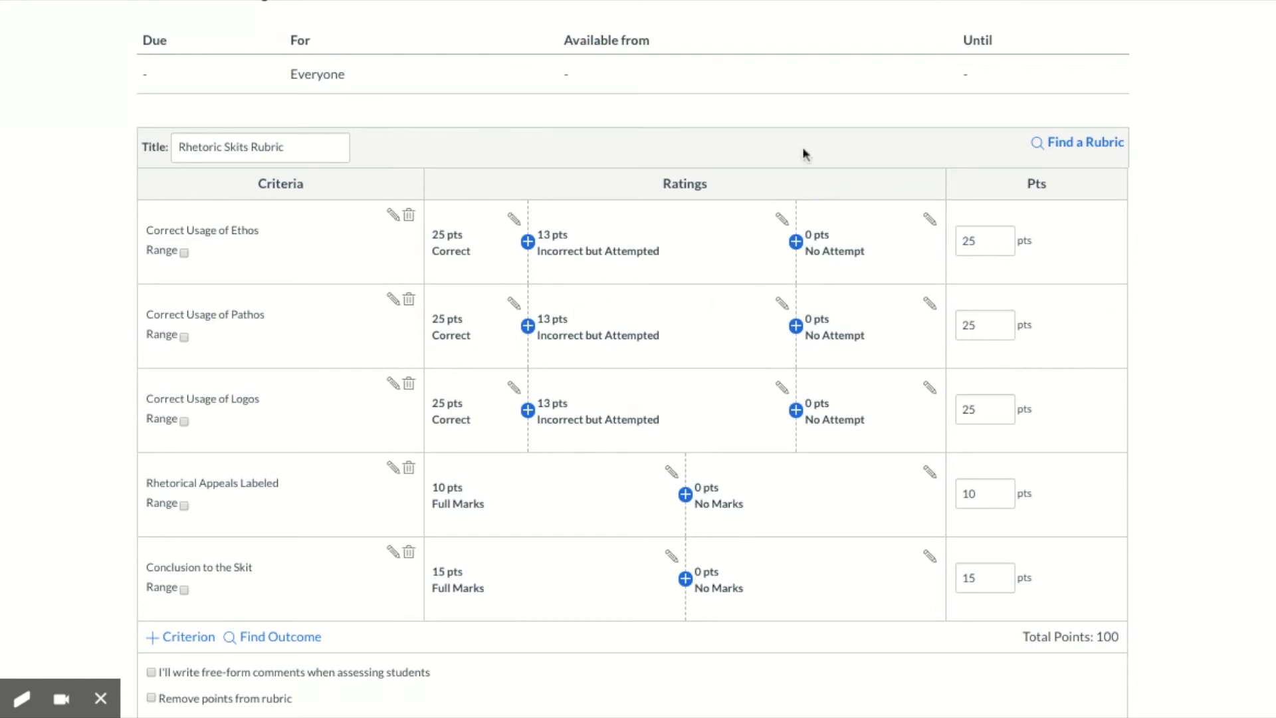
mouse_move(805, 156)
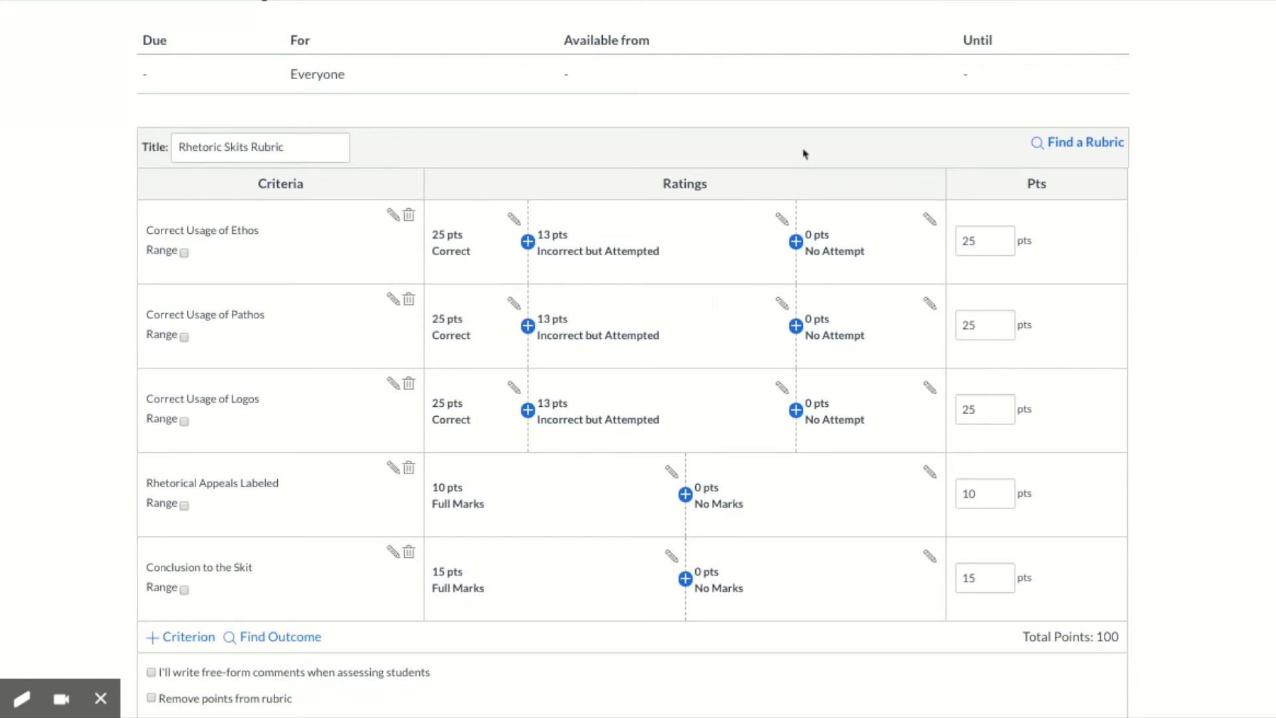
mouse_move(306, 505)
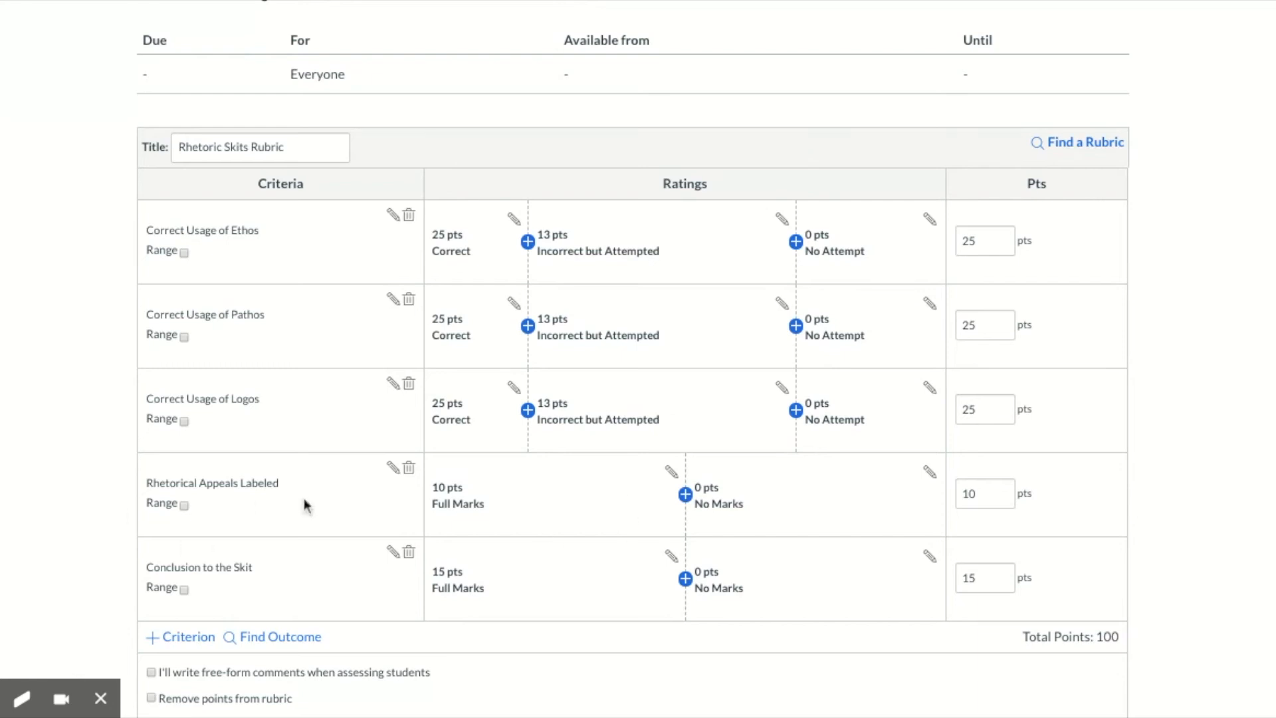
Step: Retitle the 10-point rating 'Labeled' and the 0-point rating 'Not Labeled' and update them
click(670, 472)
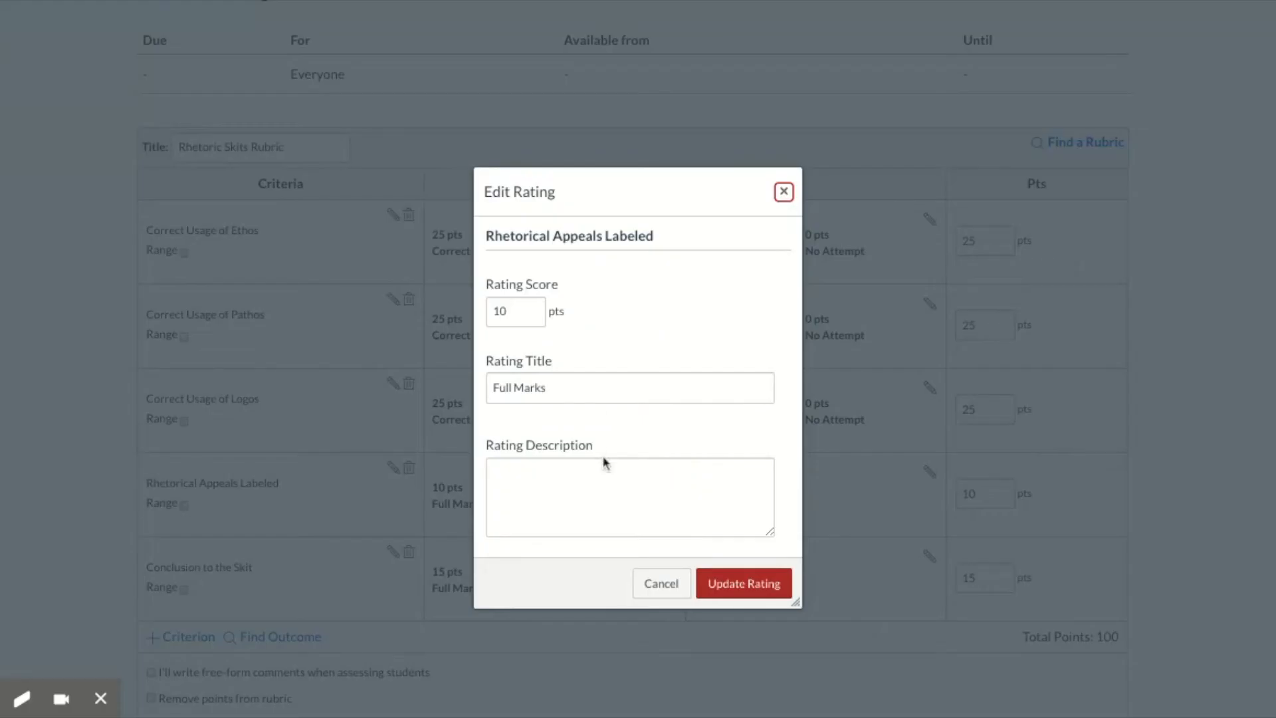
text(All Labe)
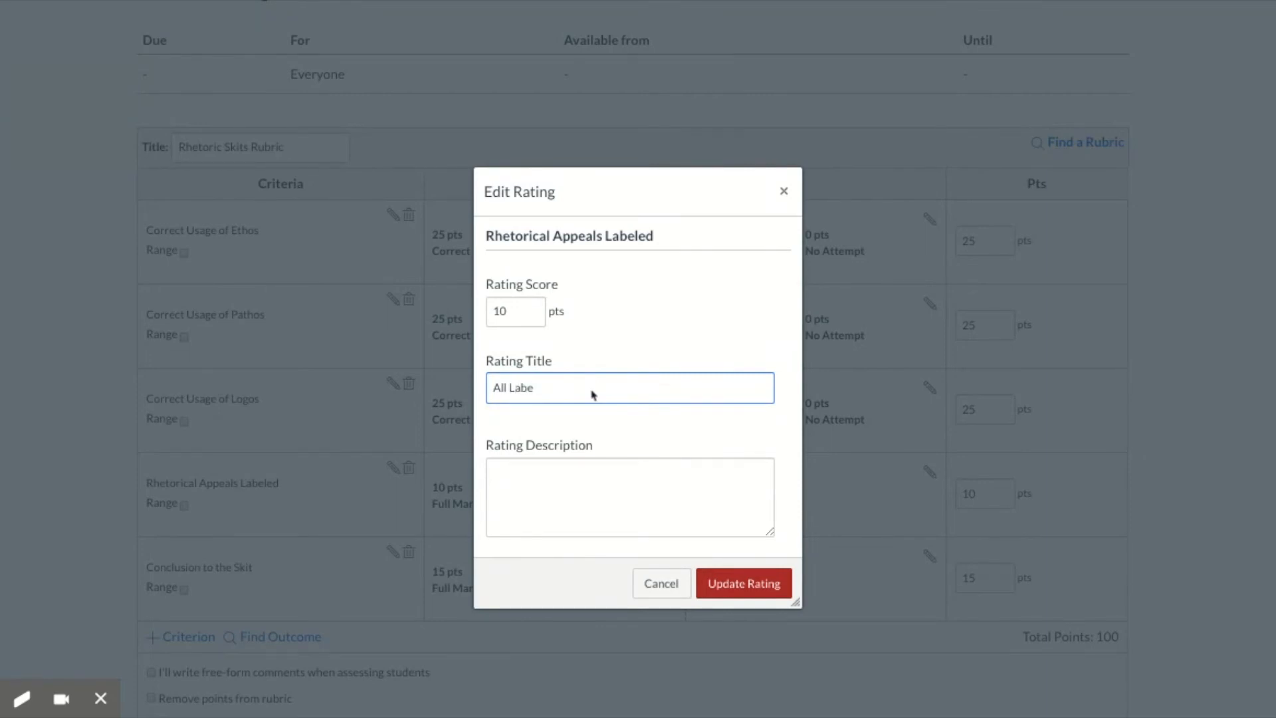
key(Backspace)
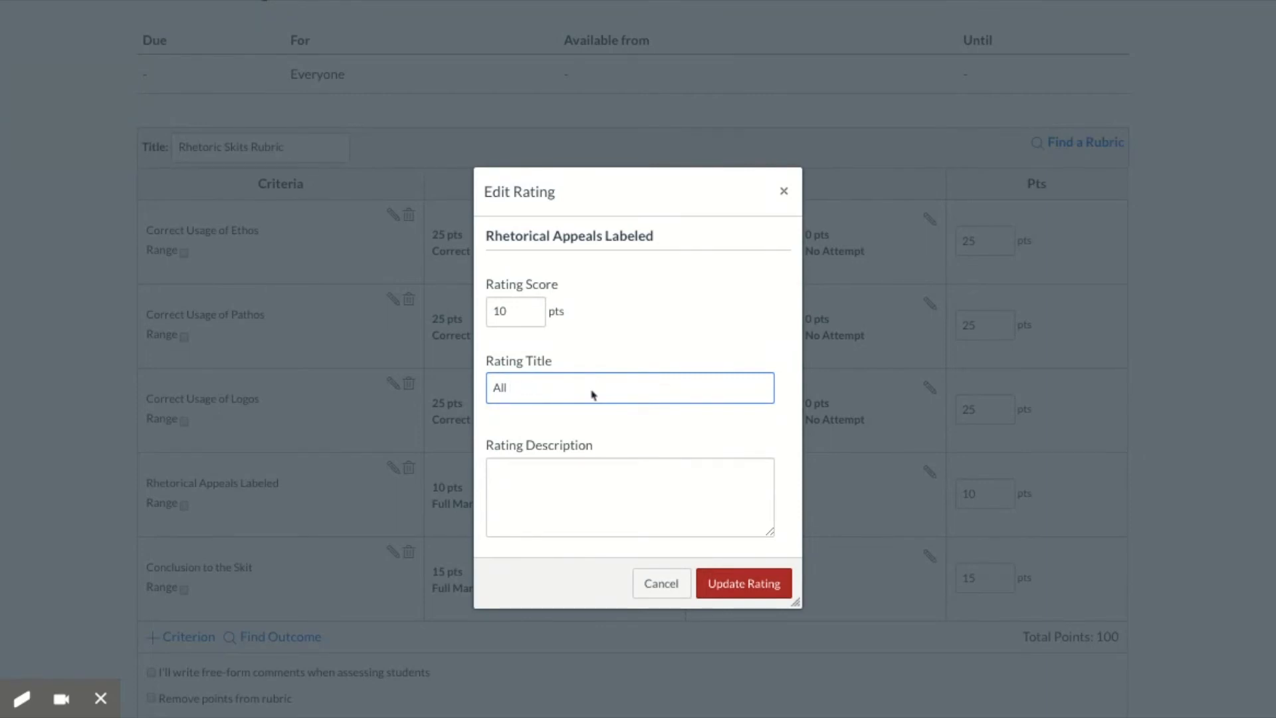
text(Labeled)
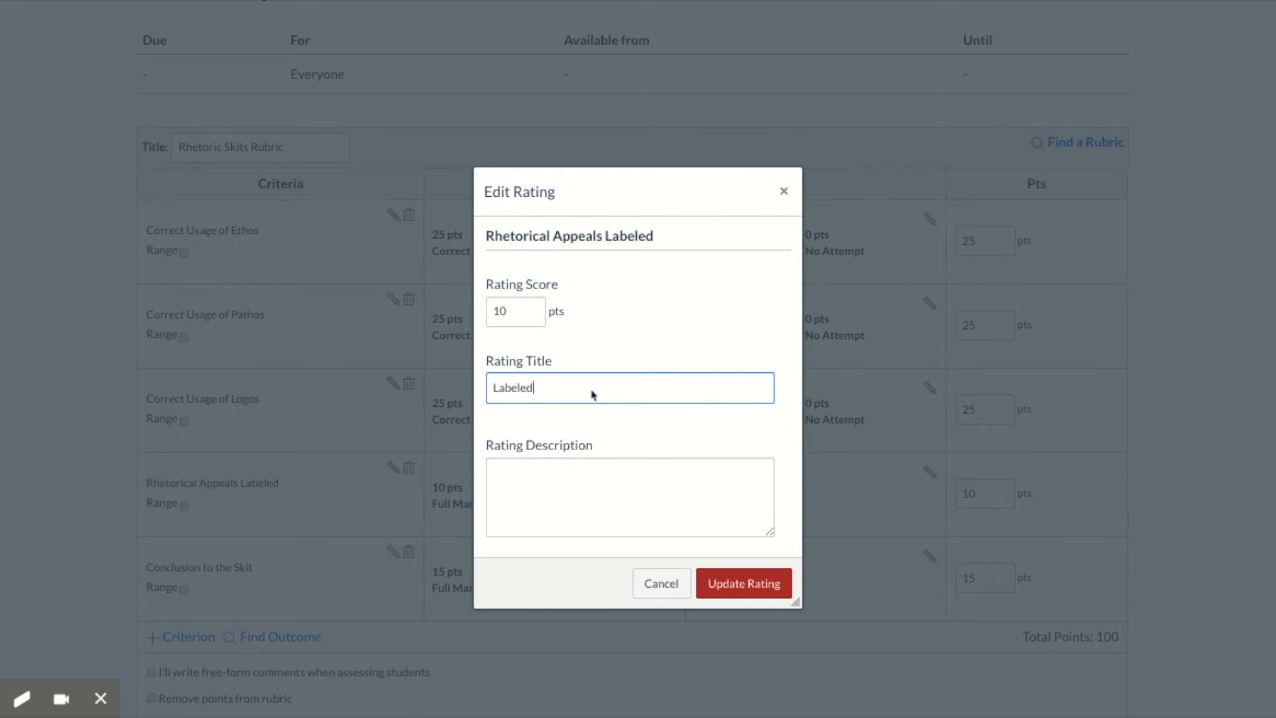
text(No Marks)
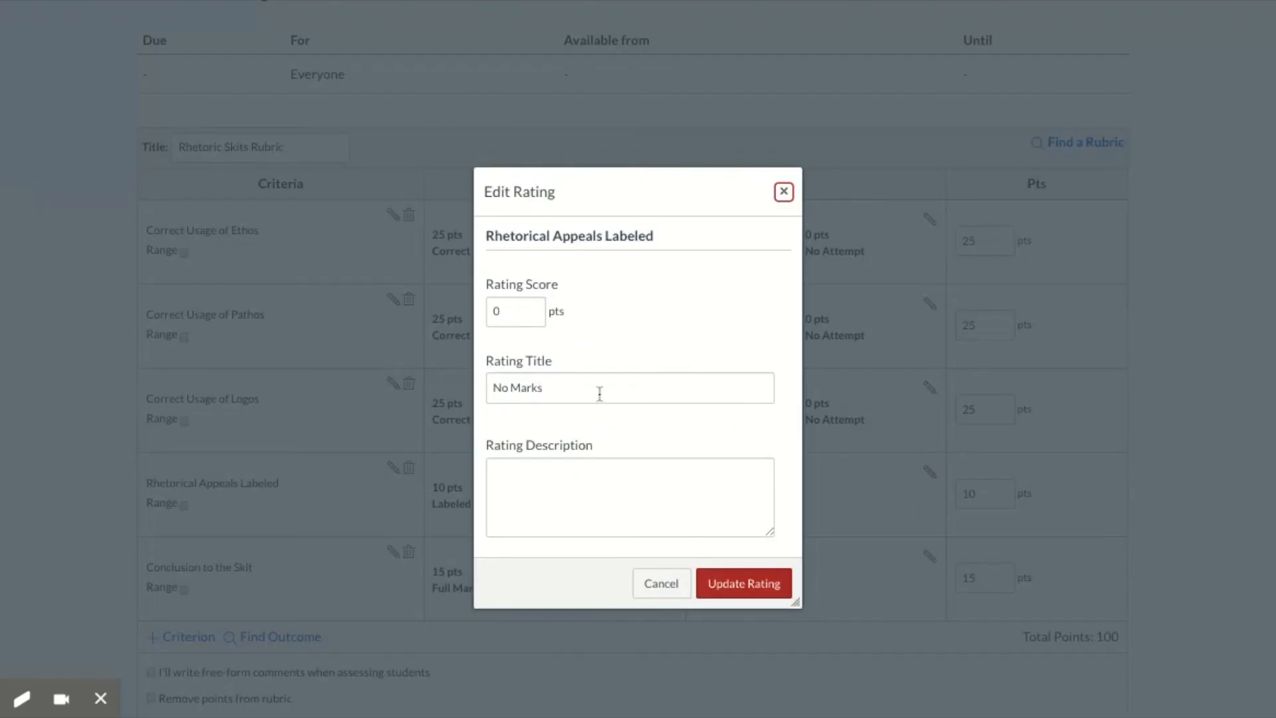
text(Not Labele)
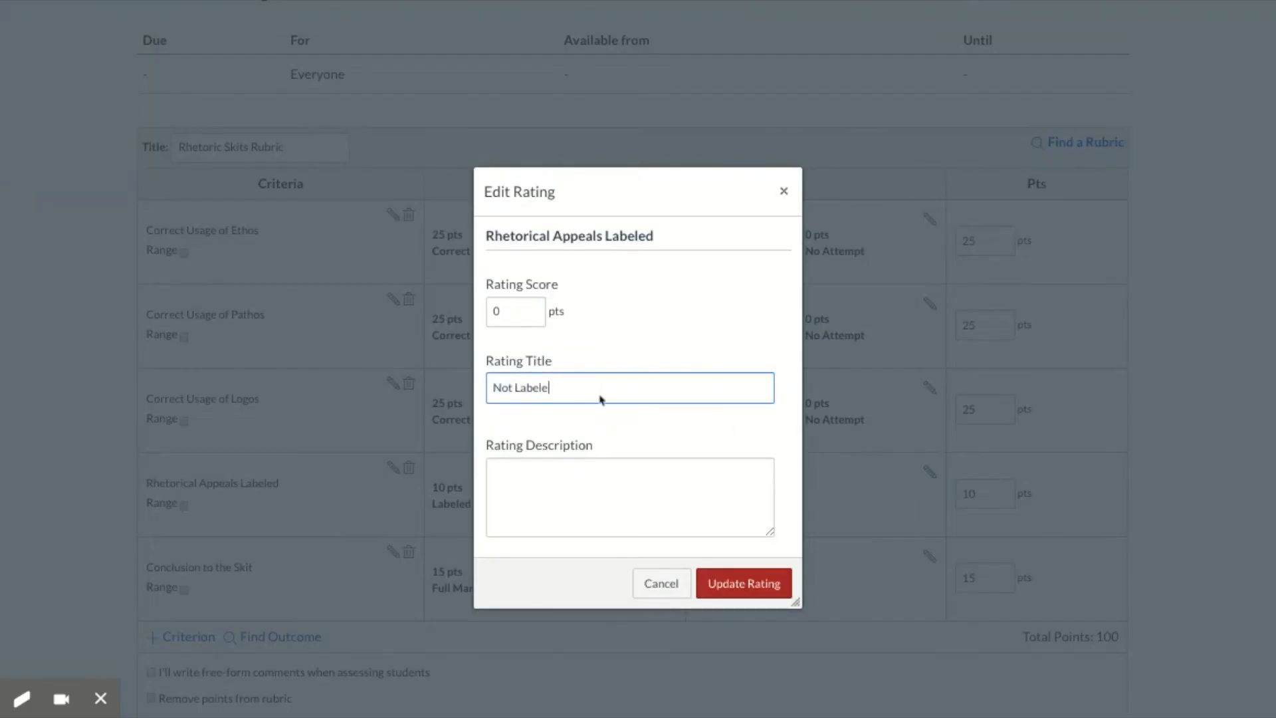
click(741, 582)
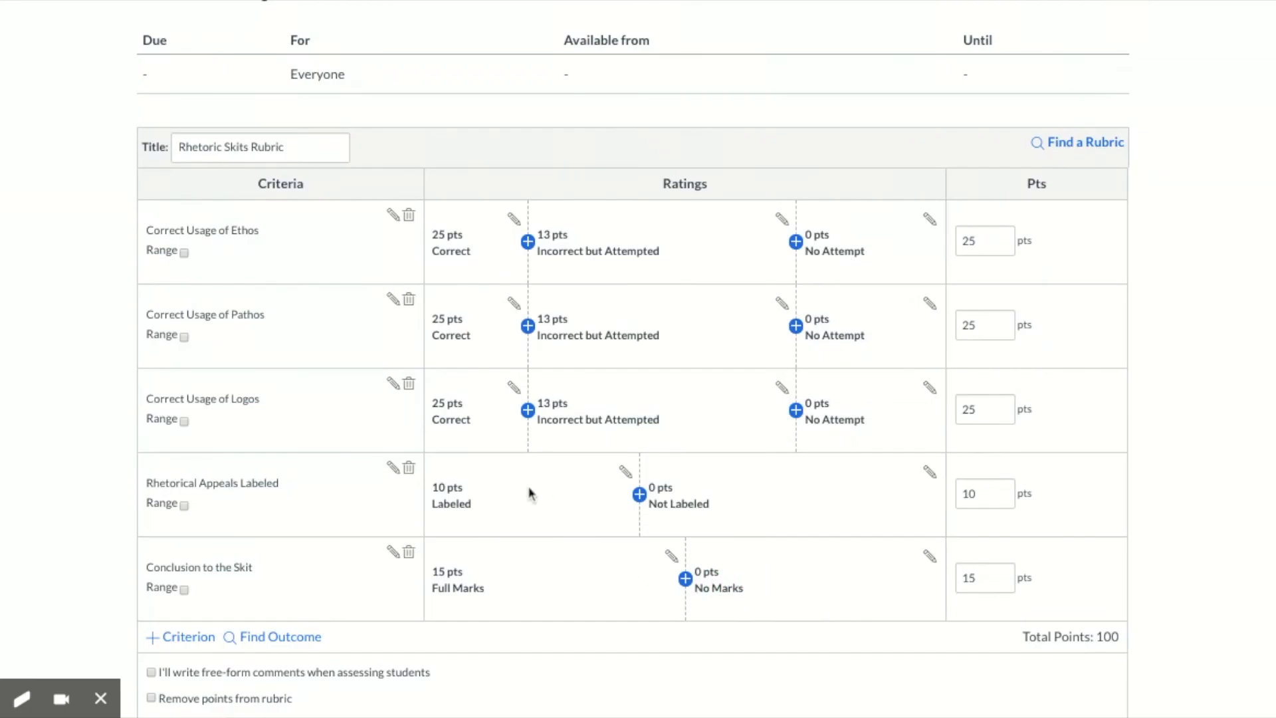
mouse_move(698, 571)
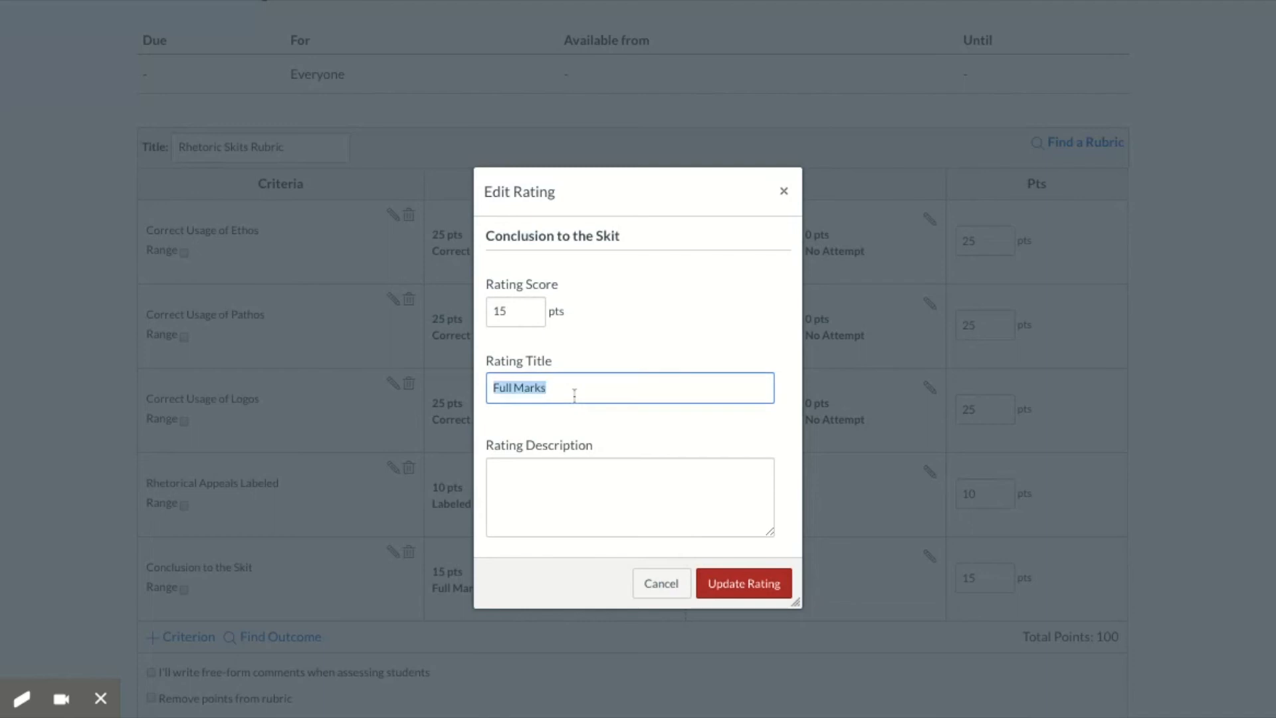
Step: Retitle the 15-point rating 'Has Clear Conclusion' and the 0-point rating 'Has No Conclusion'
text(Has Clear)
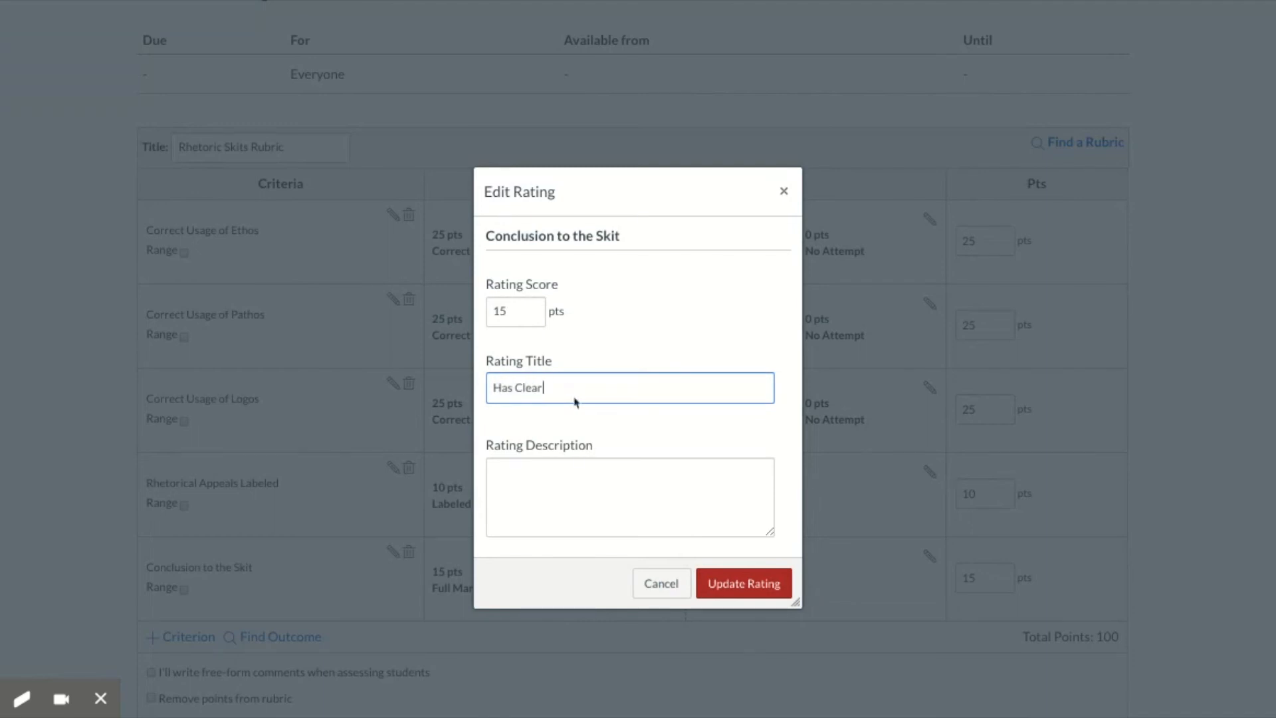
text(Conclusion)
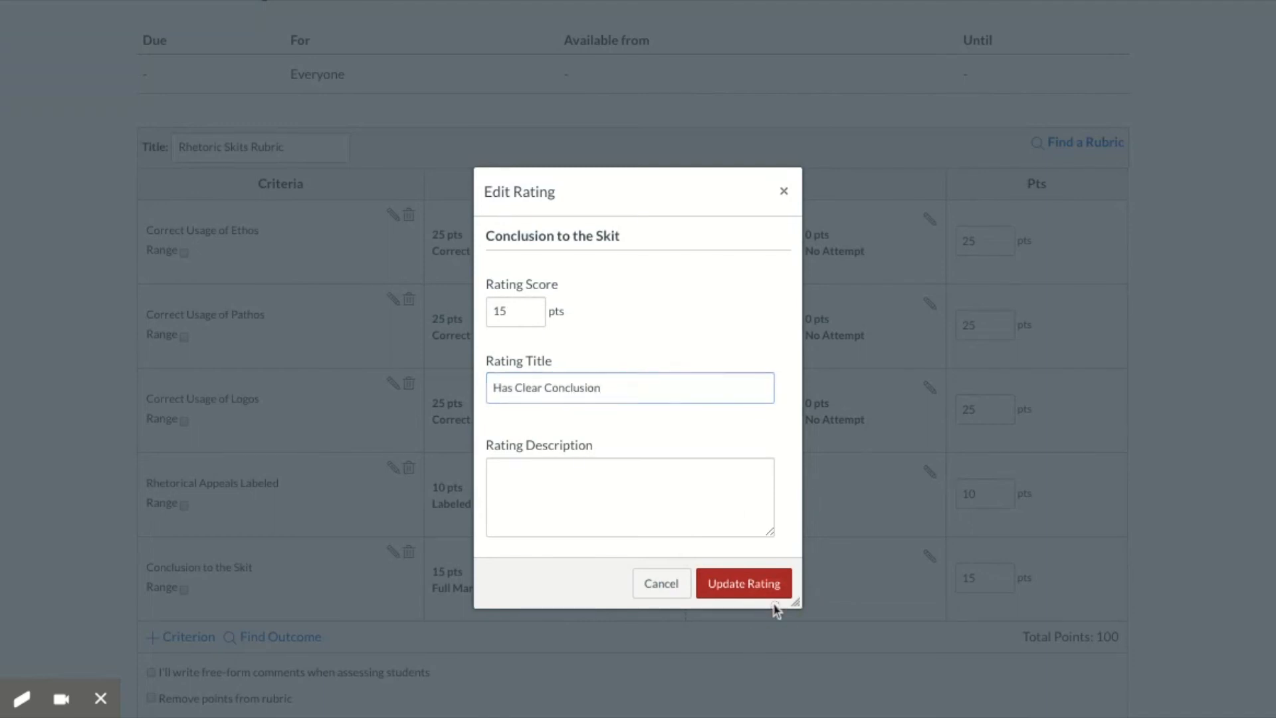
text(No Marks)
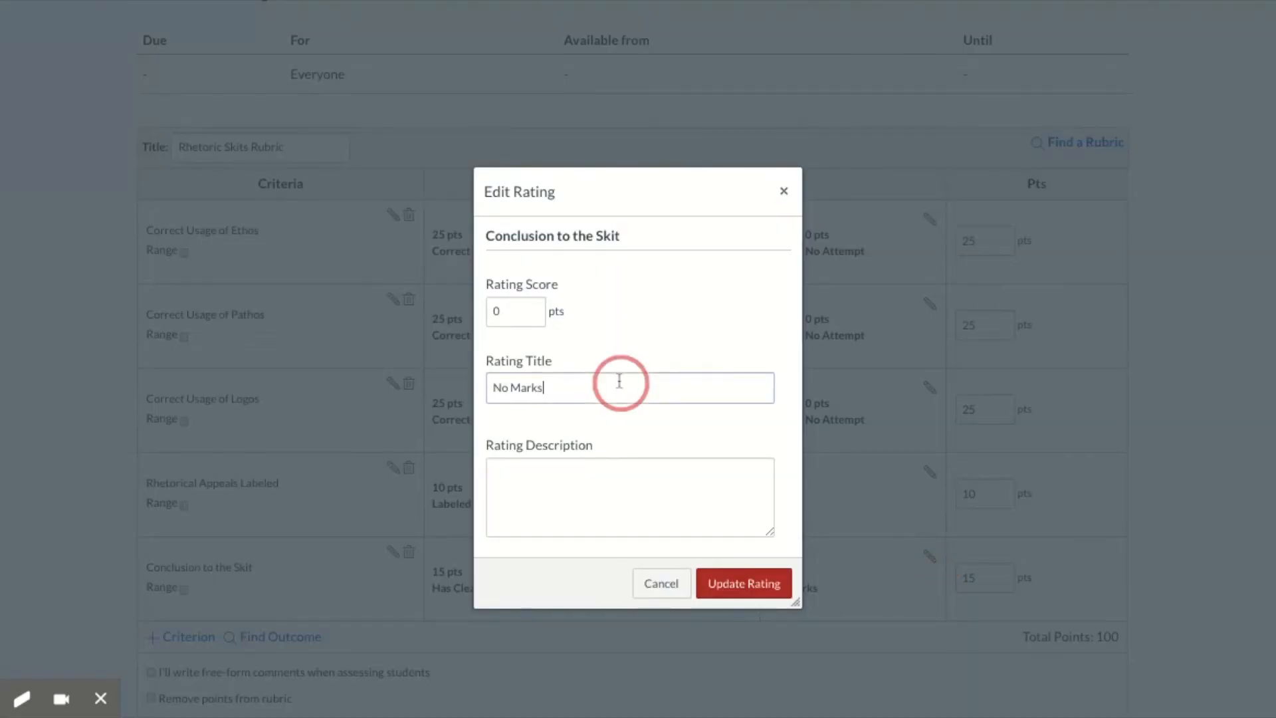
text(H)
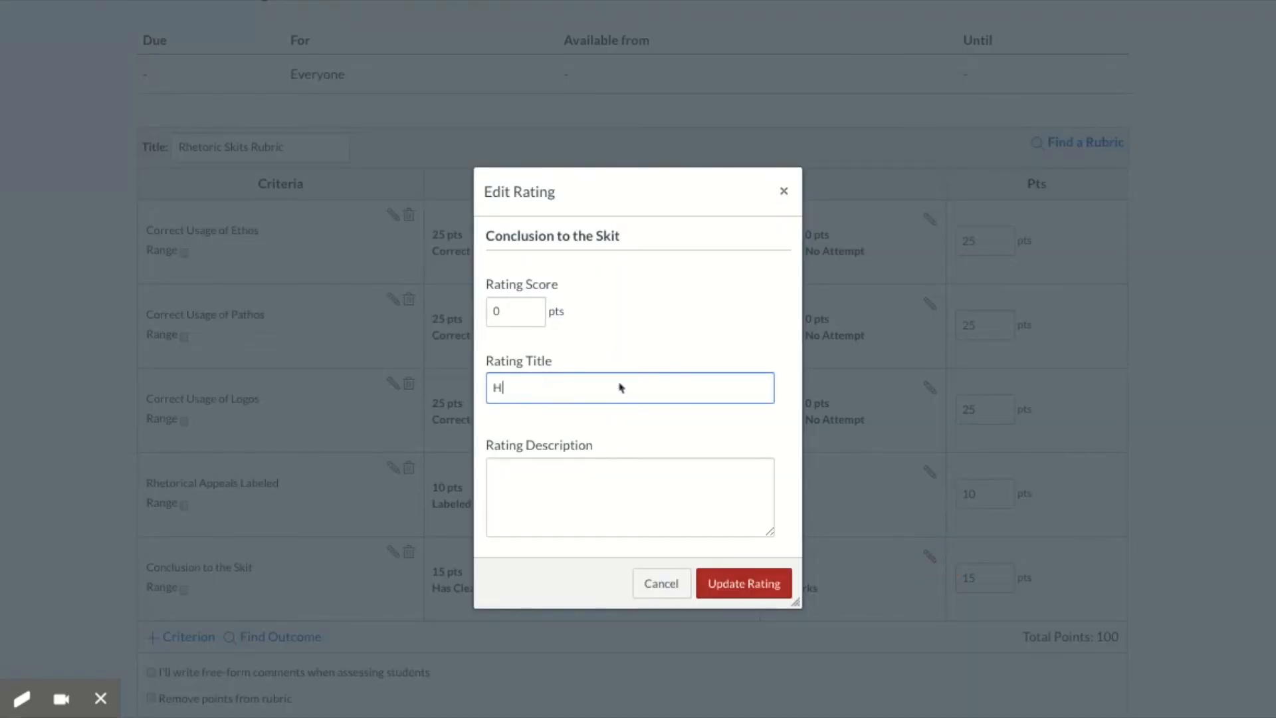
text(as No)
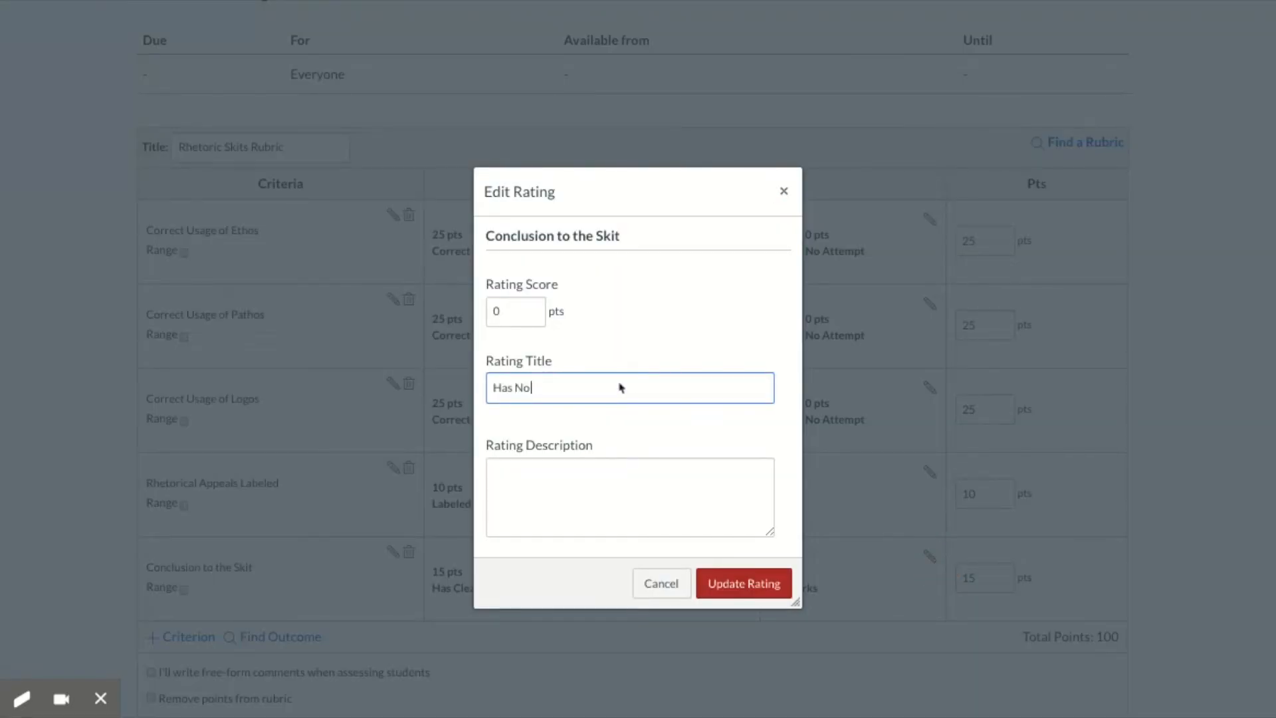
text(Conclusion)
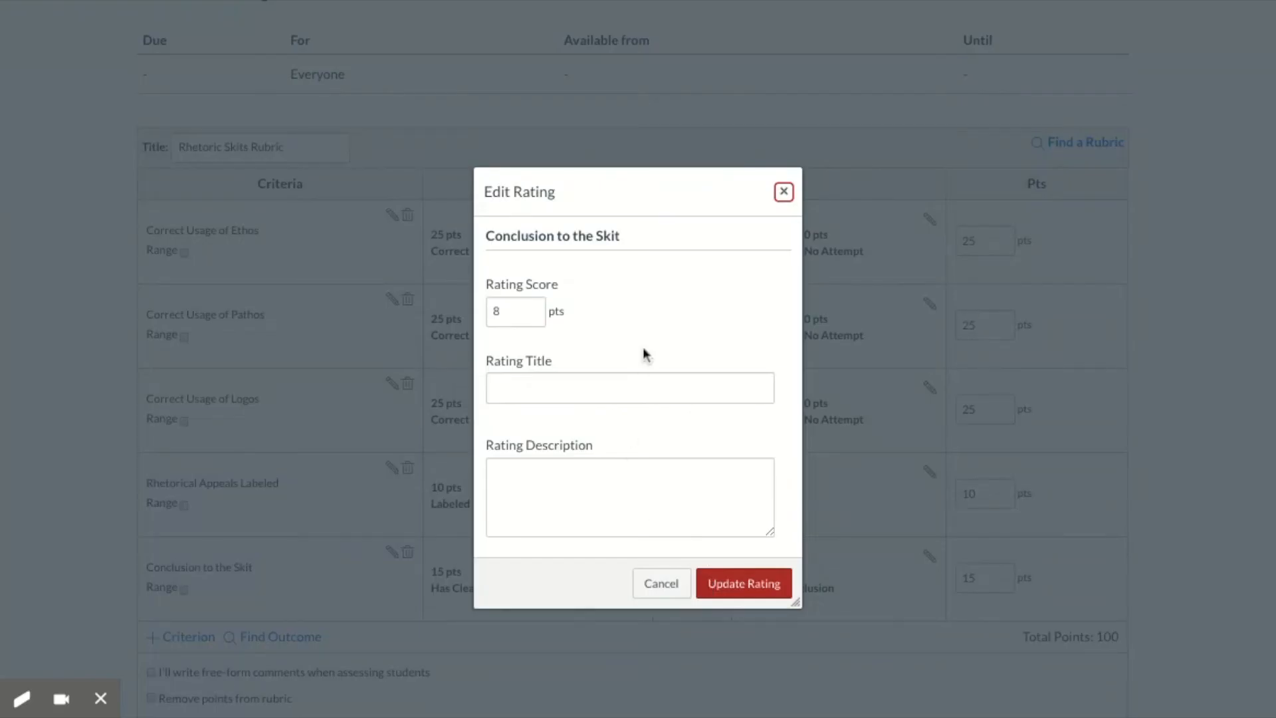
Step: Add an 8-point 'Has Unclear Conclusion' rating to Conclusion to the Skit and update it
text(Has)
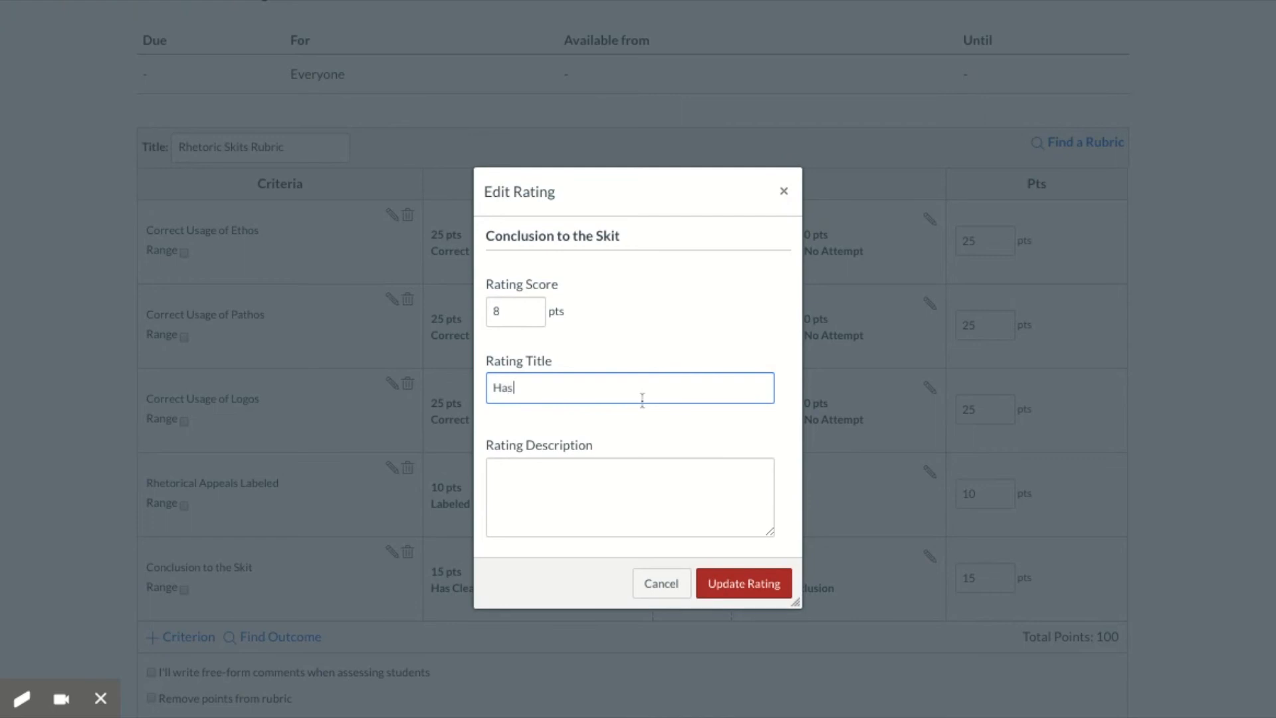
text(Unclear Conc)
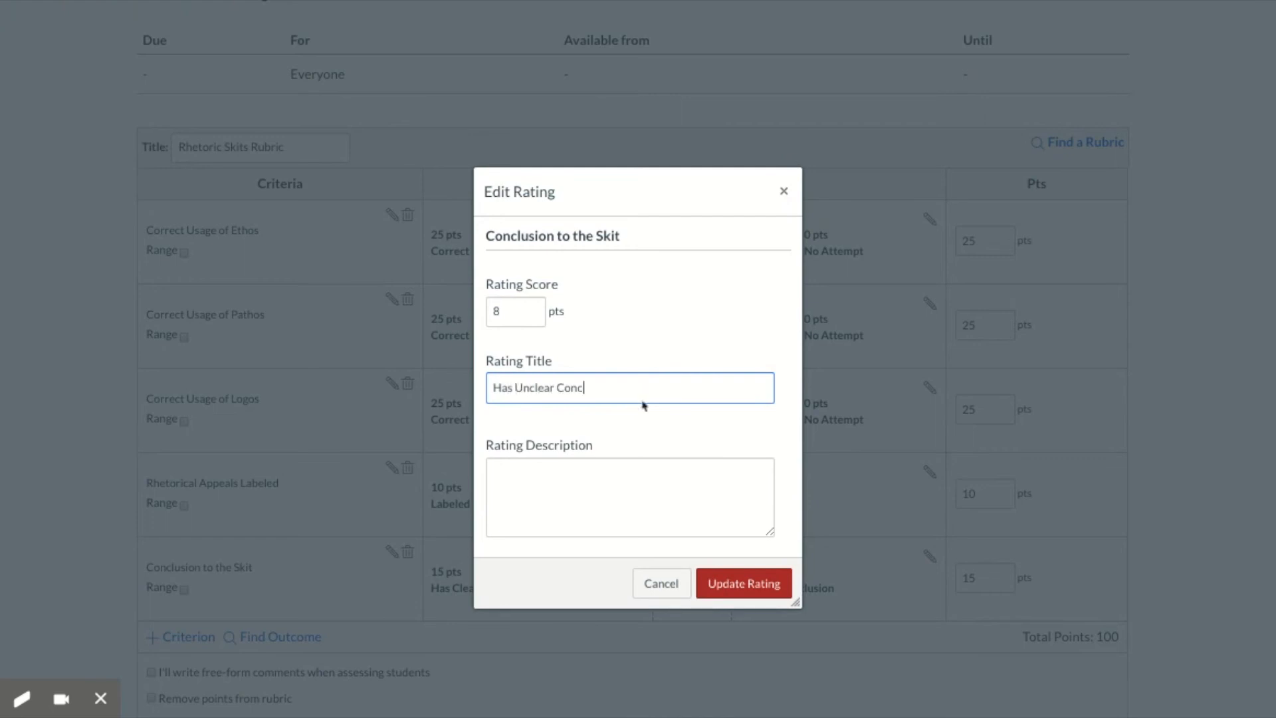
click(742, 582)
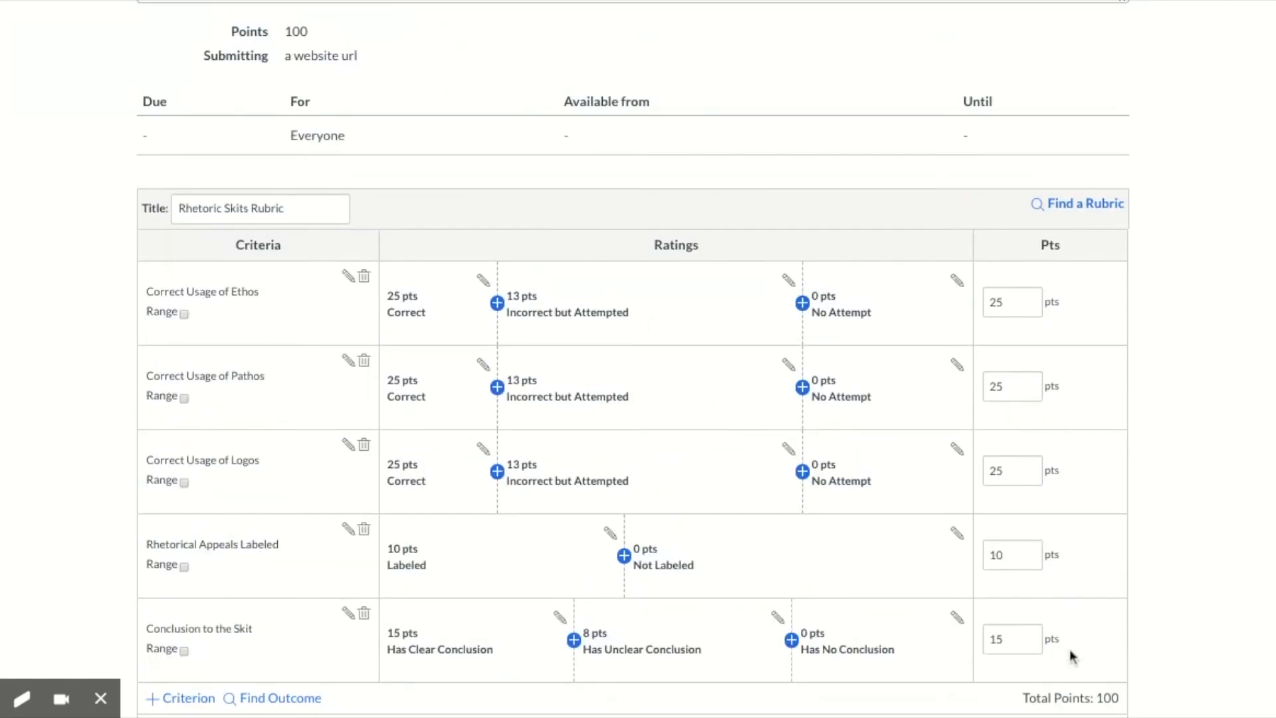
Step: Leave 'Use this rubric for assignment grading' ticked after toggling it back and forth
scroll(down, 3)
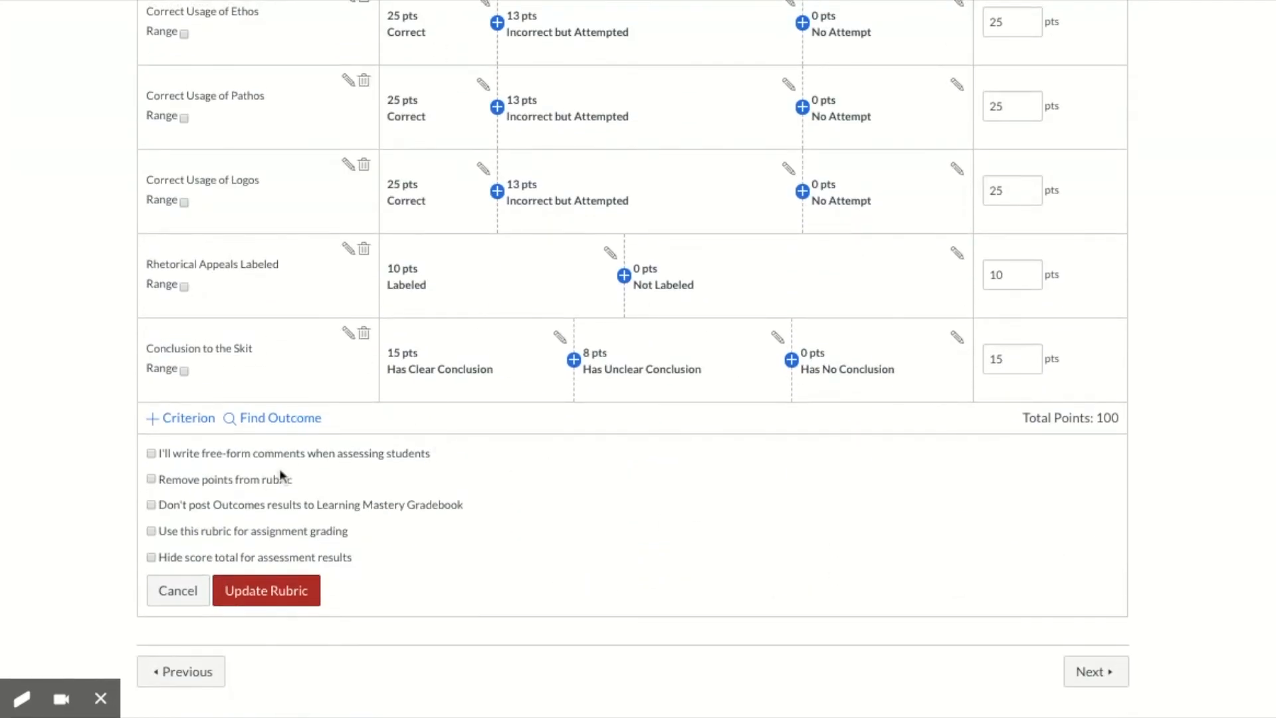
mouse_move(218, 519)
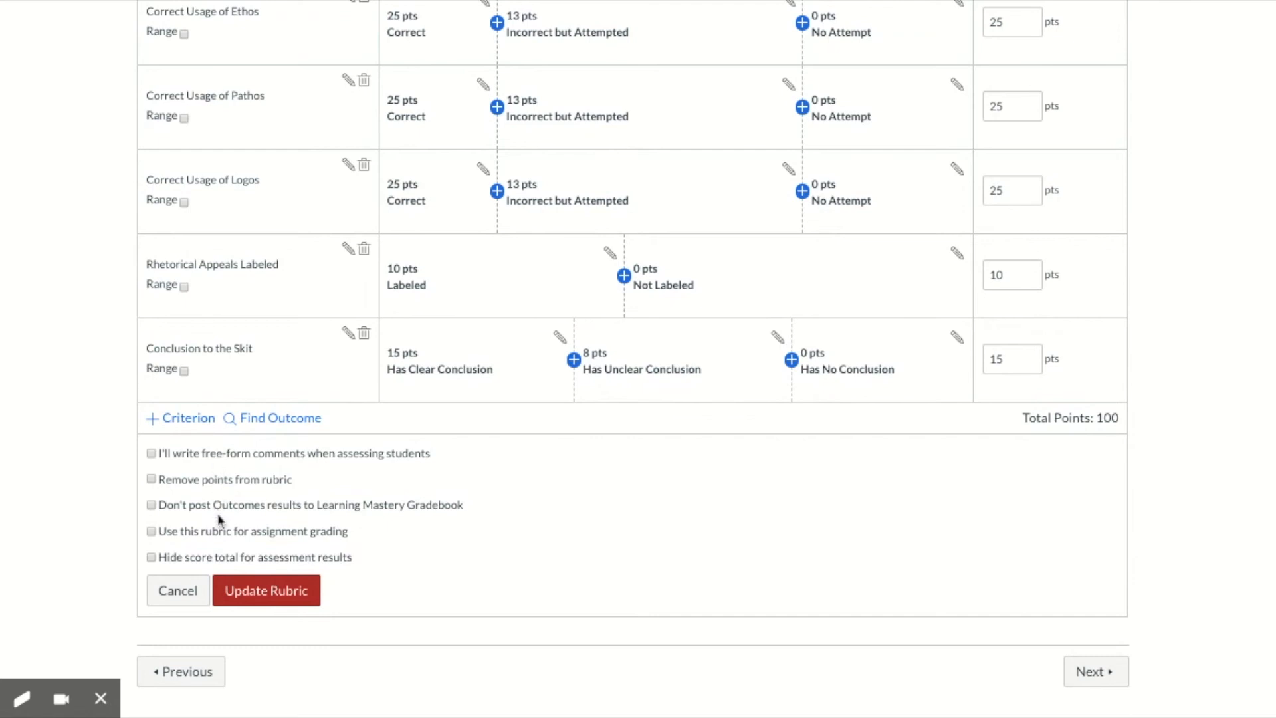
mouse_move(253, 465)
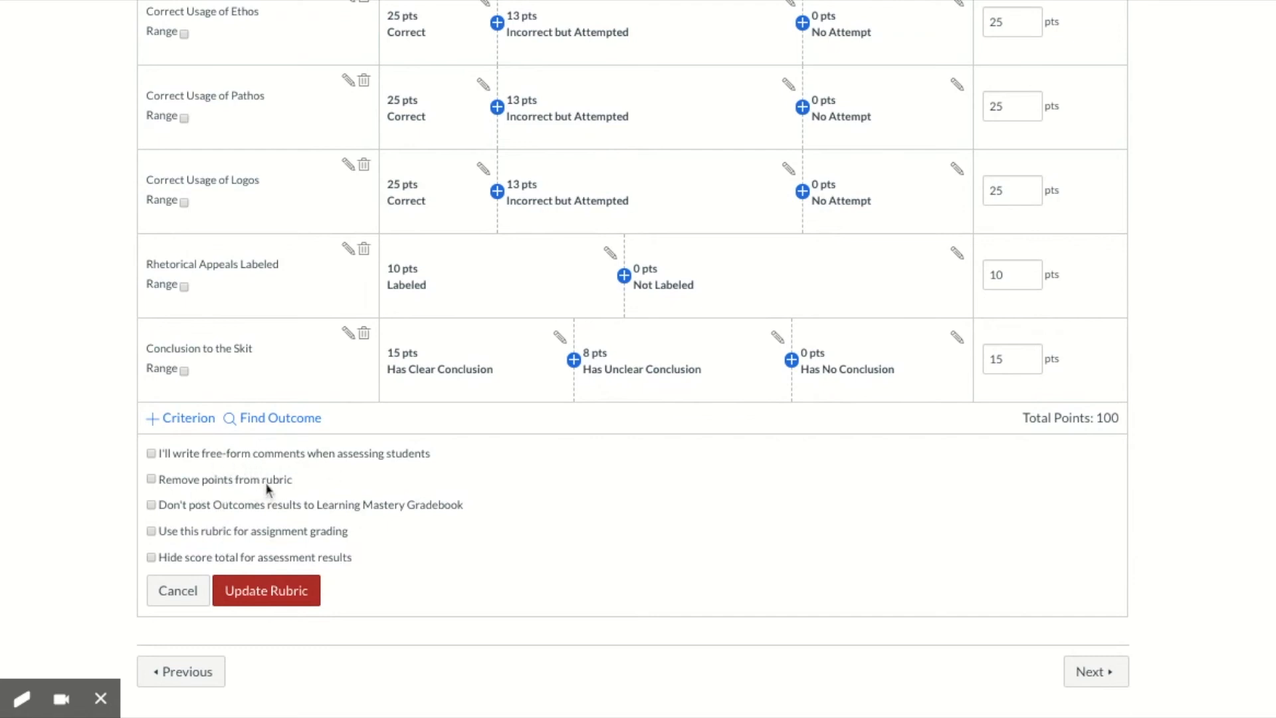
mouse_move(274, 492)
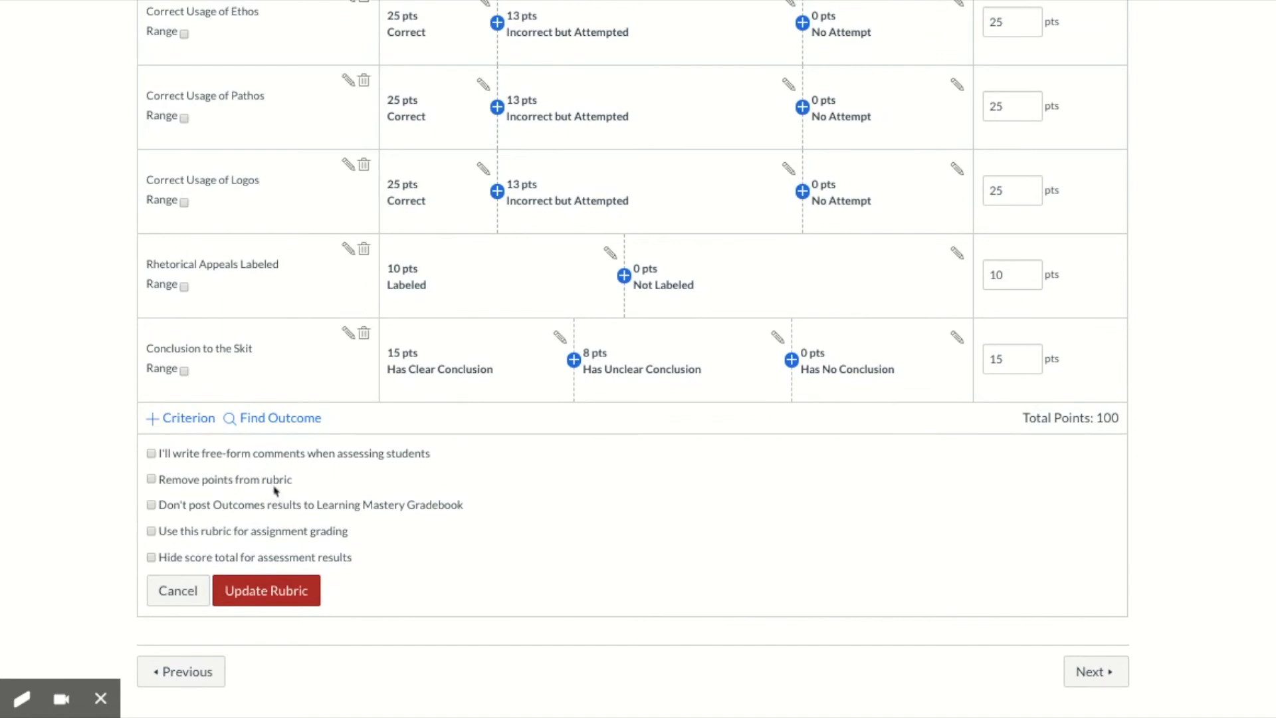
mouse_move(199, 543)
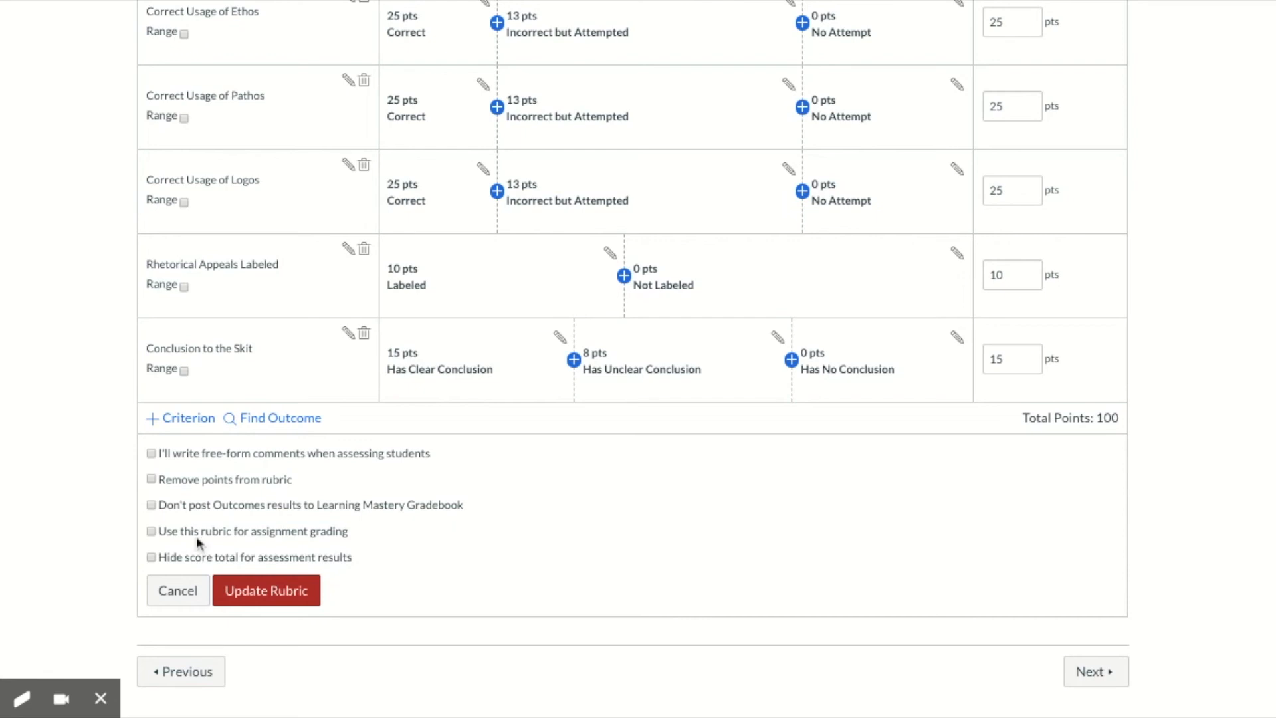
mouse_move(168, 521)
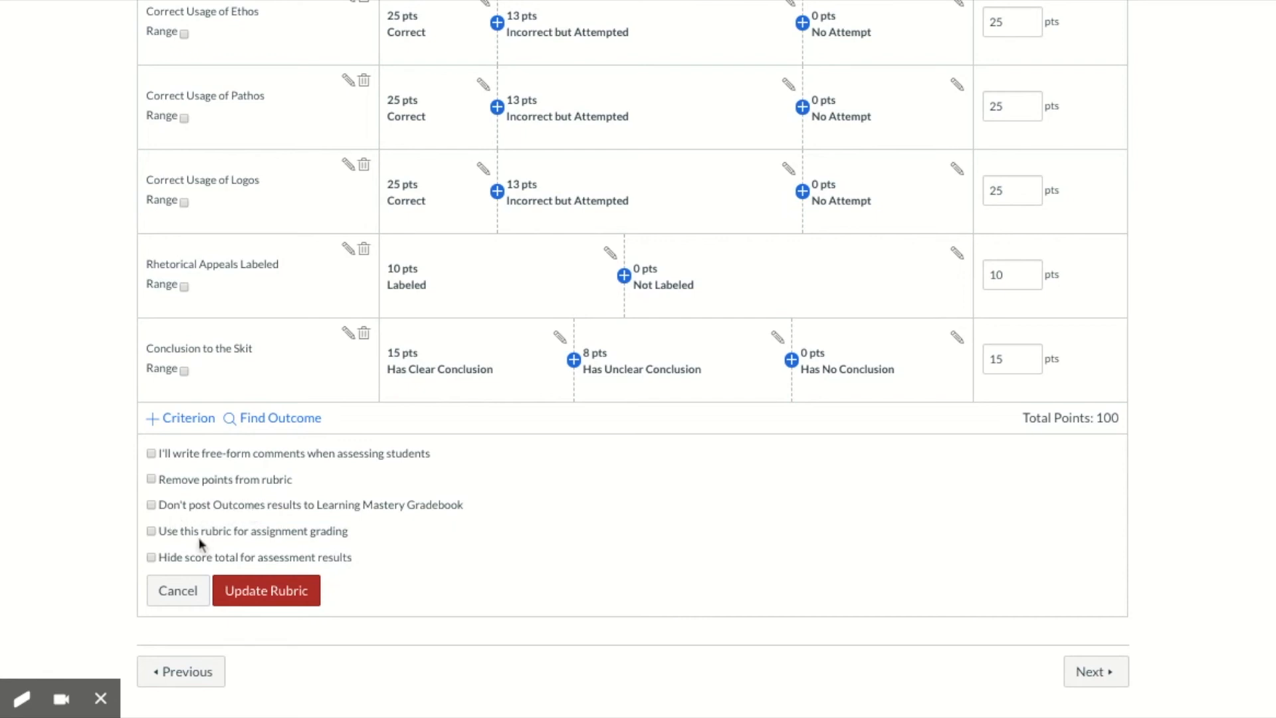
mouse_move(188, 541)
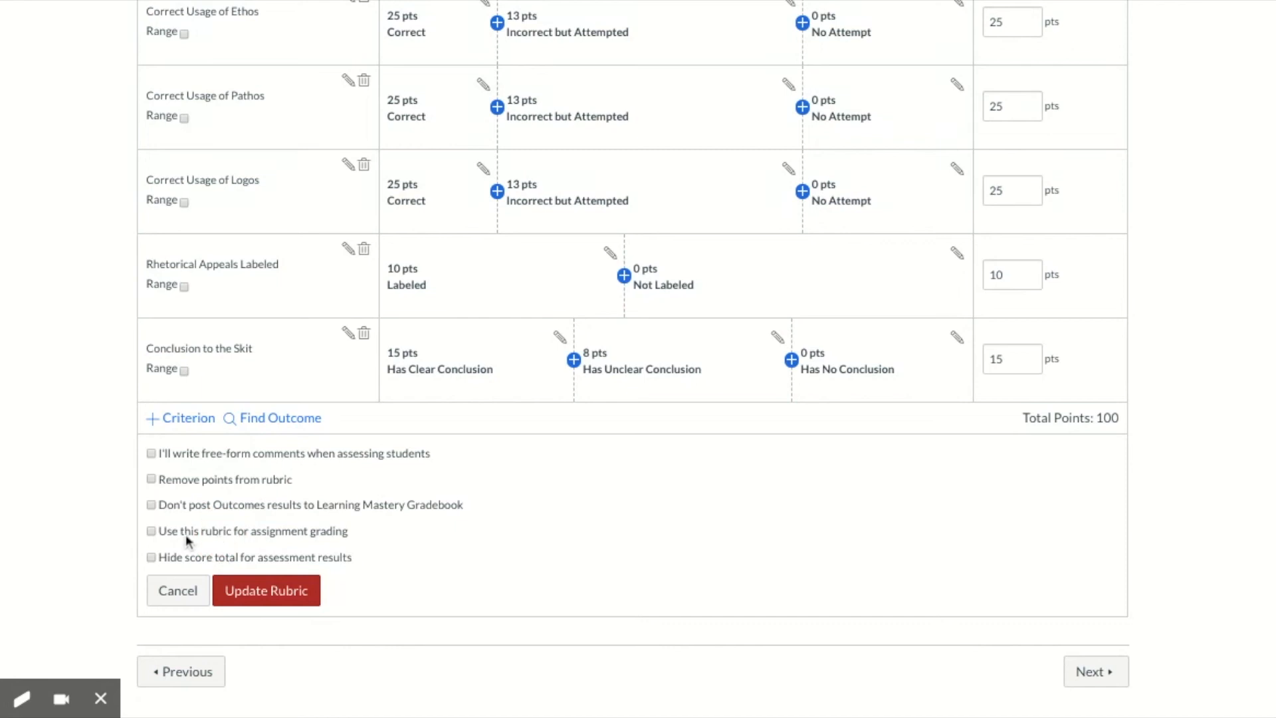
click(150, 530)
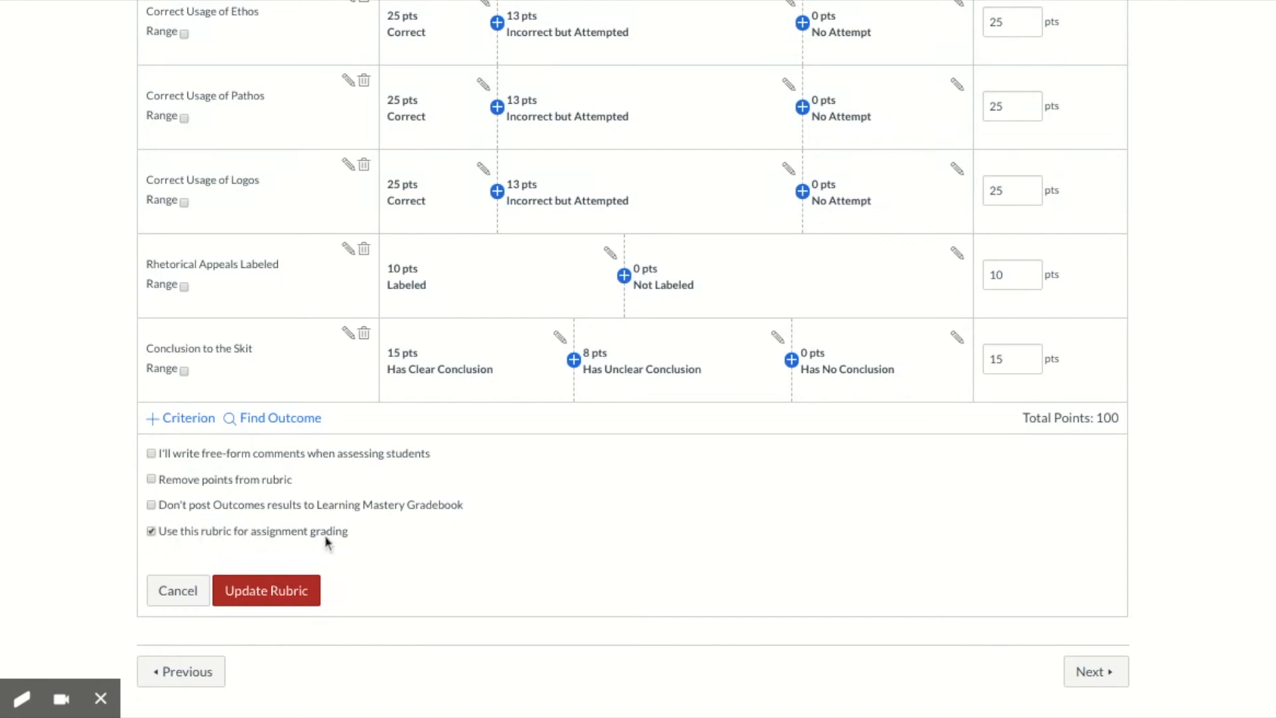
click(150, 530)
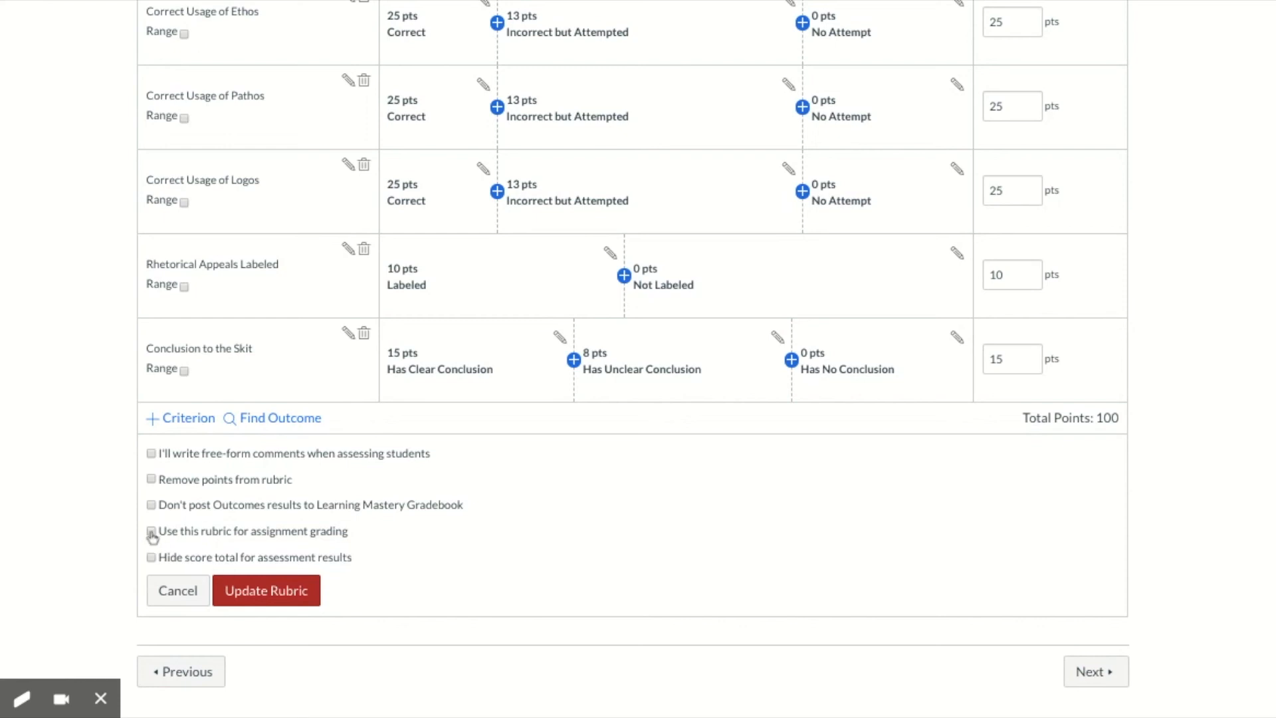
click(151, 531)
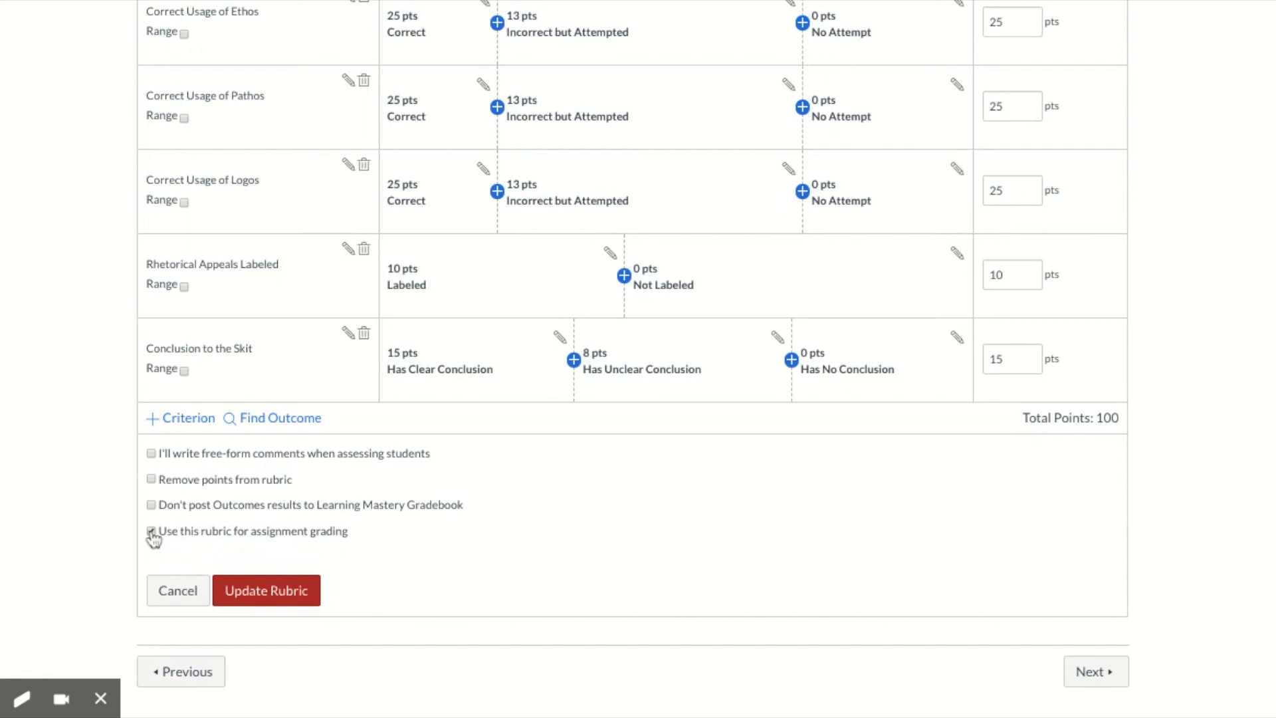
click(150, 530)
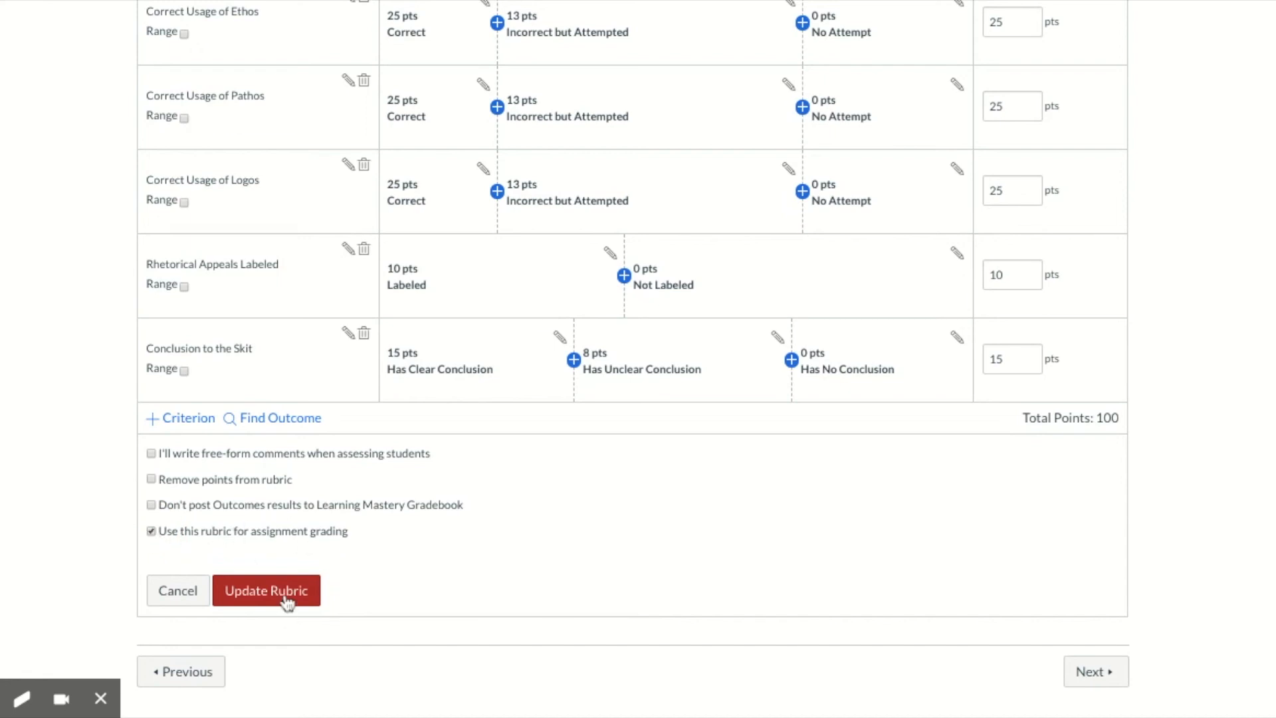
Step: Save the rubric with Update Rubric and review its five criteria on the assignment page
click(265, 590)
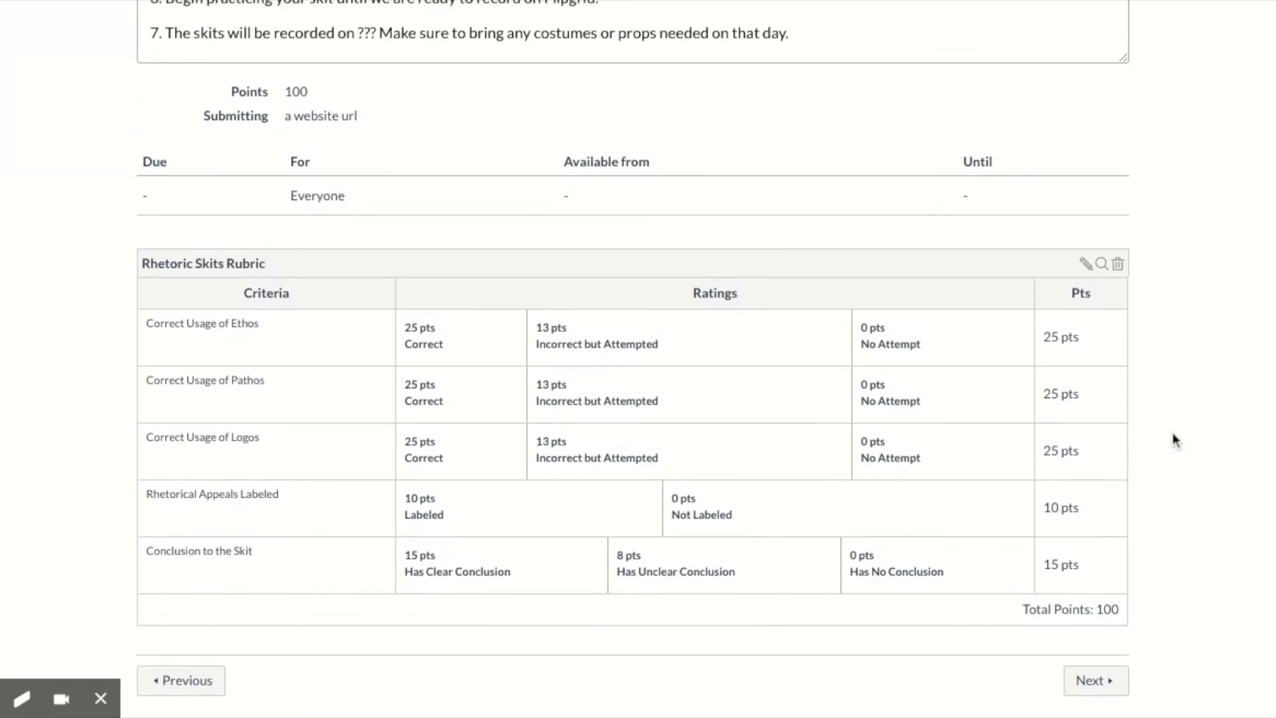
scroll(down, 3)
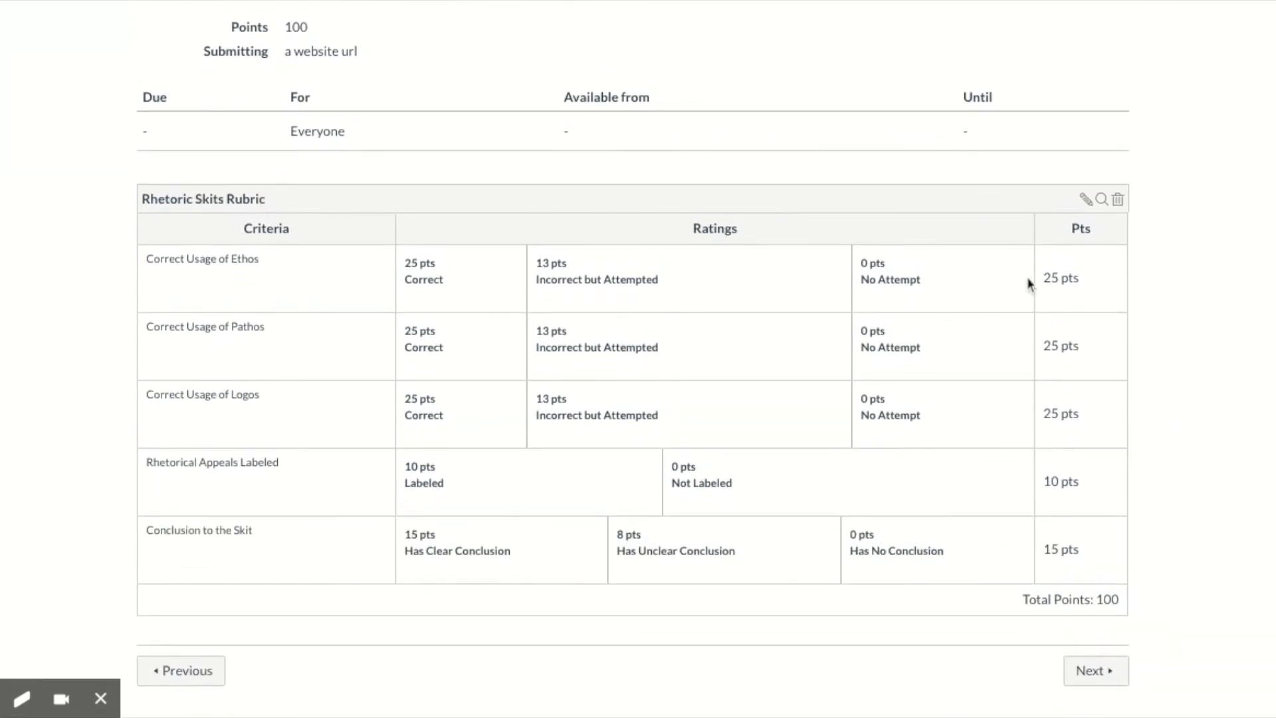
mouse_move(1086, 200)
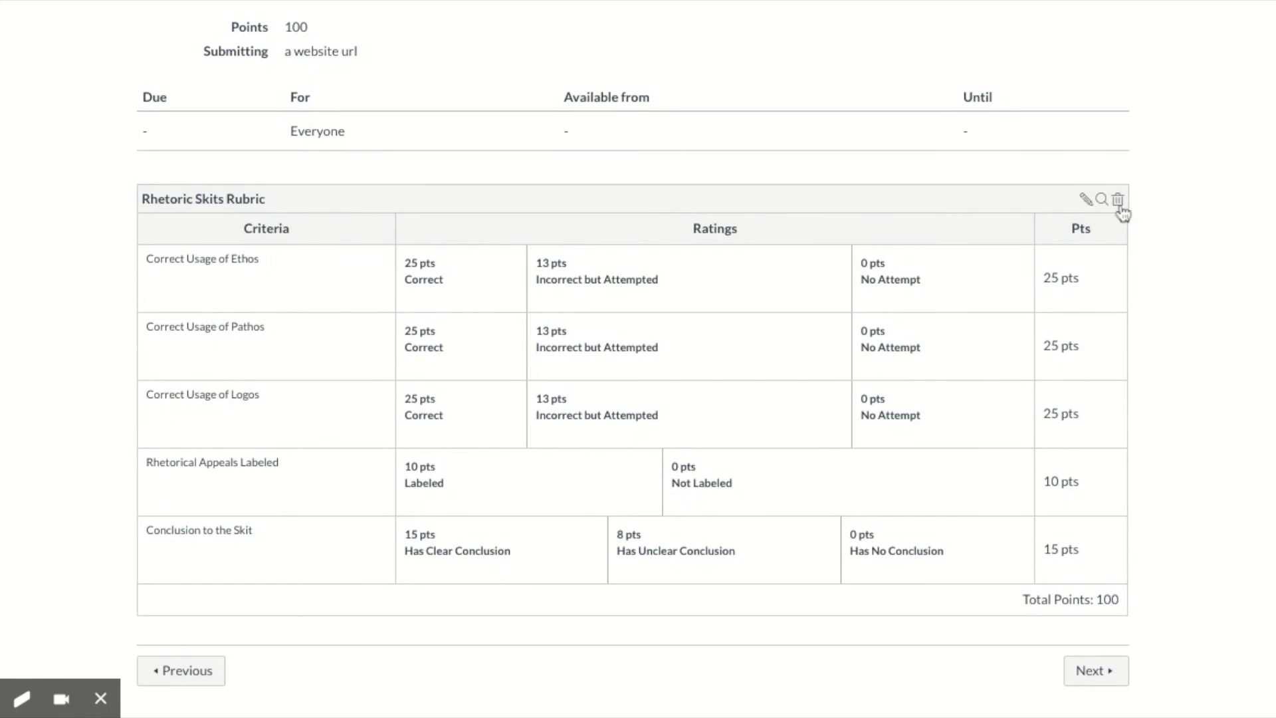
mouse_move(1086, 354)
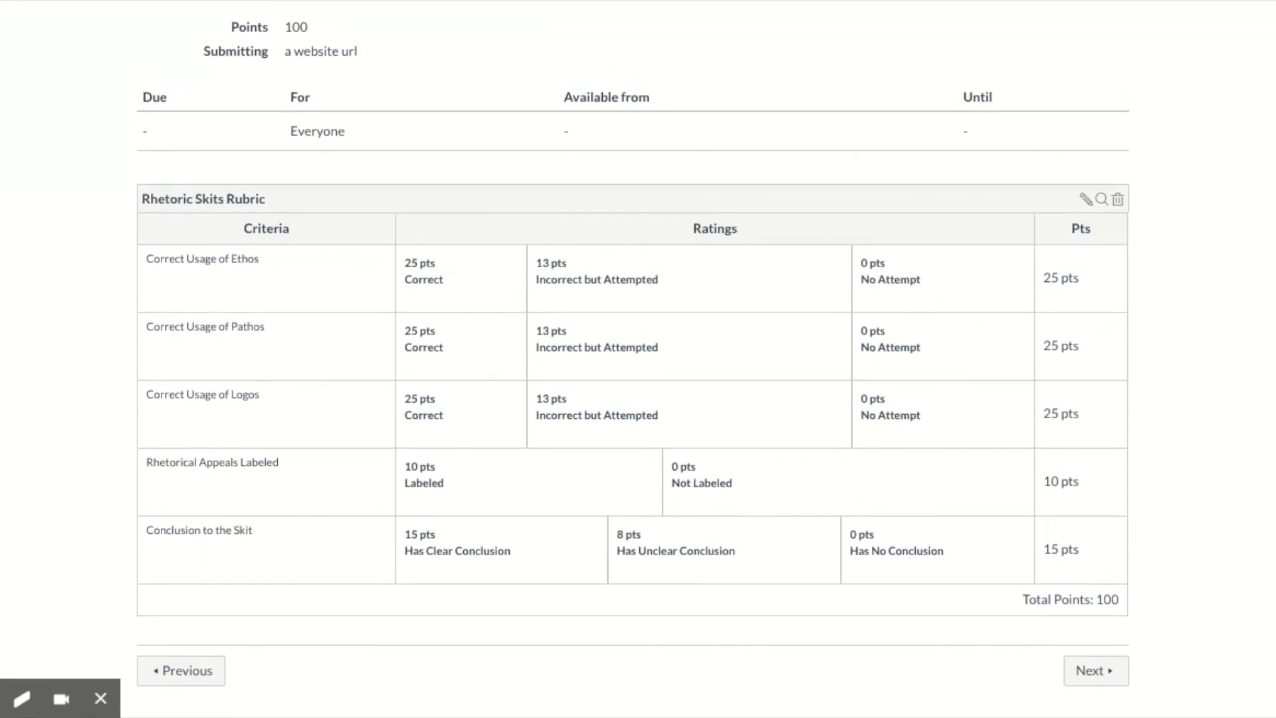
mouse_move(384, 658)
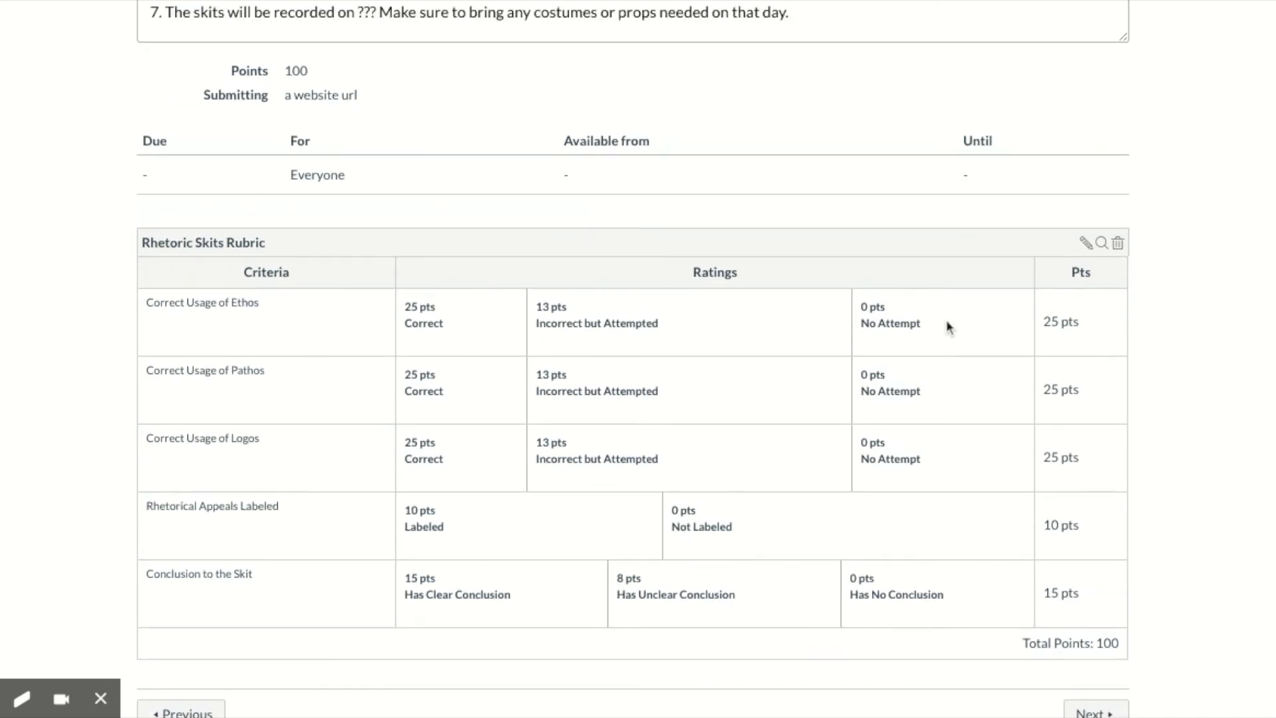
scroll(down, 3)
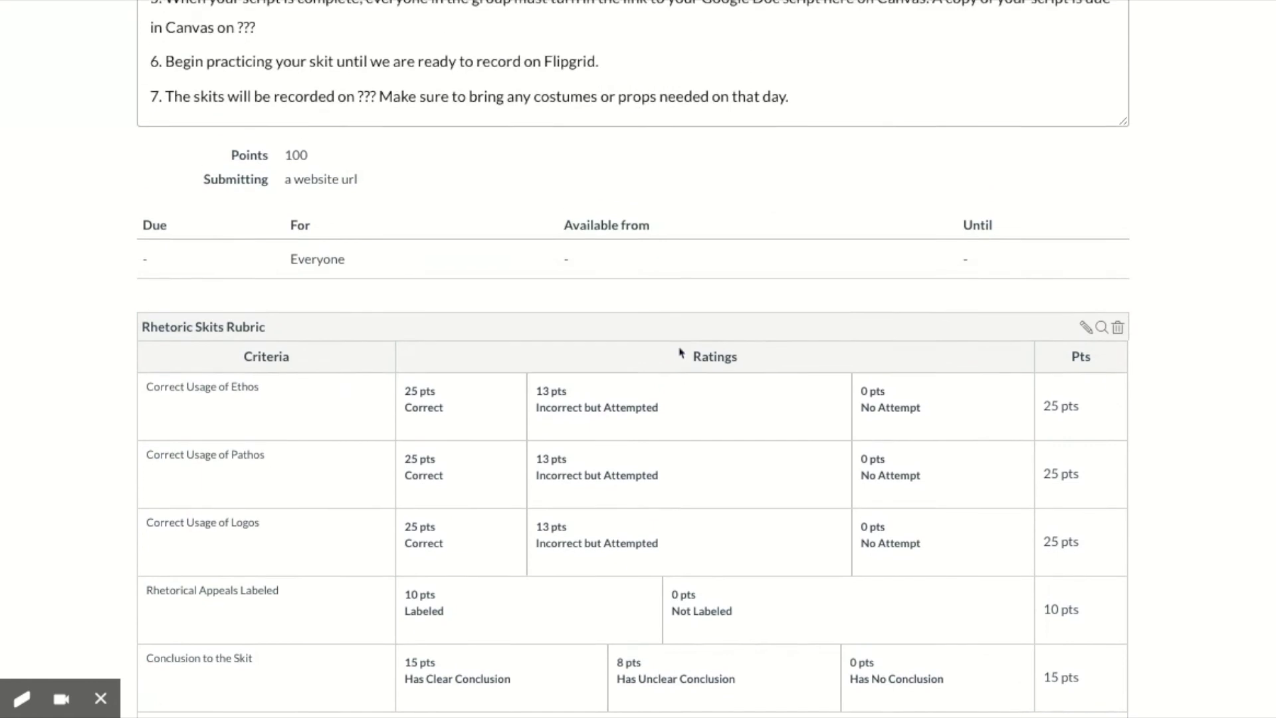
scroll(up, 3)
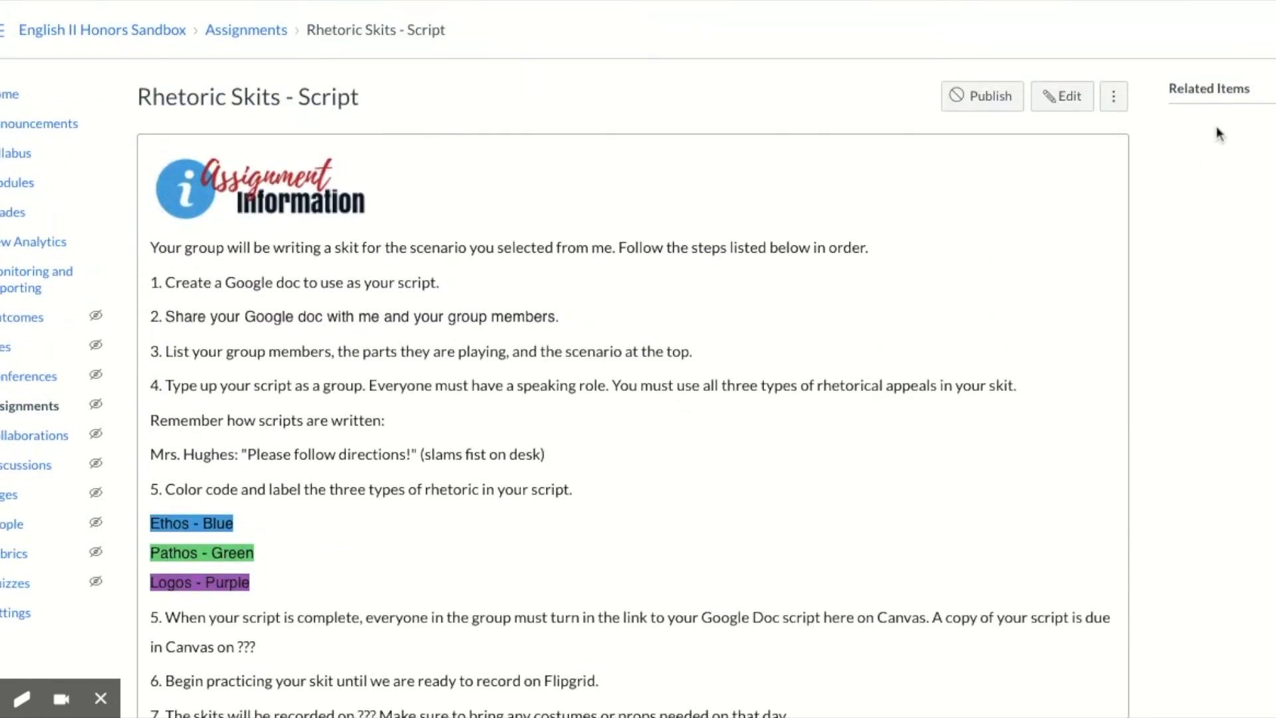
mouse_move(861, 336)
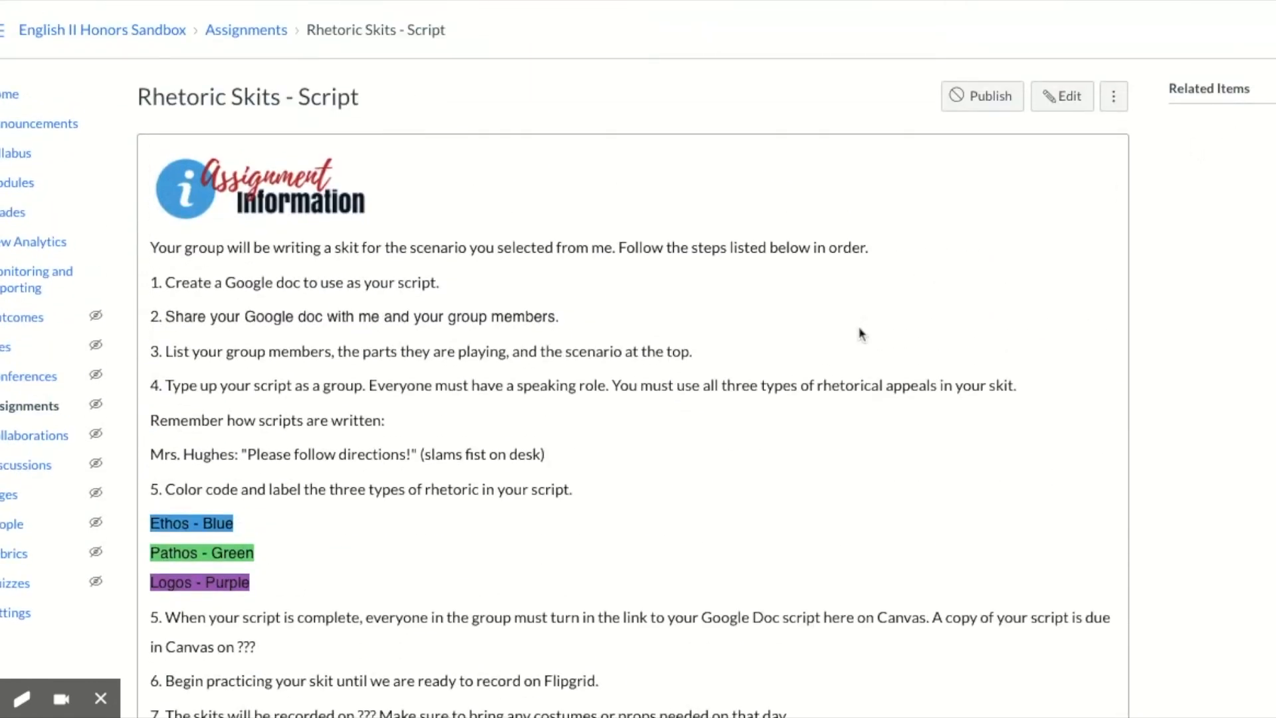
scroll(down, 3)
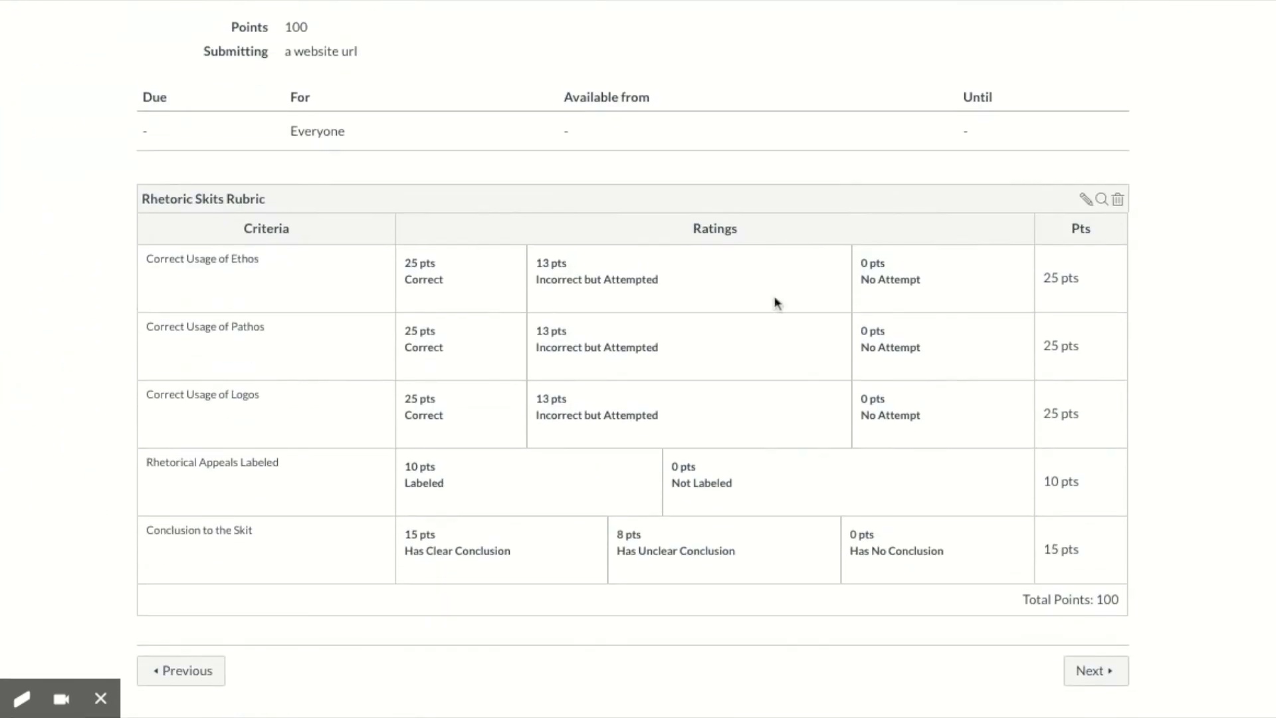
mouse_move(468, 503)
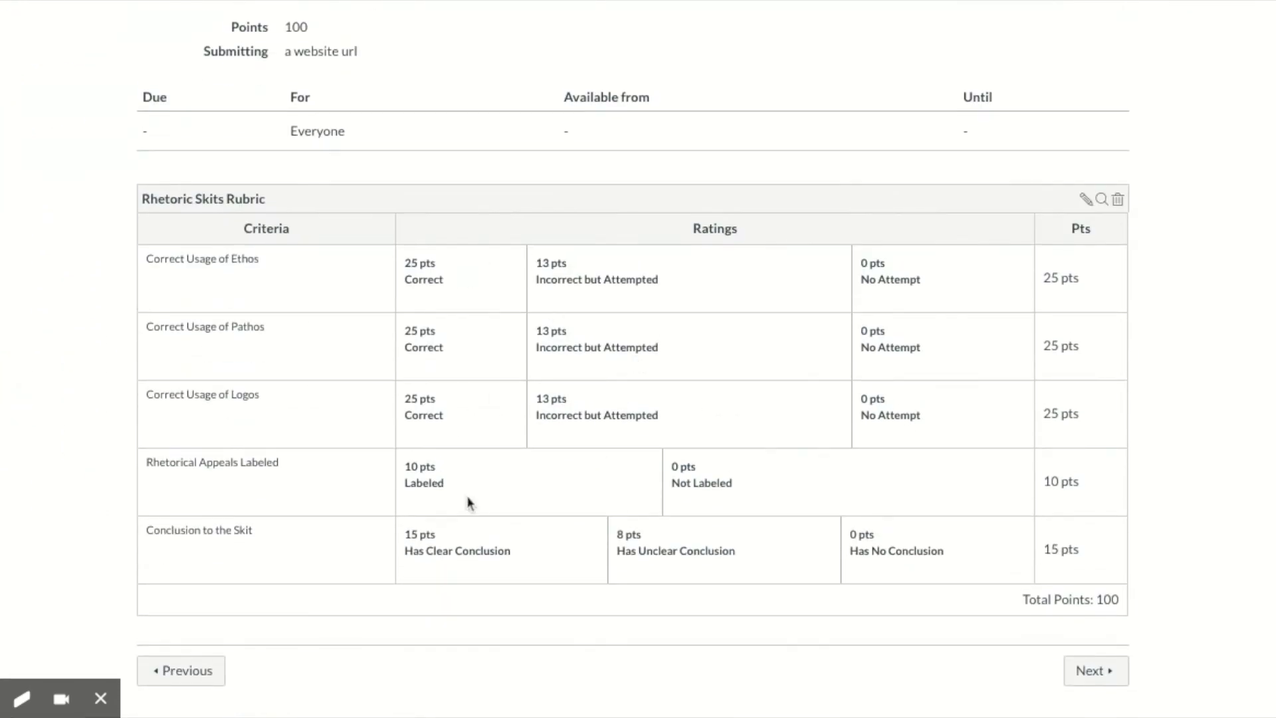
mouse_move(1139, 593)
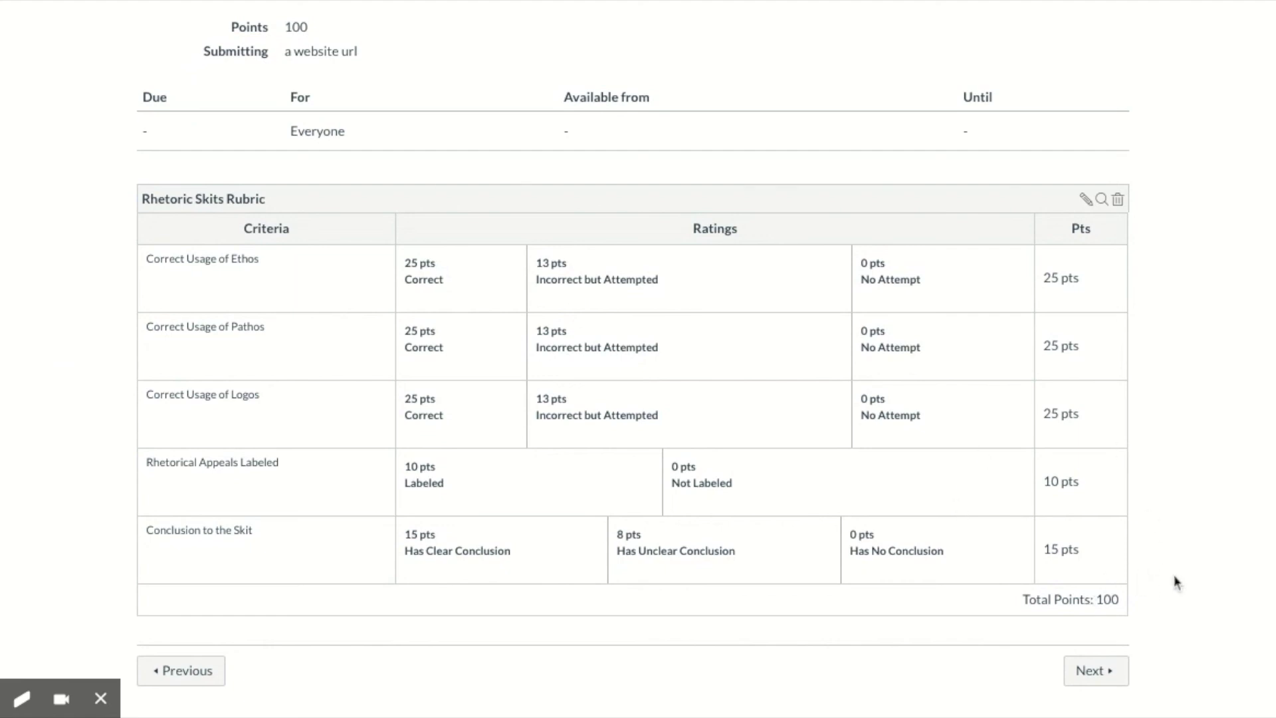
mouse_move(1176, 429)
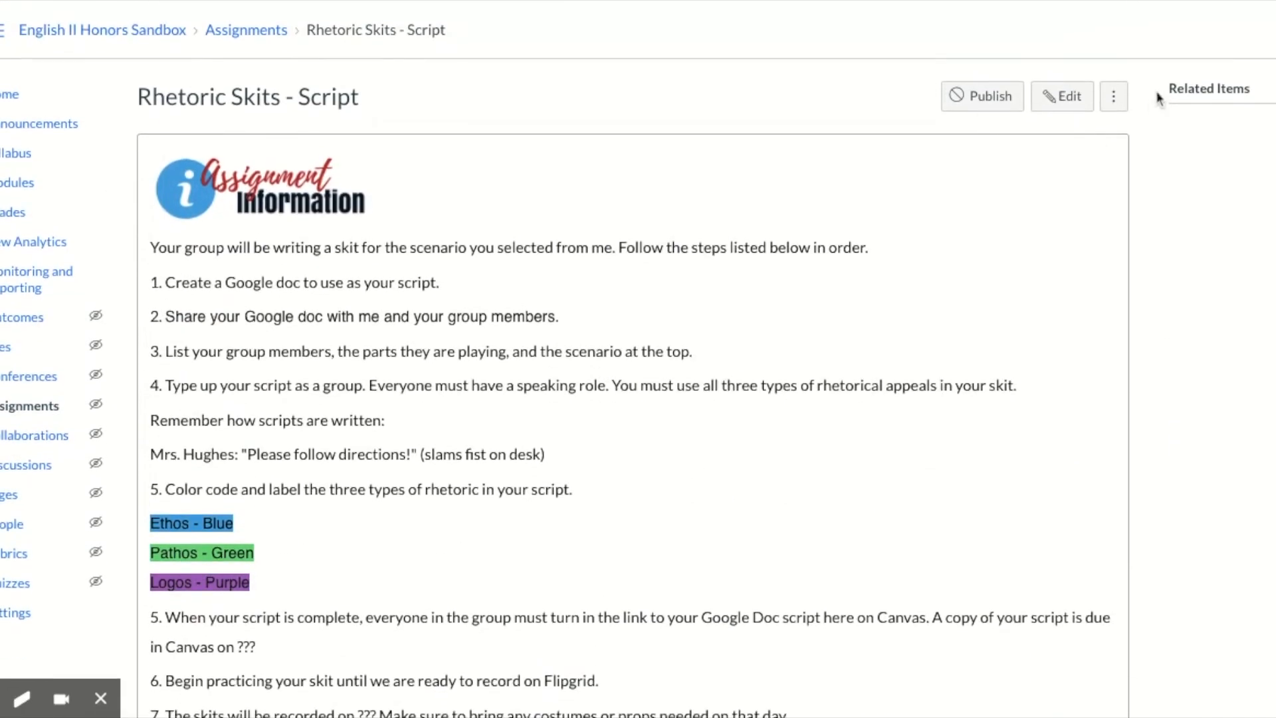
scroll(down, 3)
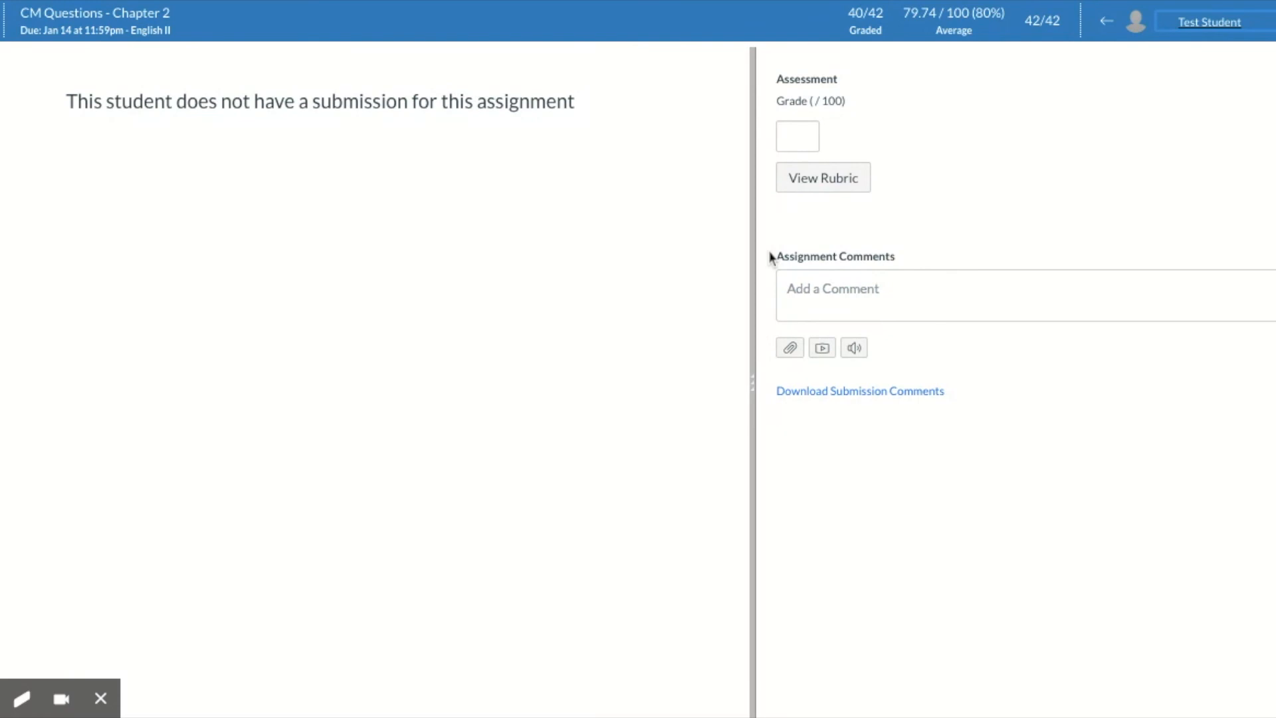
mouse_move(859, 213)
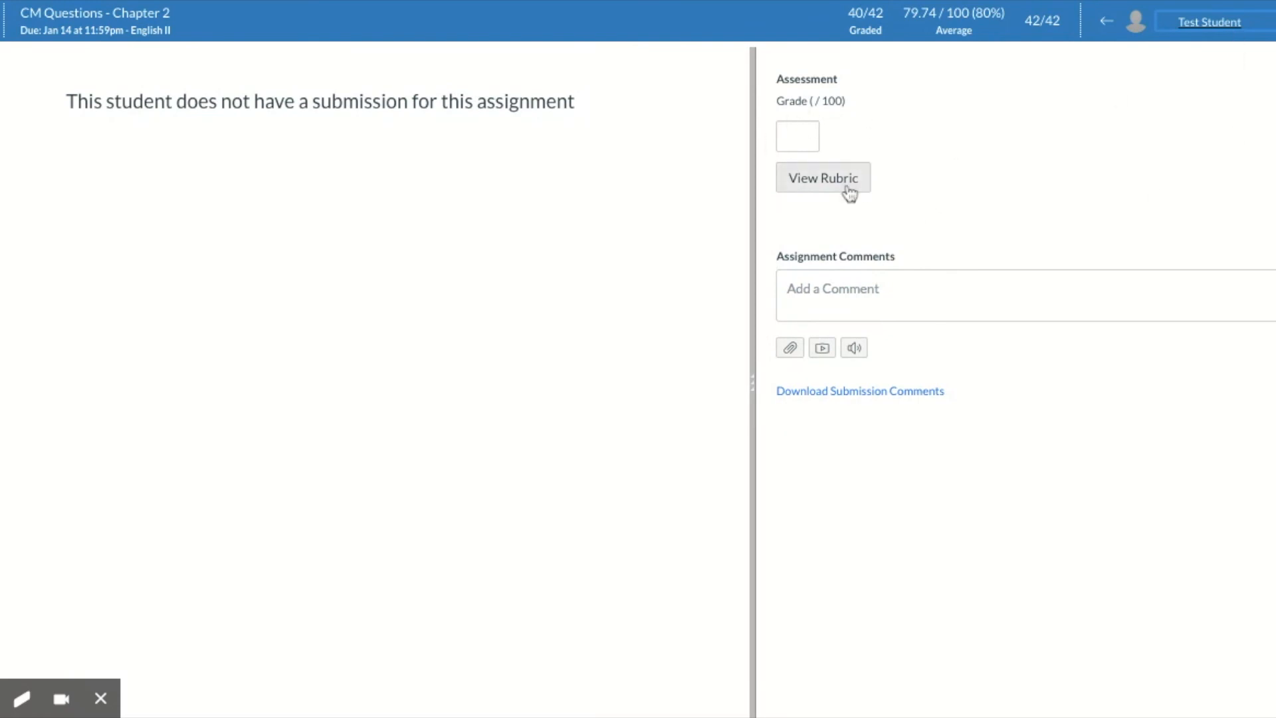
Step: Show the Clay Marble Questions - Chapter 2 rubric for the test student in SpeedGrader
click(821, 177)
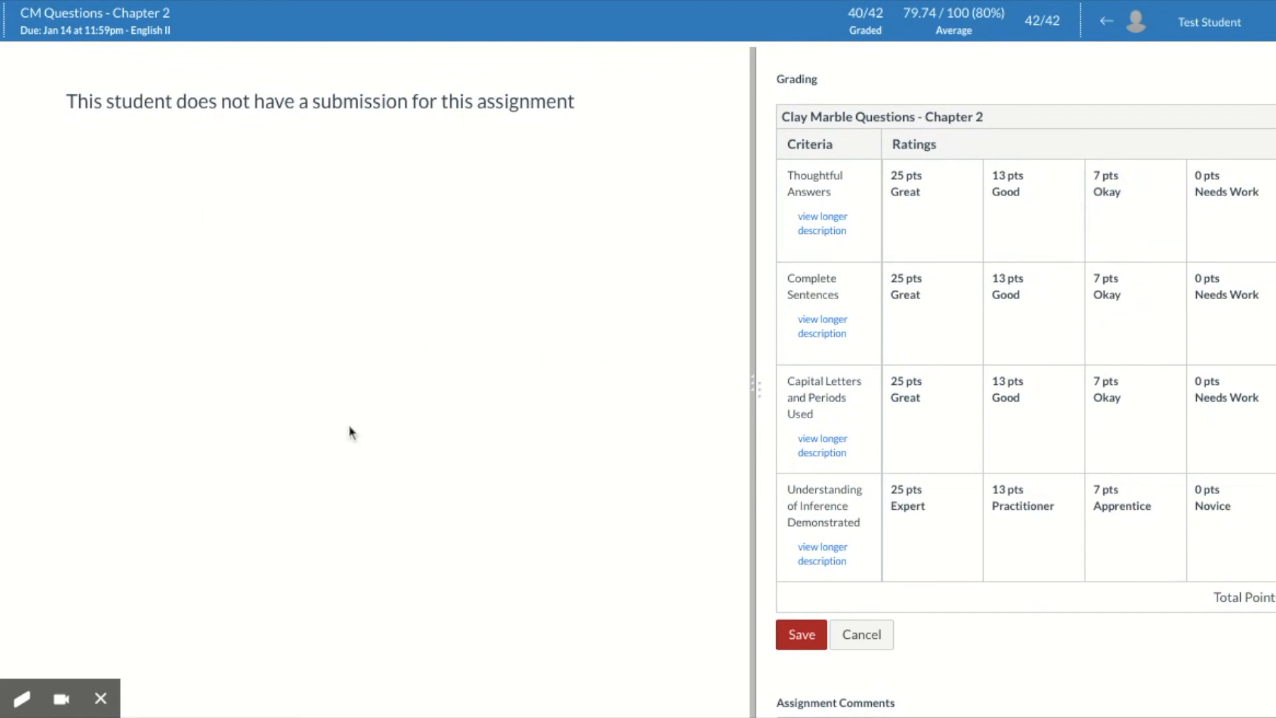
Step: Rate Thoughtful Answers Great, Complete Sentences Good, and Capital Letters and Periods Used Good
click(930, 210)
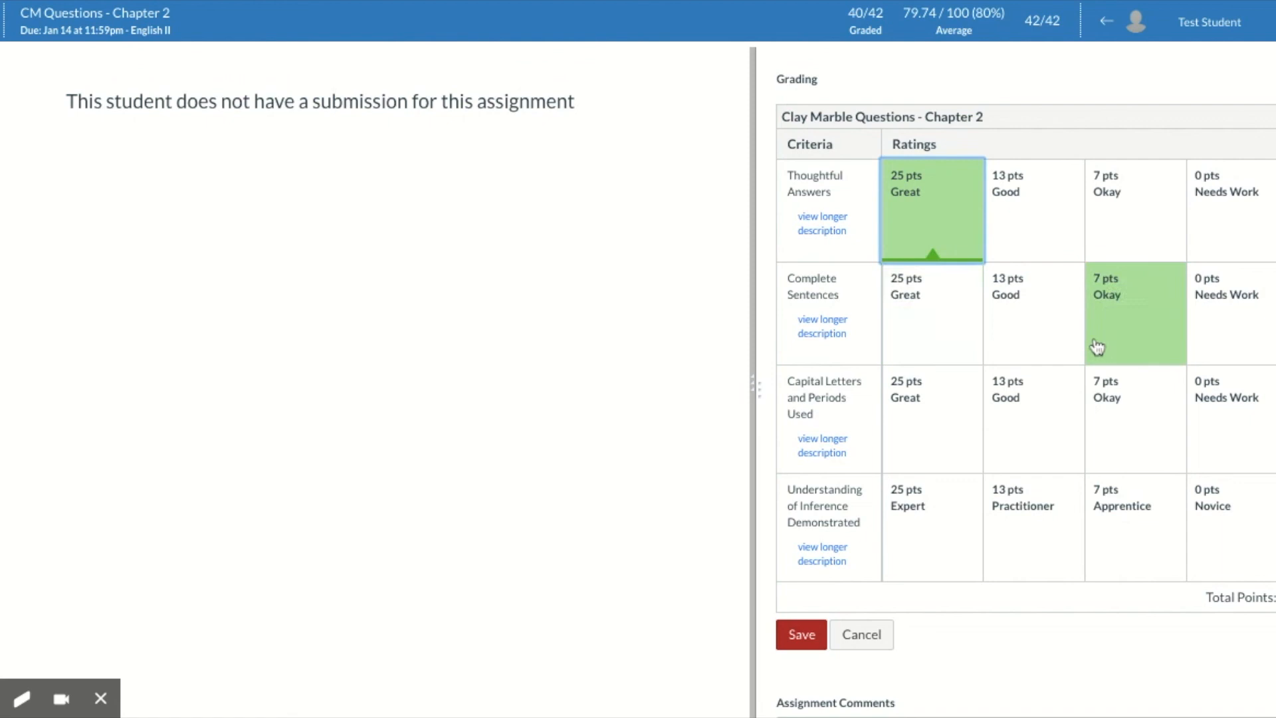
click(1034, 314)
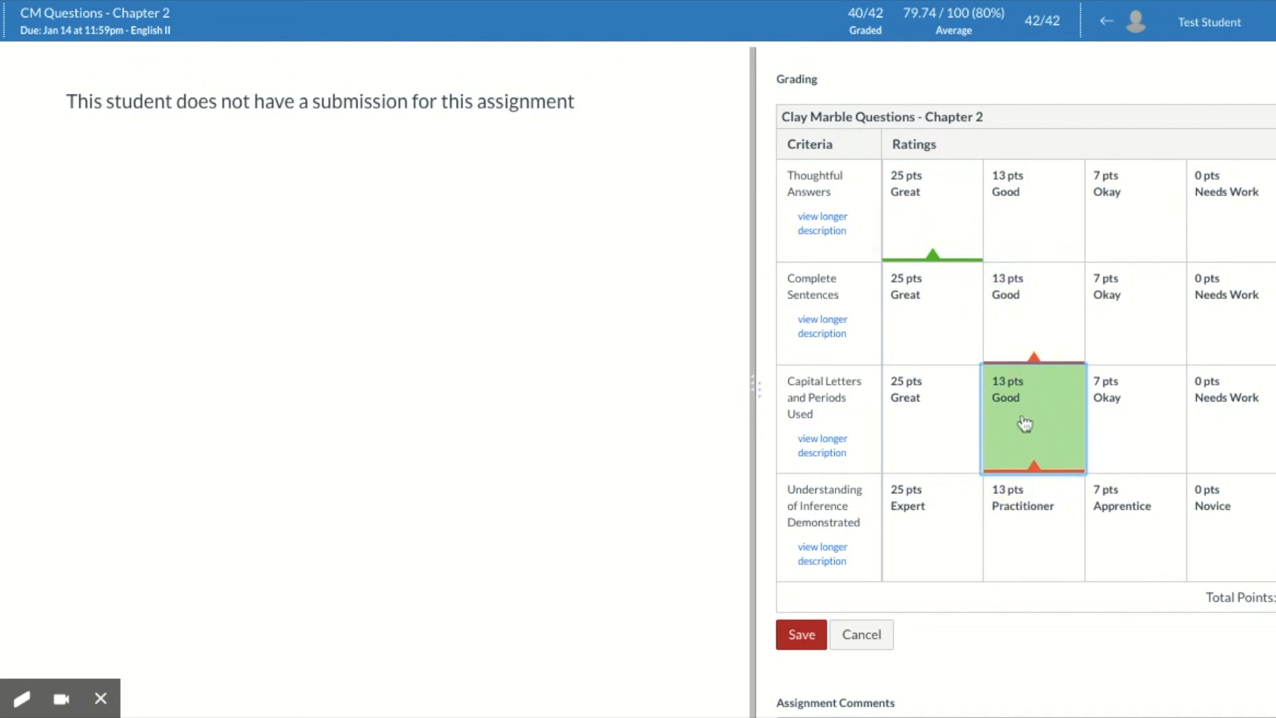
click(933, 523)
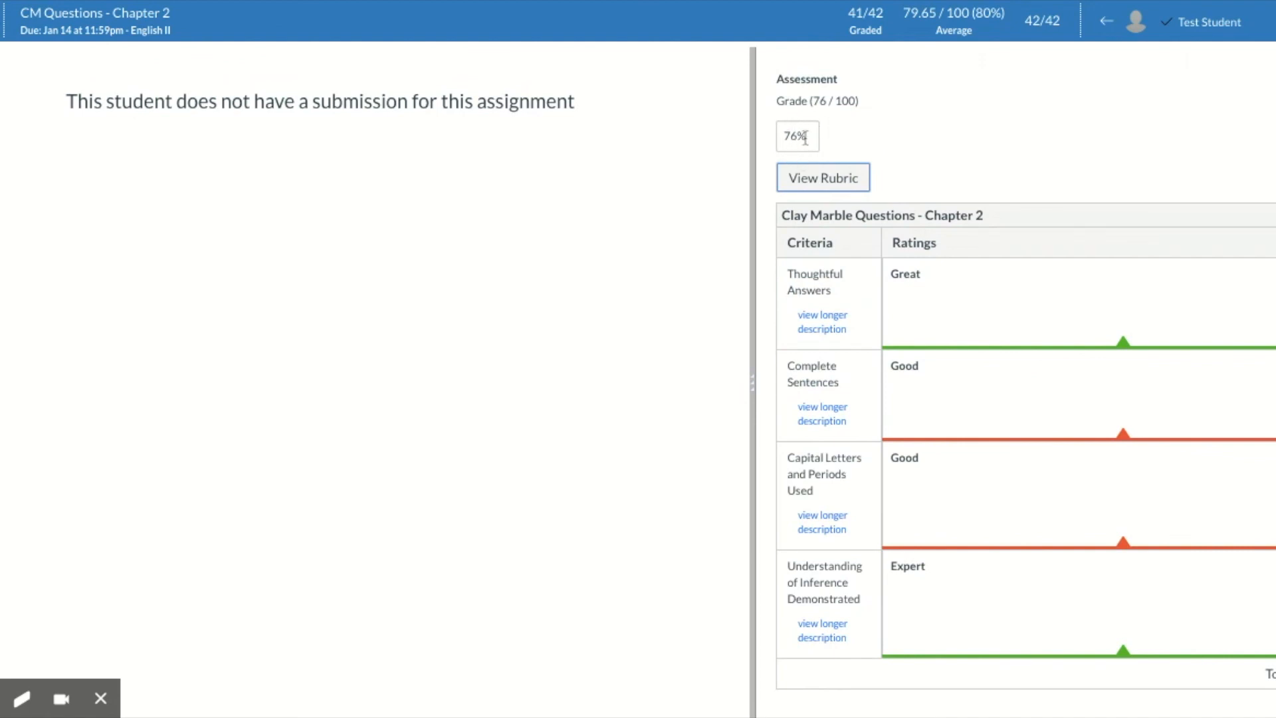
mouse_move(832, 135)
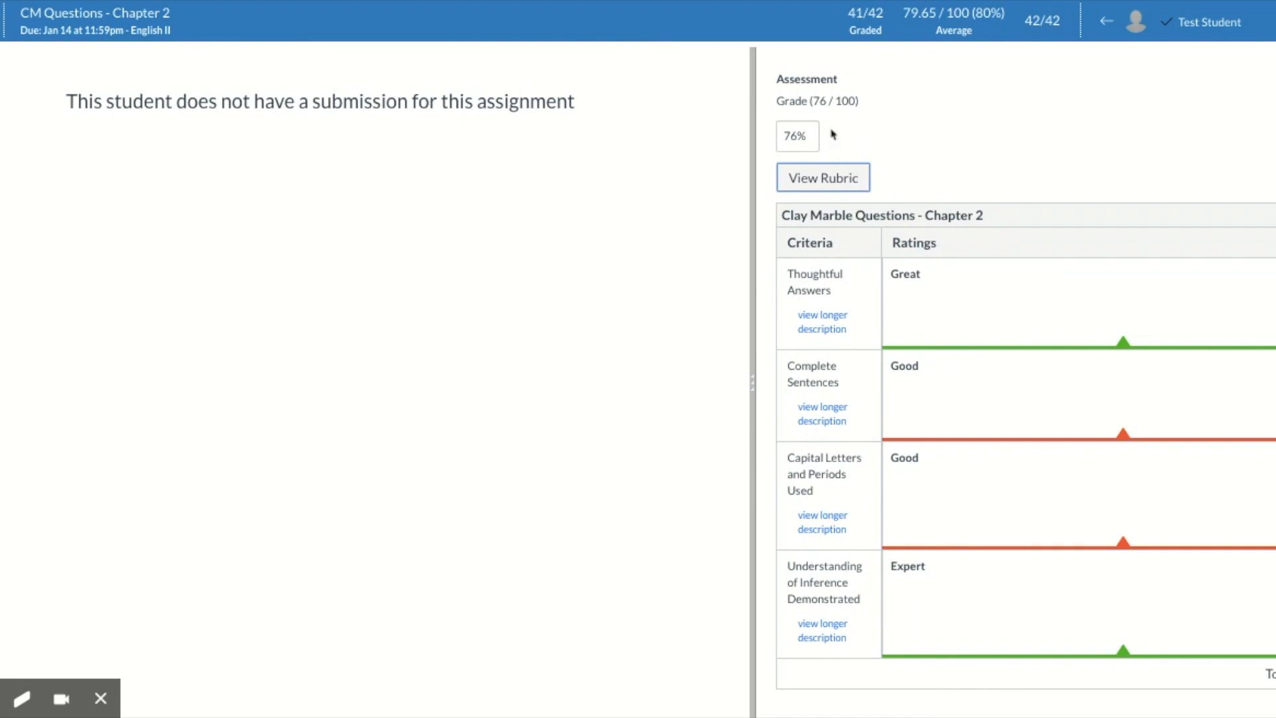
mouse_move(1011, 514)
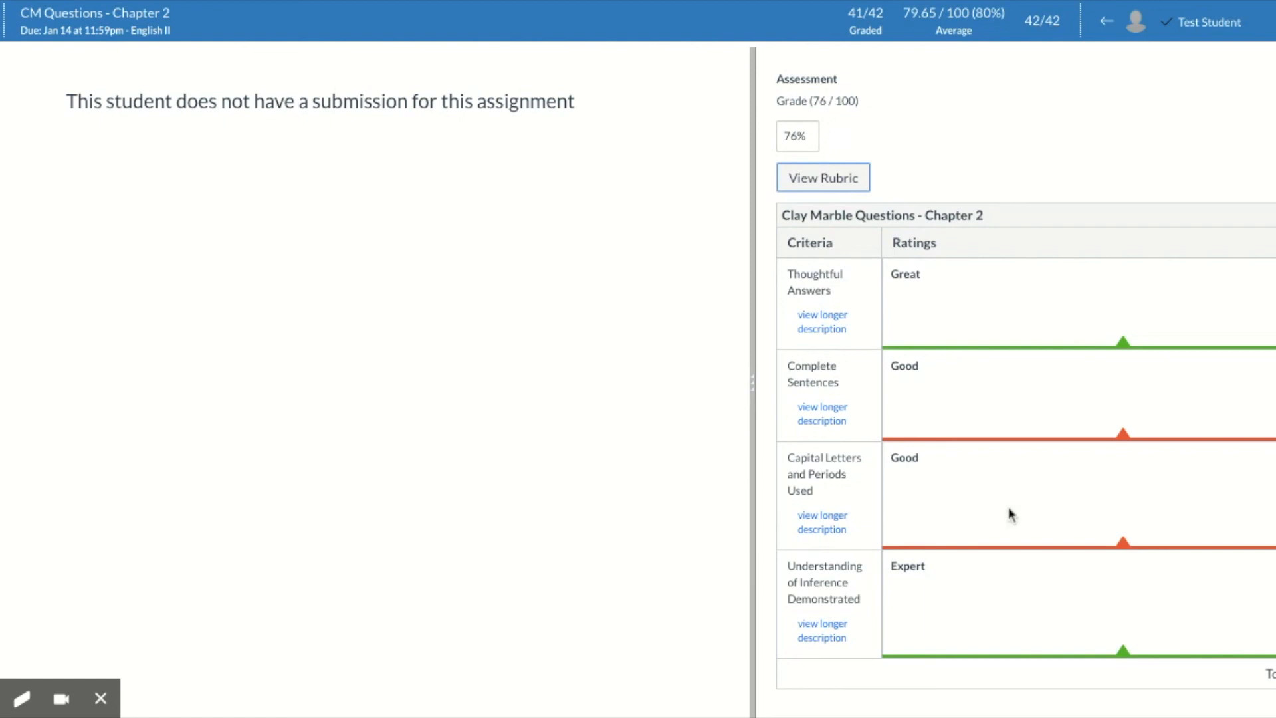
mouse_move(1059, 670)
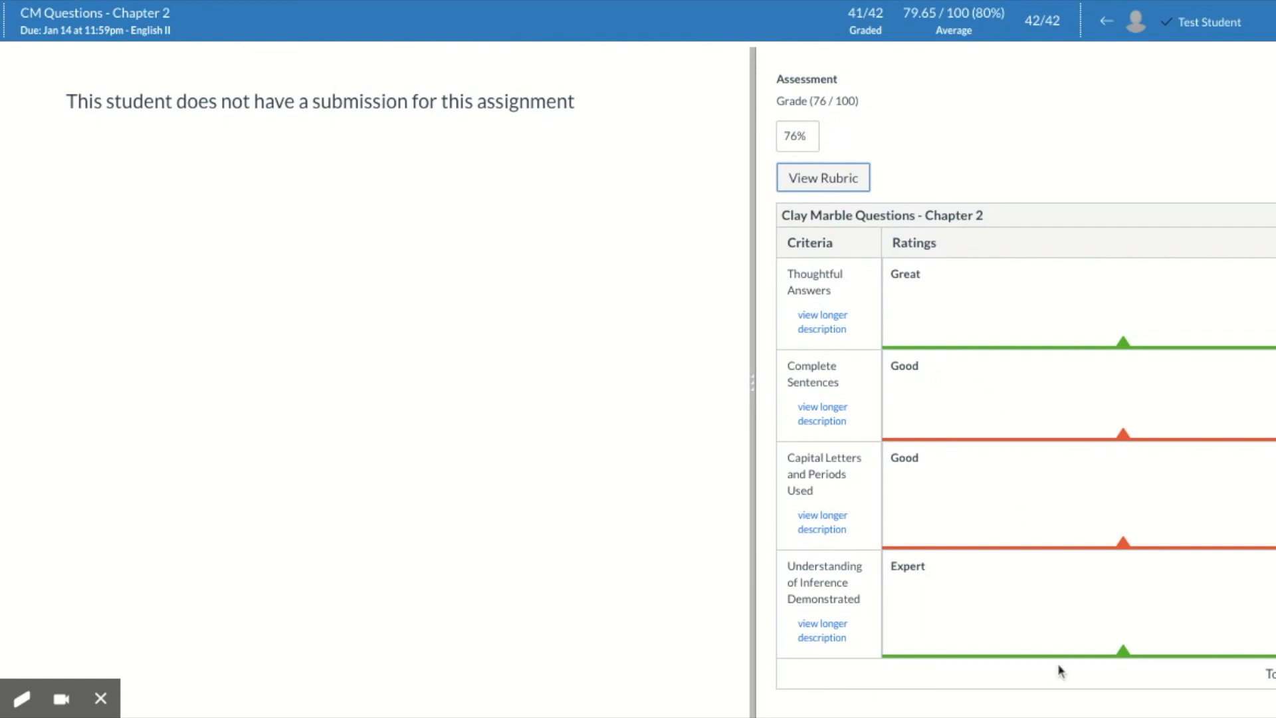
mouse_move(1113, 518)
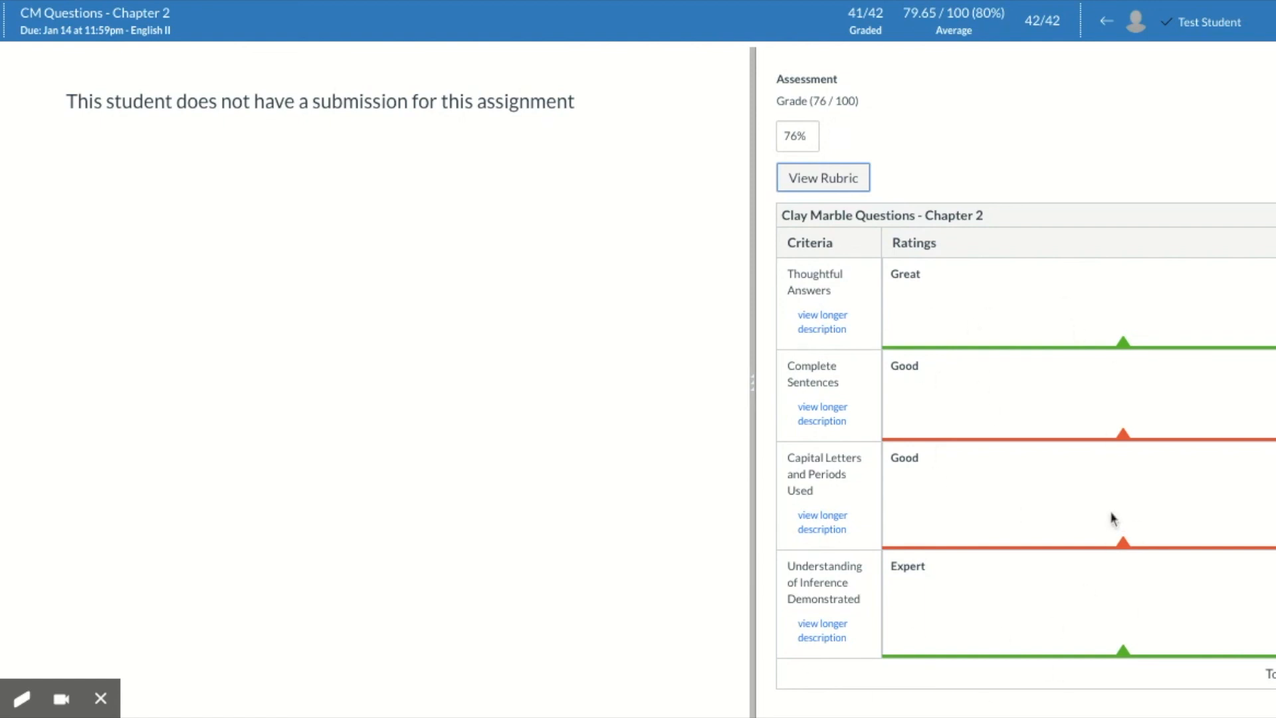
mouse_move(977, 117)
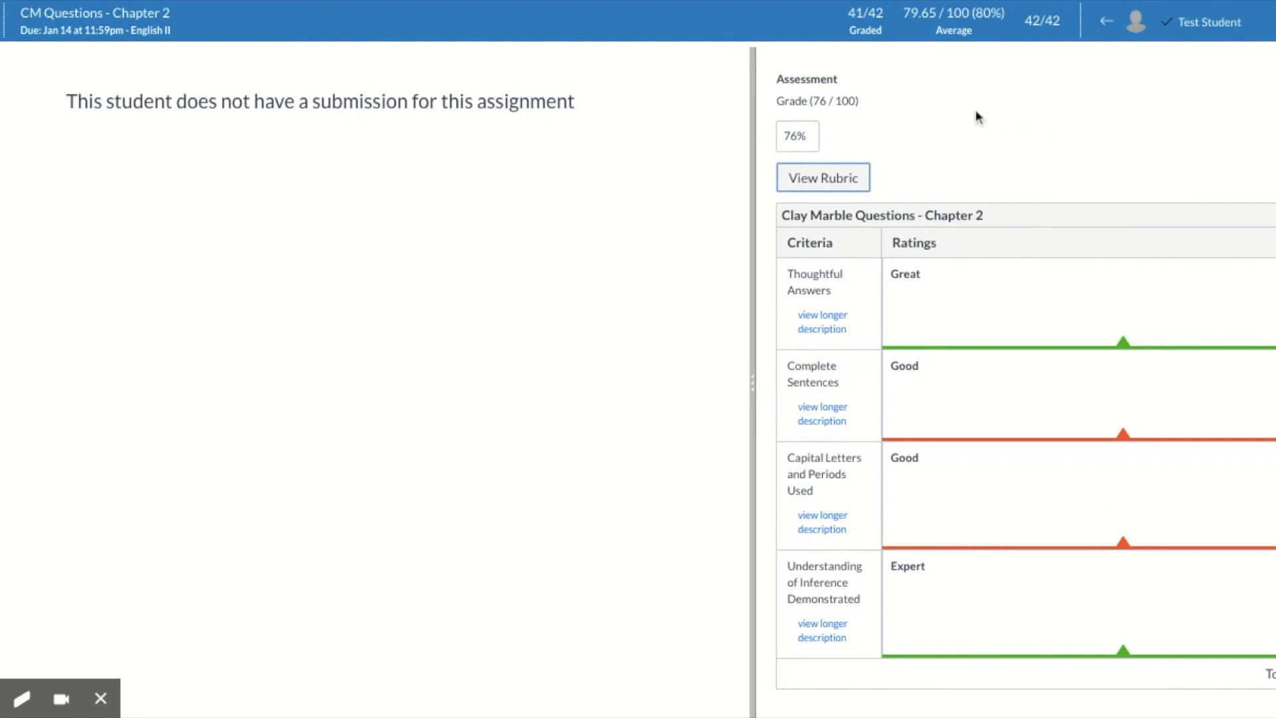